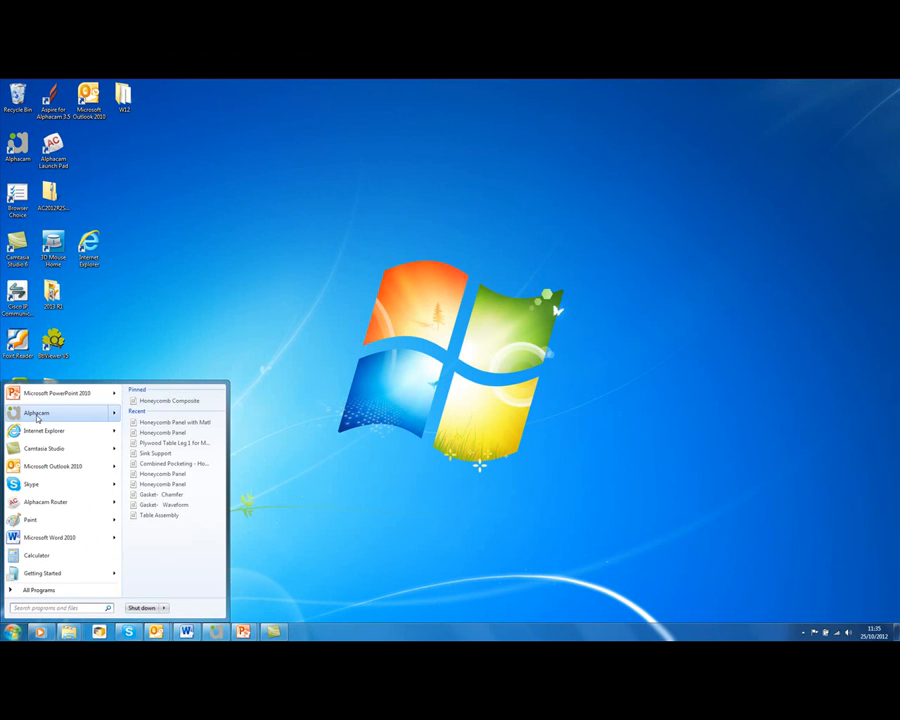
- Launch the Alphacam module list and create a desktop shortcut for one module
left_click(36, 412)
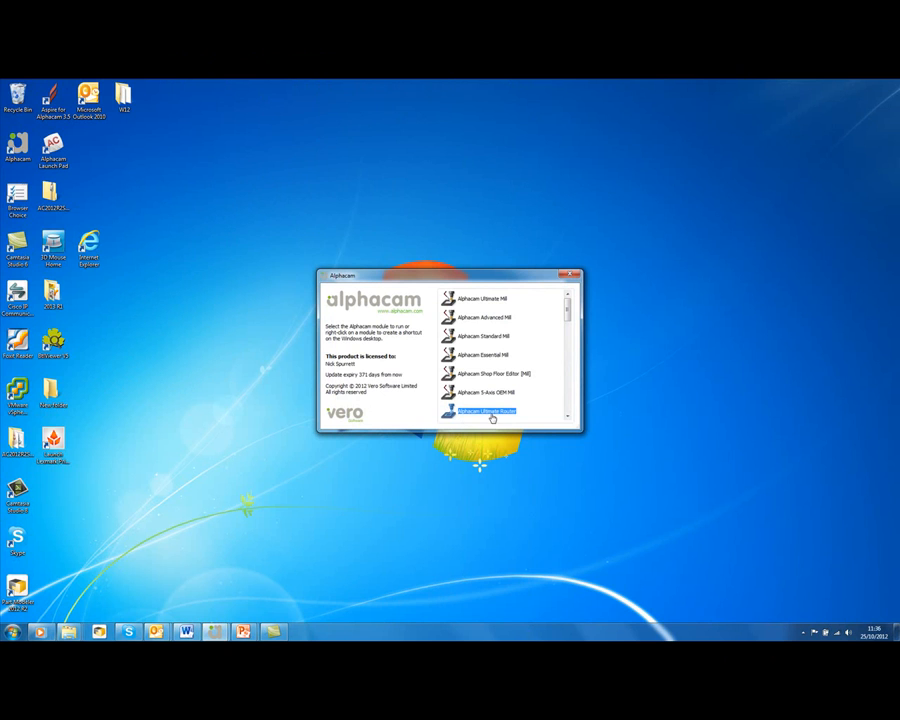
right_click(490, 412)
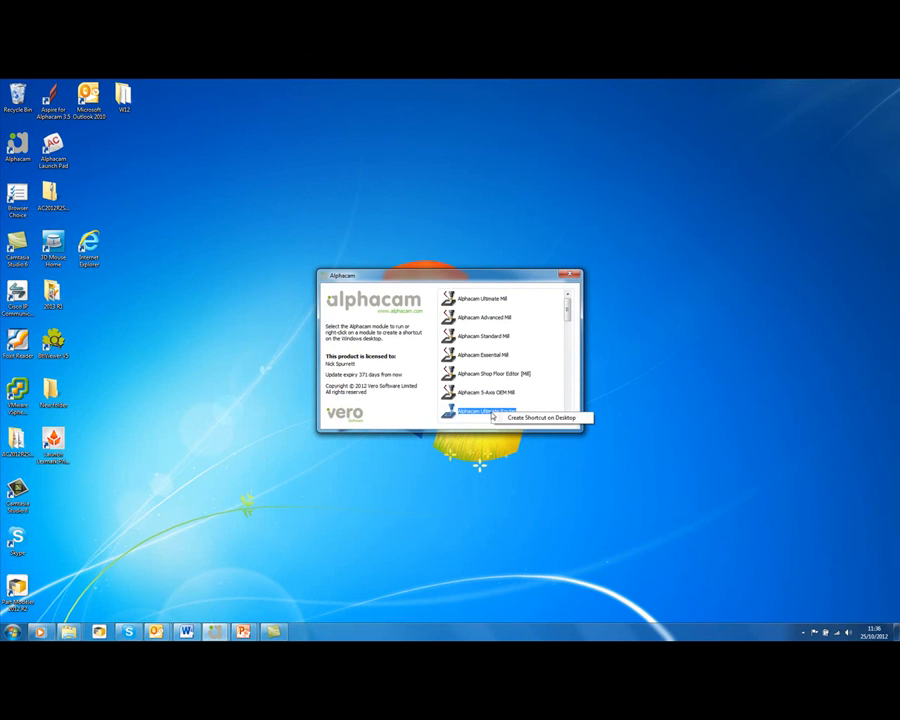
mouse_move(536, 418)
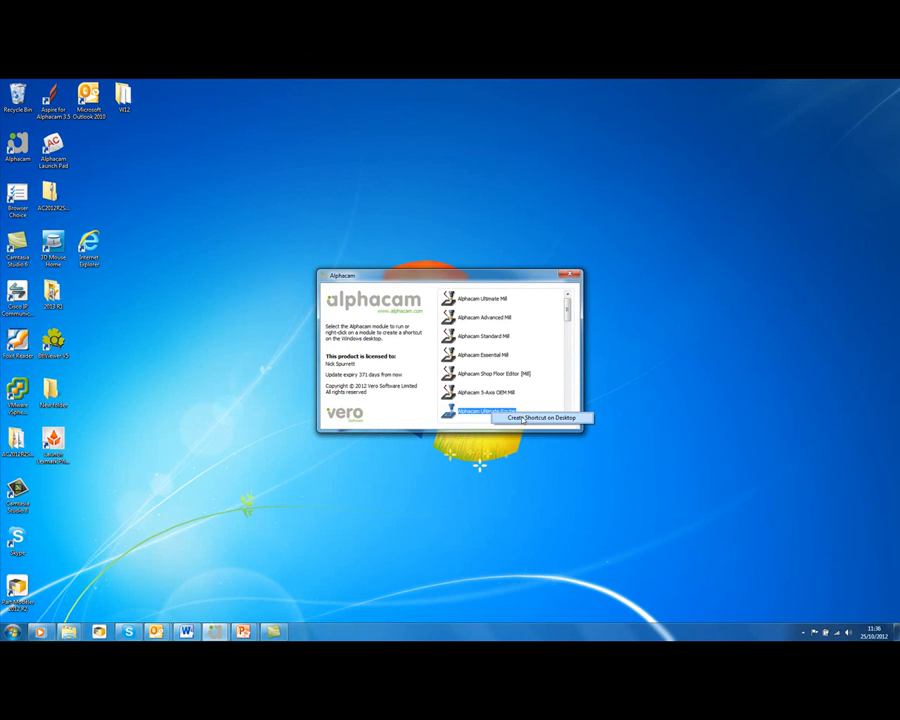
left_click(538, 418)
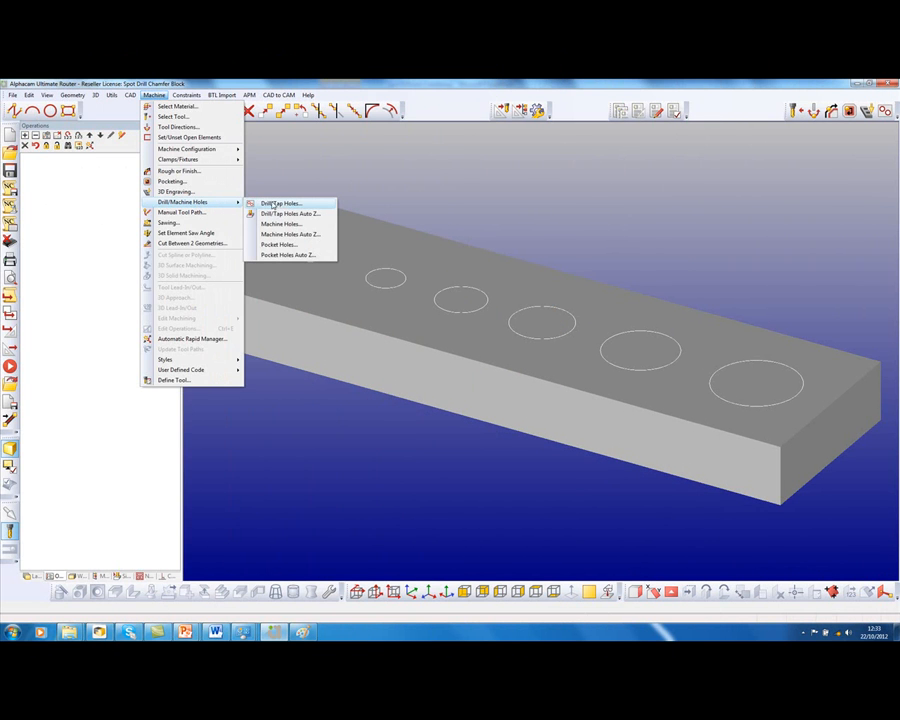
- Apply a Drill/Tap Holes chamfering operation to the five holes with the chamfer depths set
left_click(280, 204)
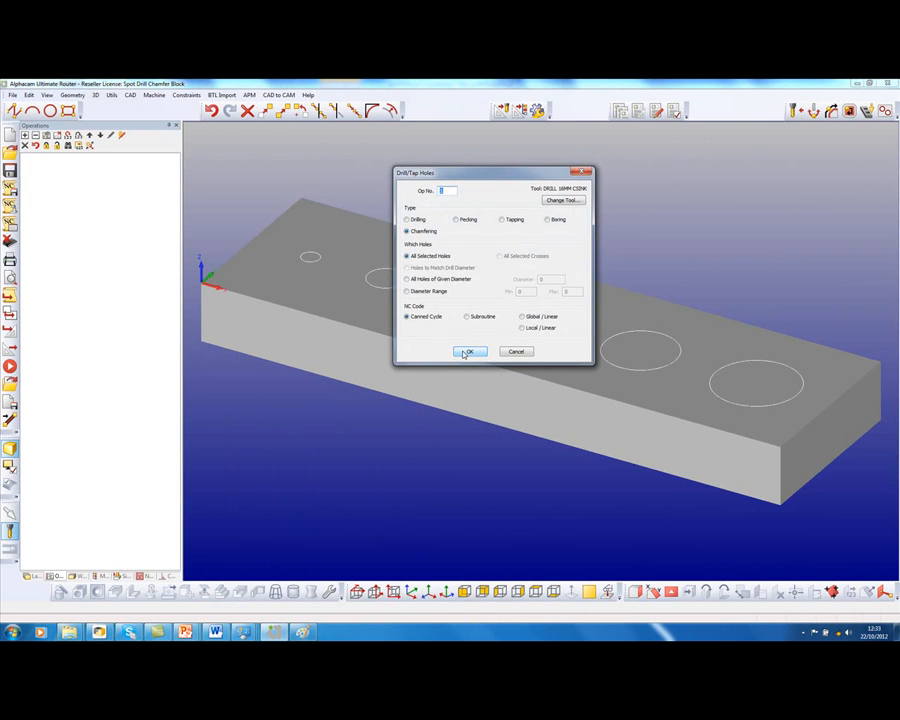
left_click(468, 352)
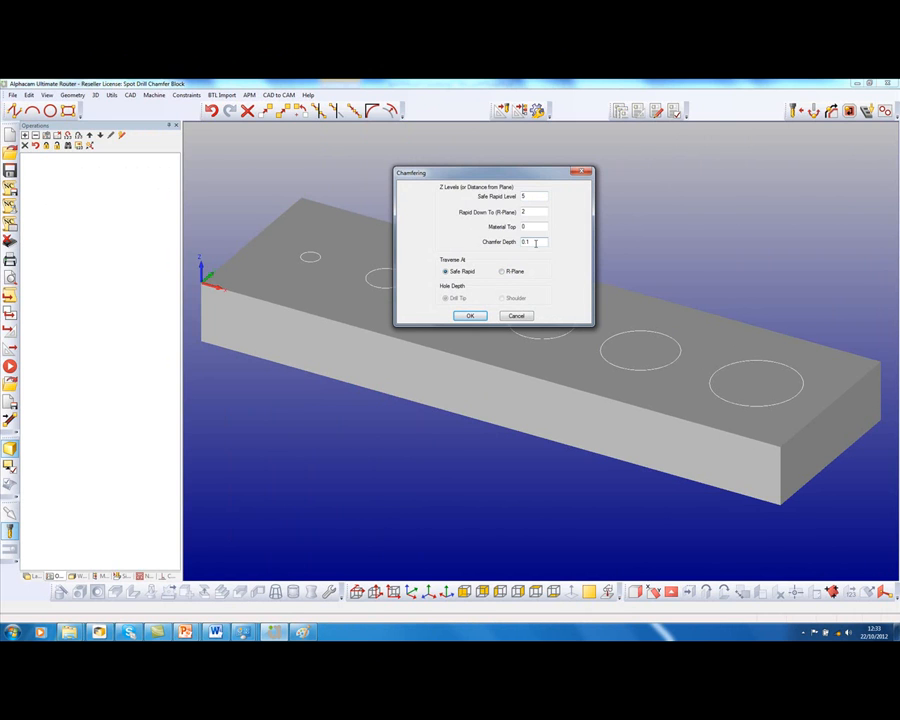
left_click(470, 316)
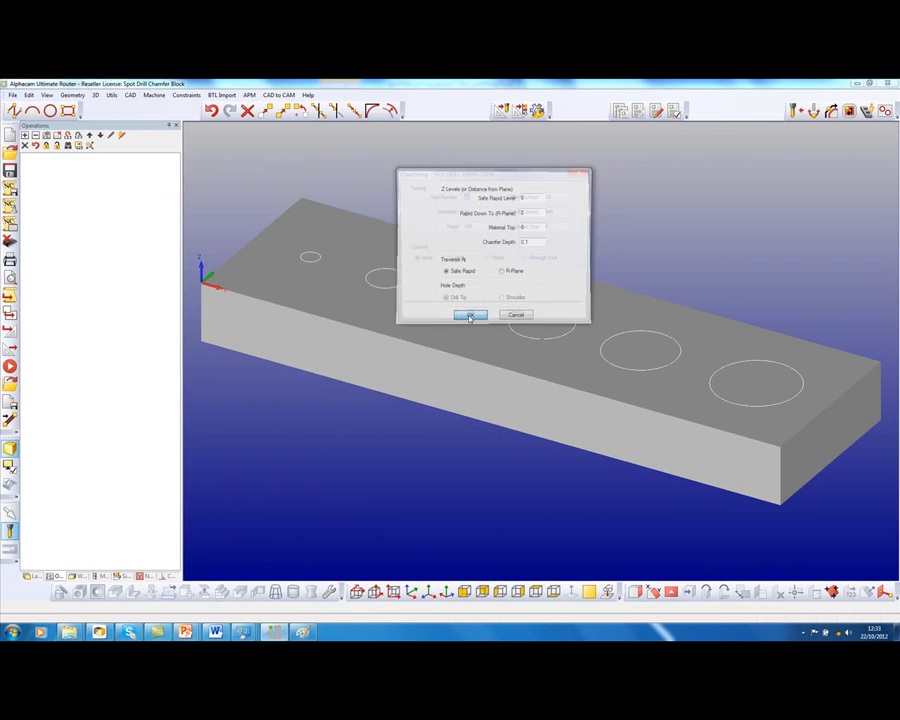
left_click(468, 316)
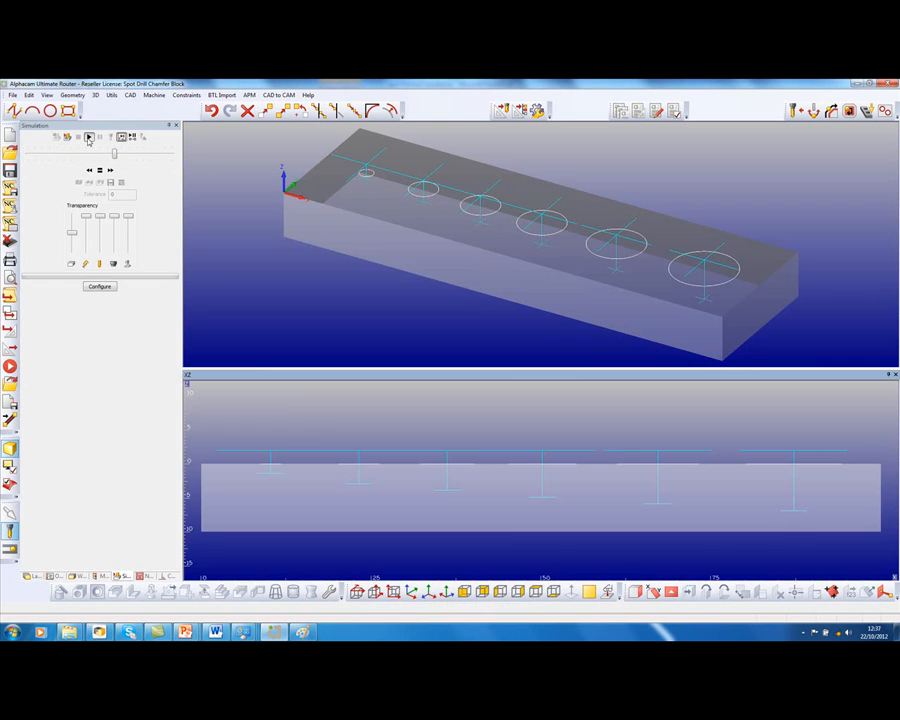
- Review the hole toolpath simulation before the pocket panel drawing is loaded
left_click(88, 136)
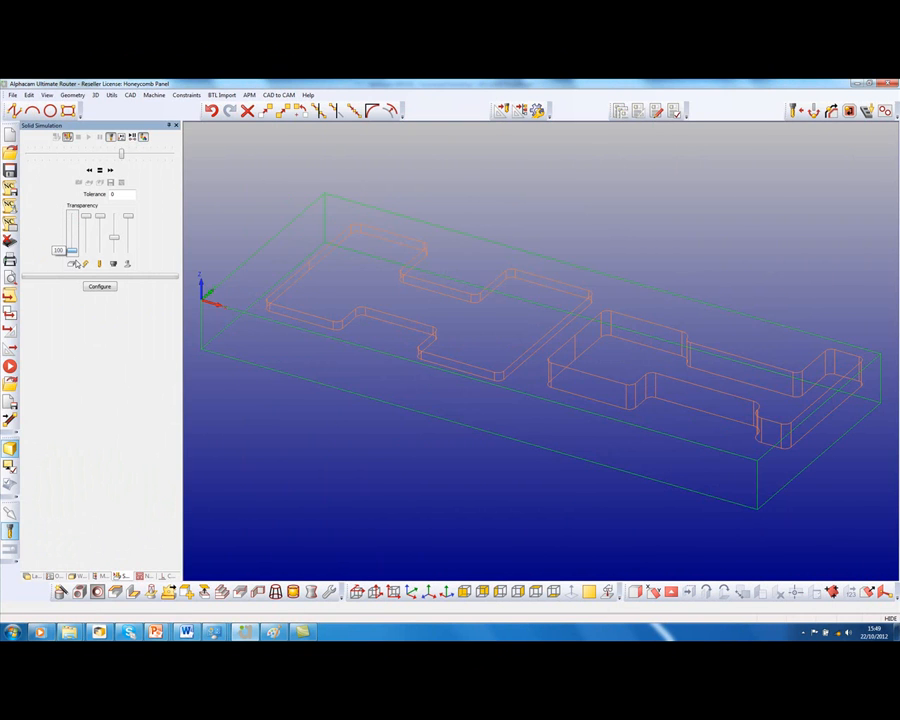
- Start a Pocketing operation on the selected geometry using Contour with an extra finishing pass
left_click(154, 96)
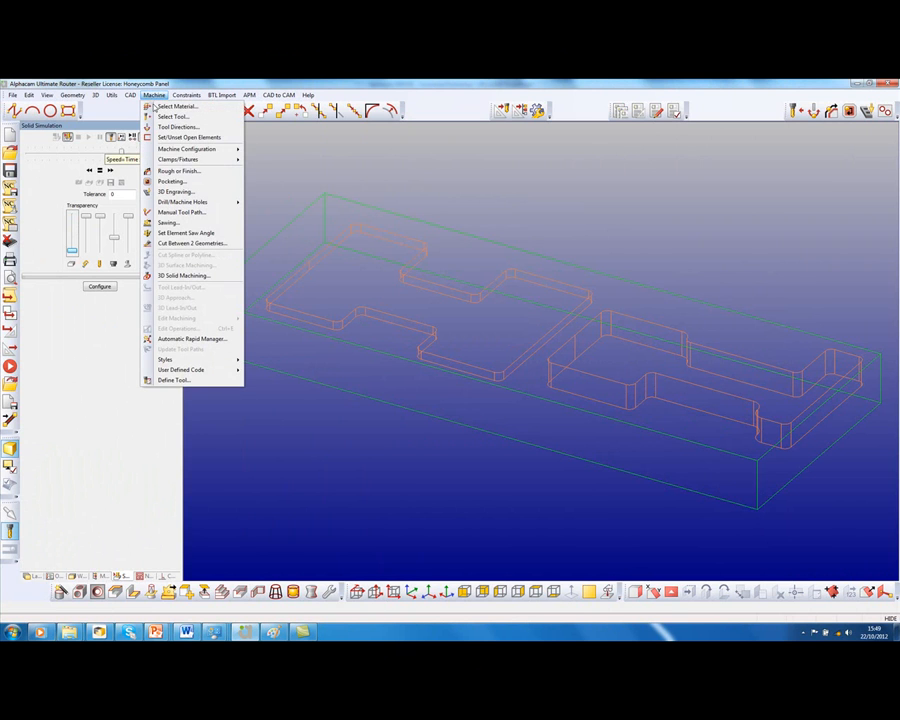
left_click(172, 180)
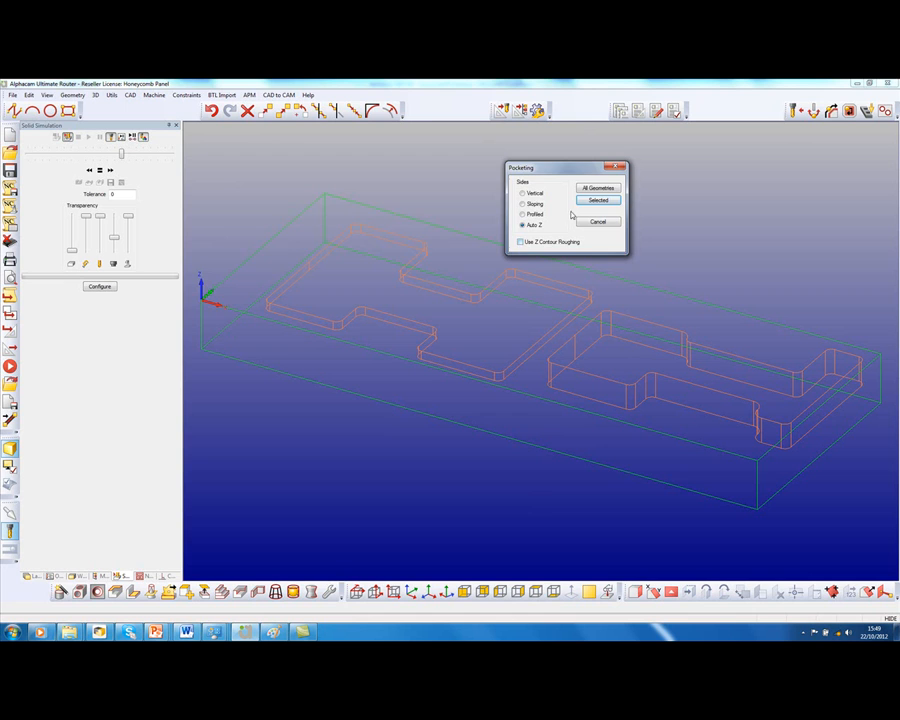
left_click(598, 200)
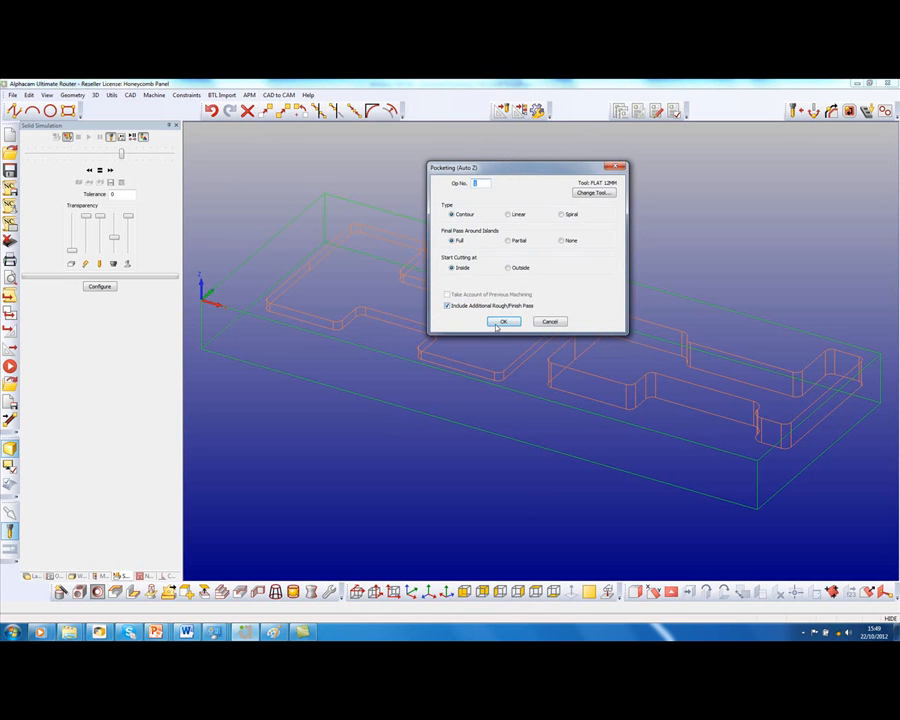
left_click(504, 320)
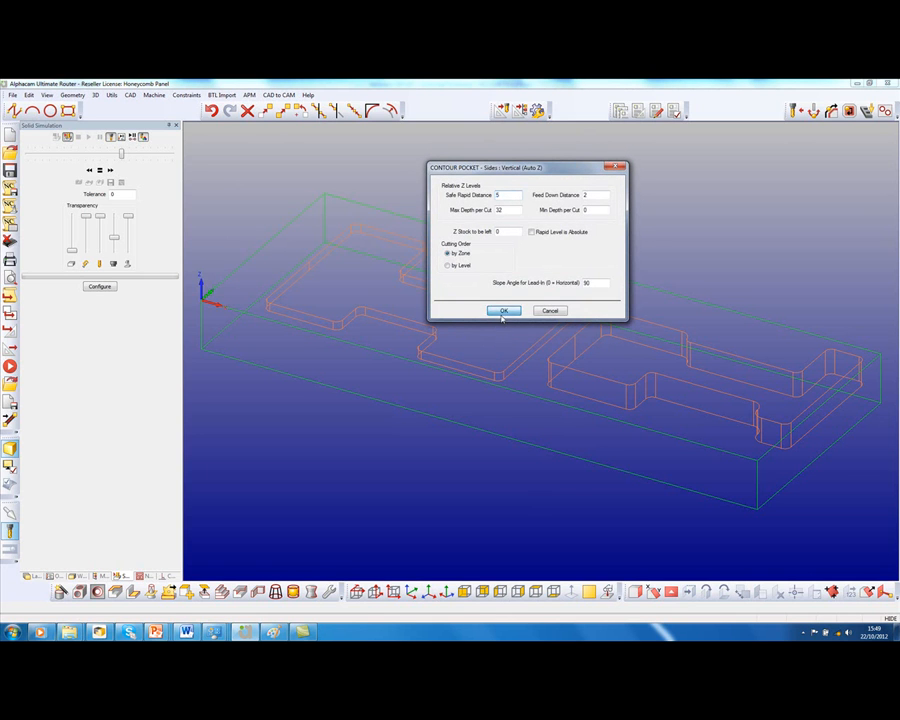
- Accept the Z levels, tool, compensation and finishing settings to generate the pocket toolpaths
left_click(504, 310)
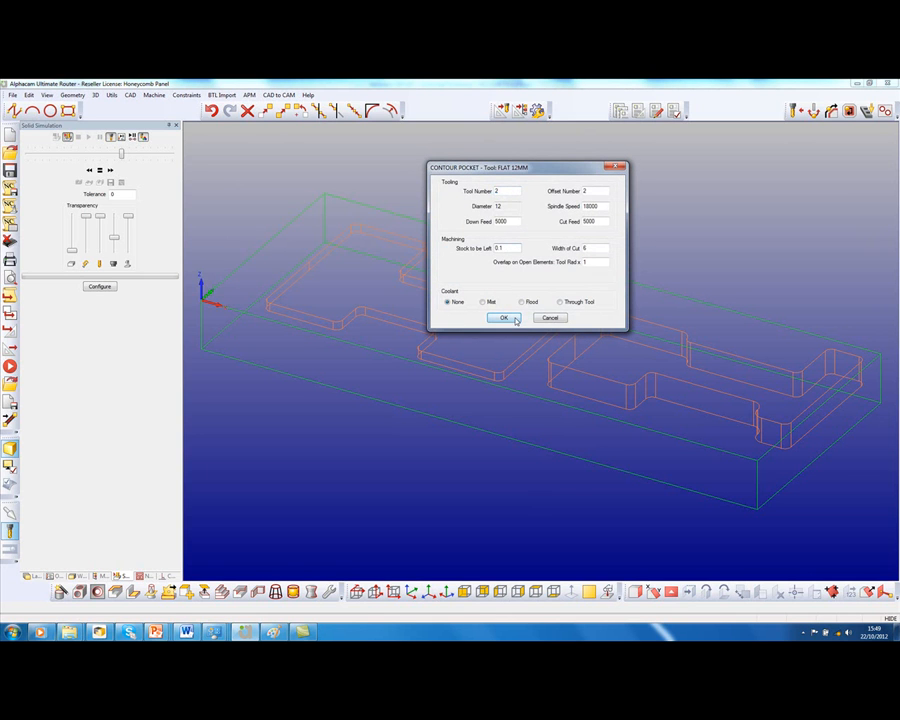
left_click(504, 316)
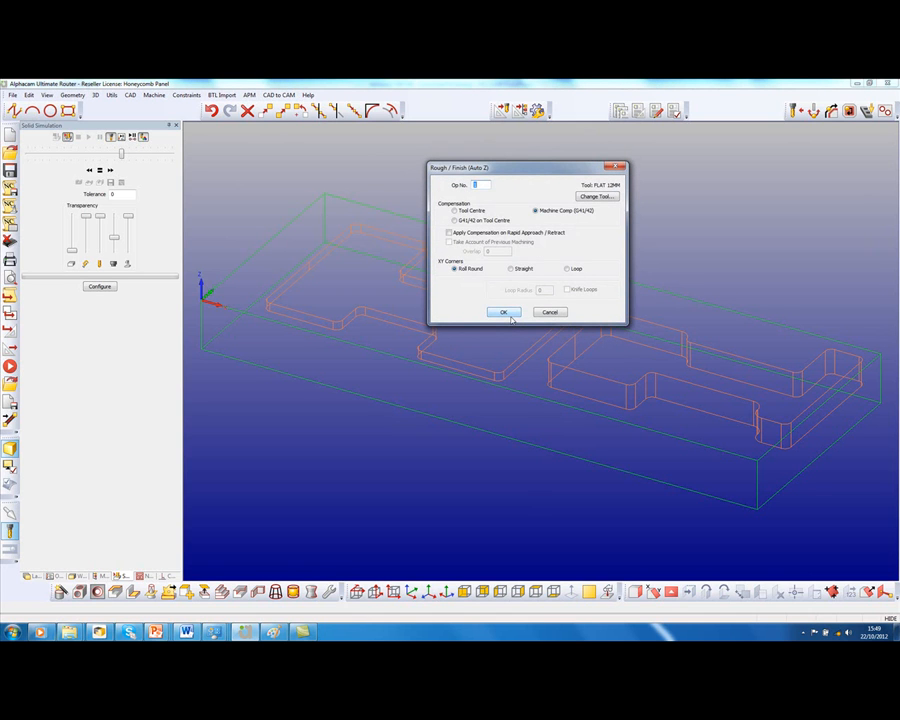
left_click(504, 312)
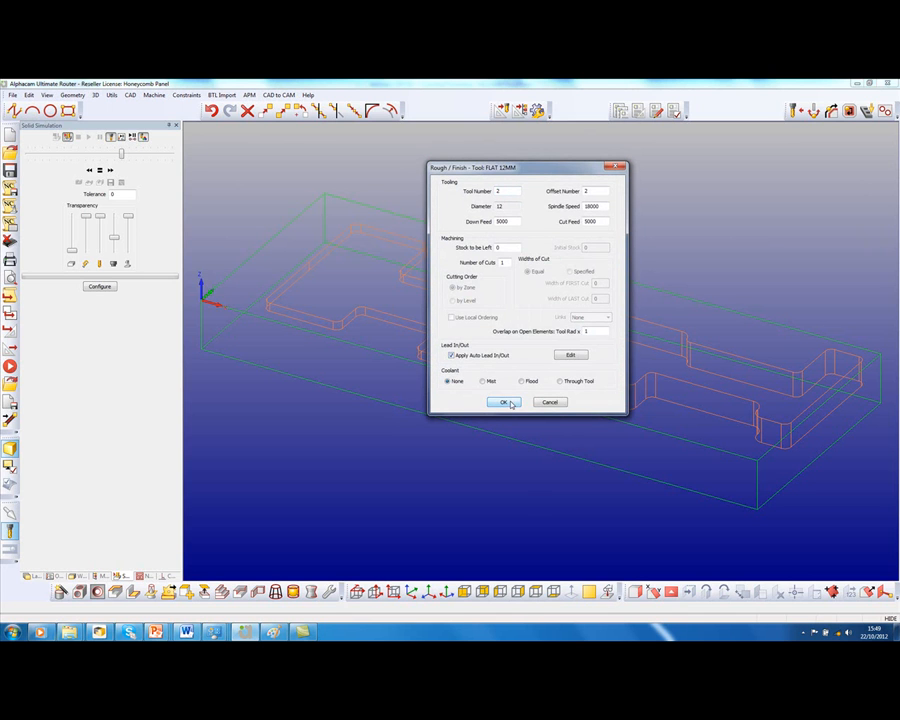
left_click(504, 402)
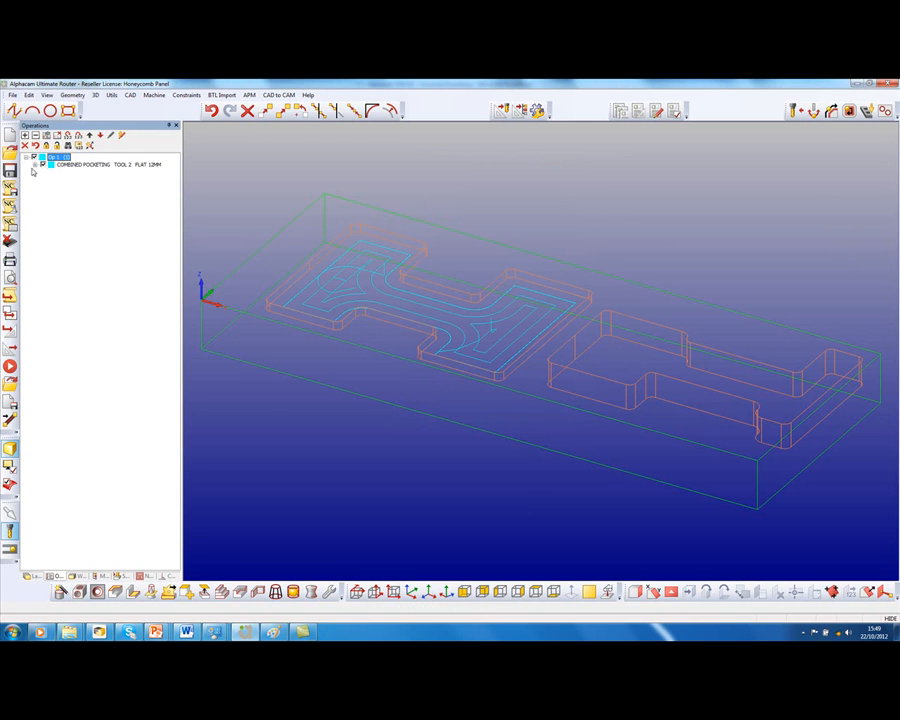
- Edit the pocketing operation's rough/finish settings, browsing for a different tool, and confirm
left_click(36, 164)
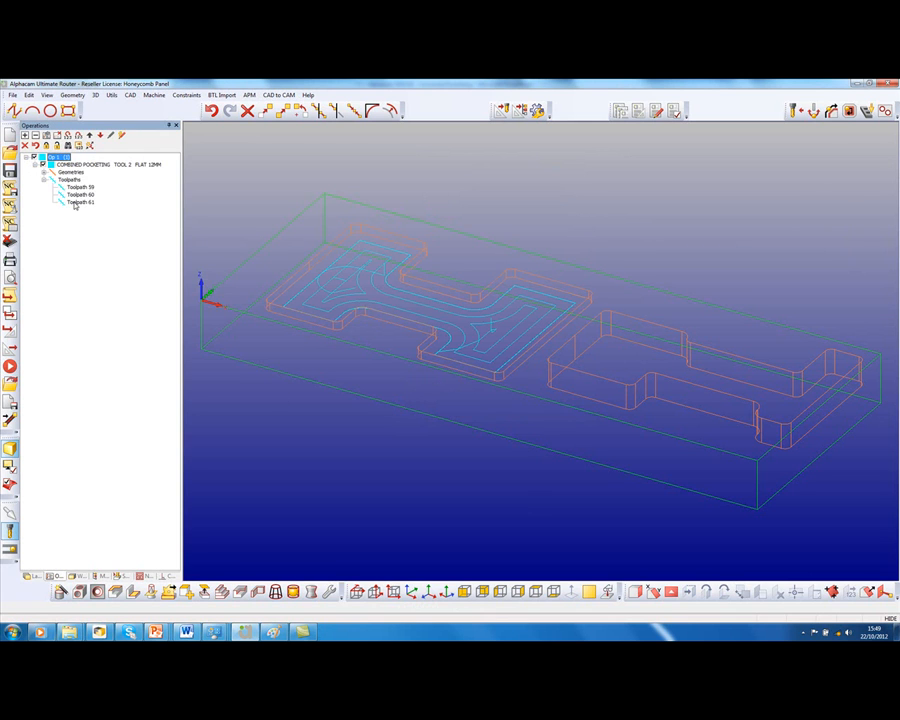
left_click(80, 202)
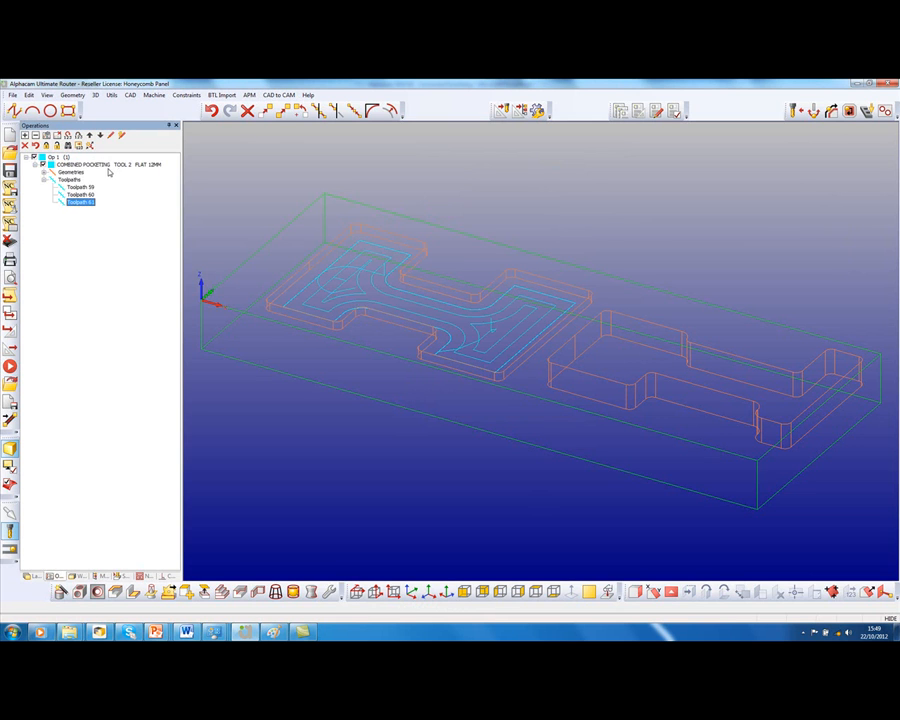
right_click(96, 164)
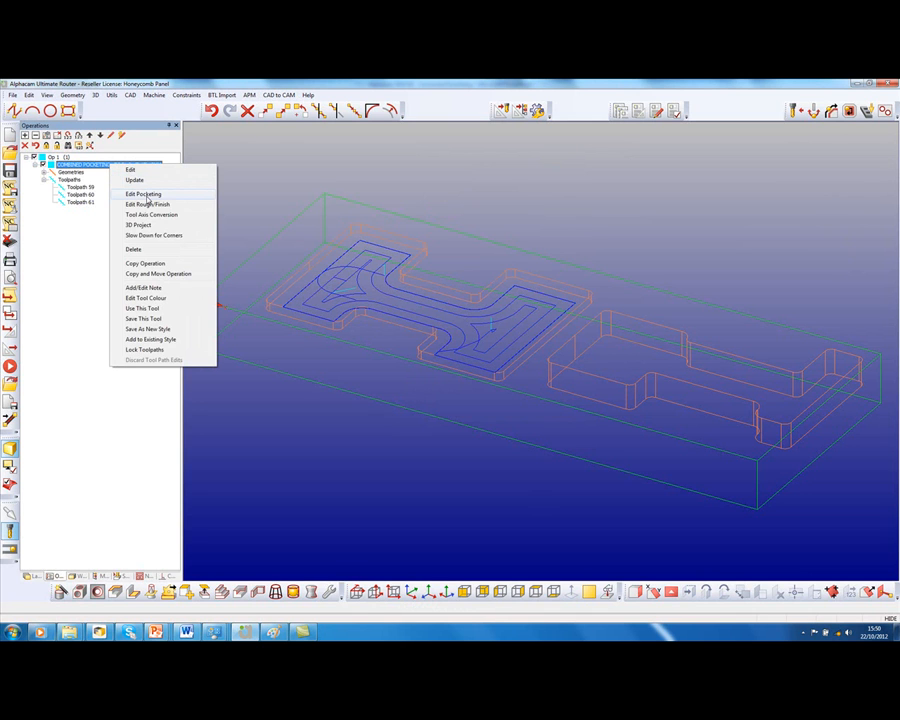
left_click(148, 204)
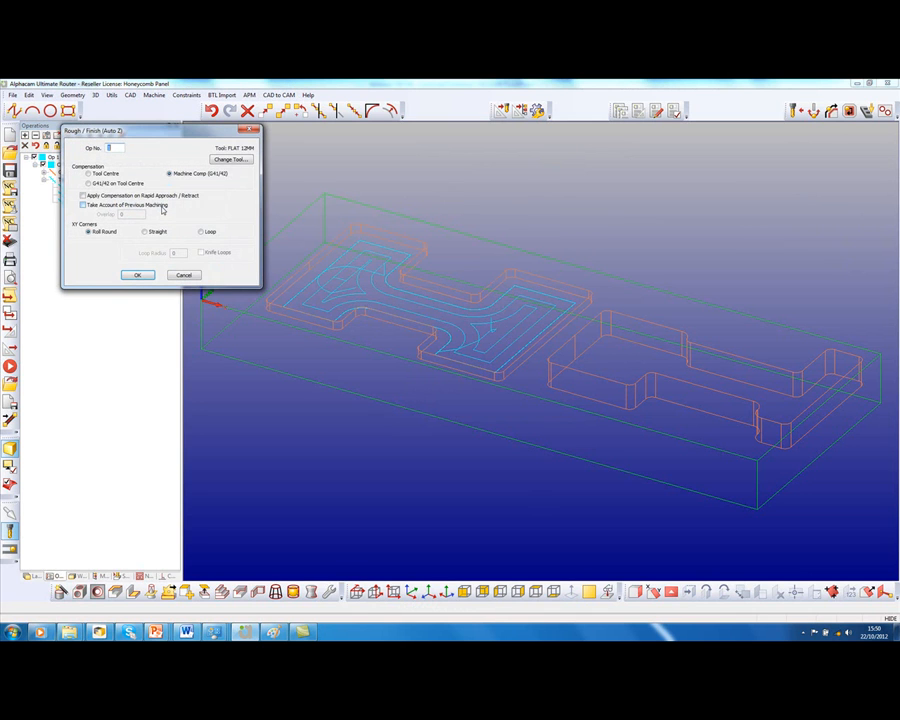
left_click(232, 160)
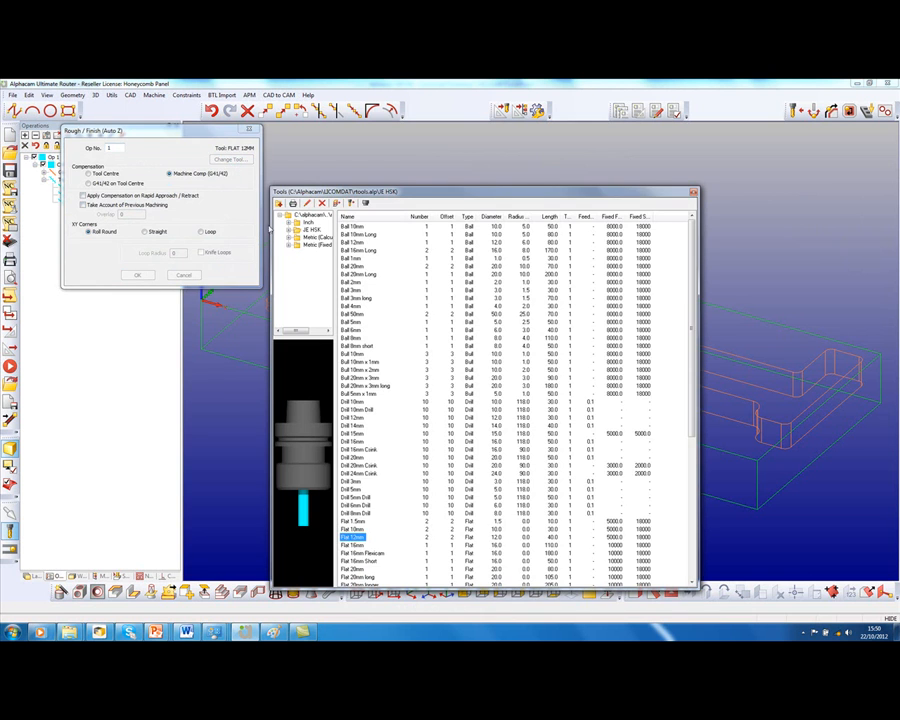
scroll("down", 3)
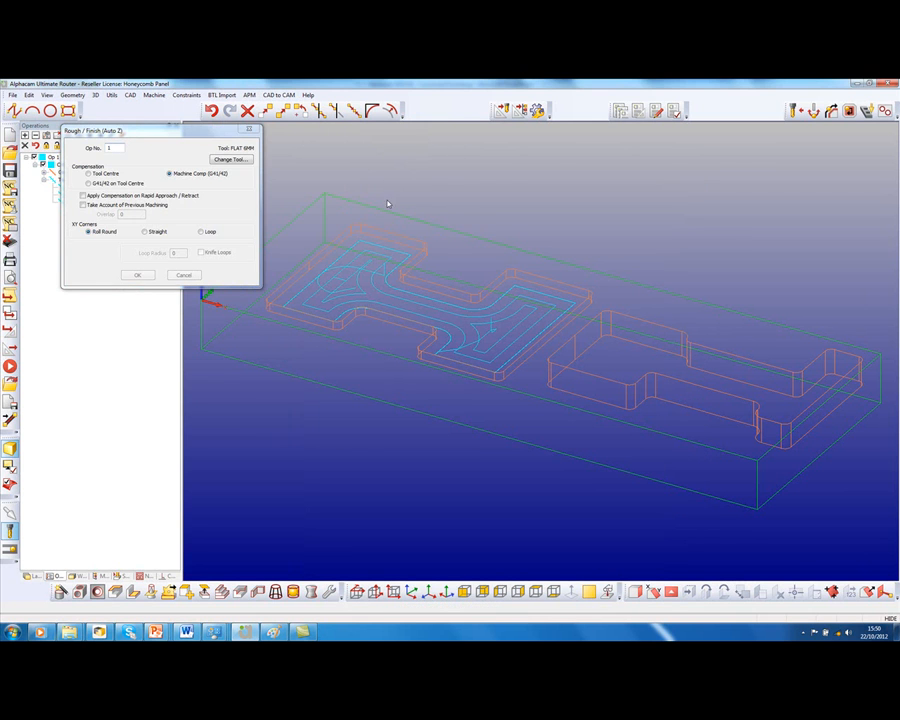
left_click(136, 276)
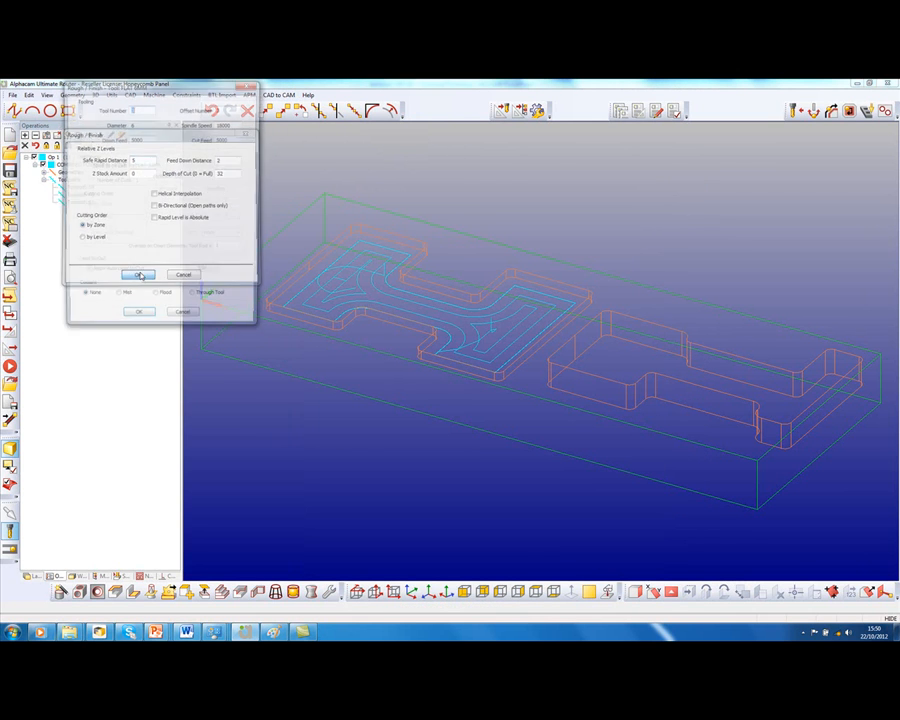
left_click(140, 276)
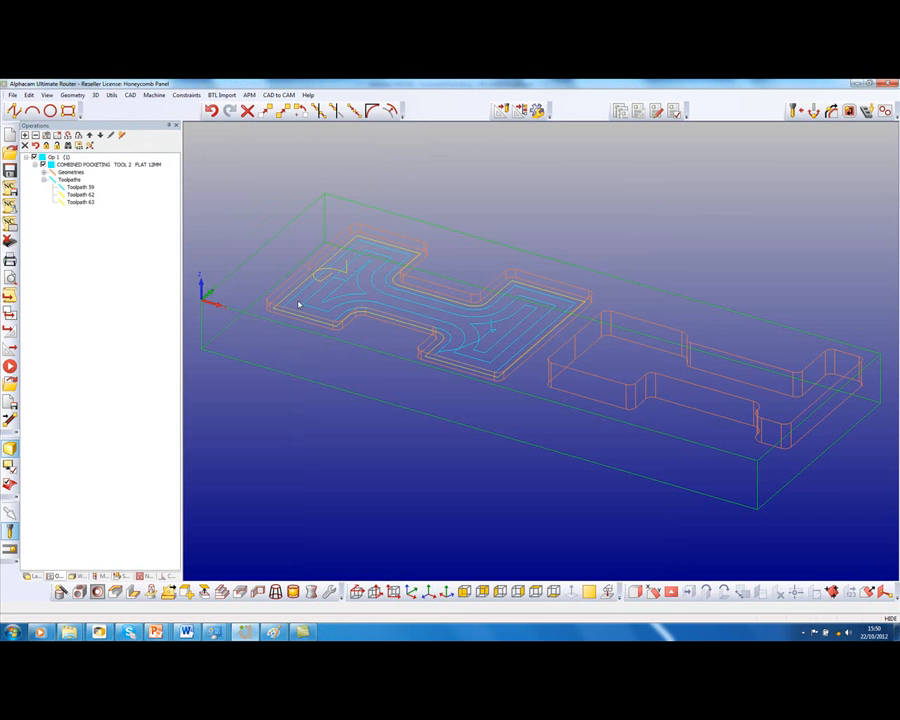
mouse_move(324, 298)
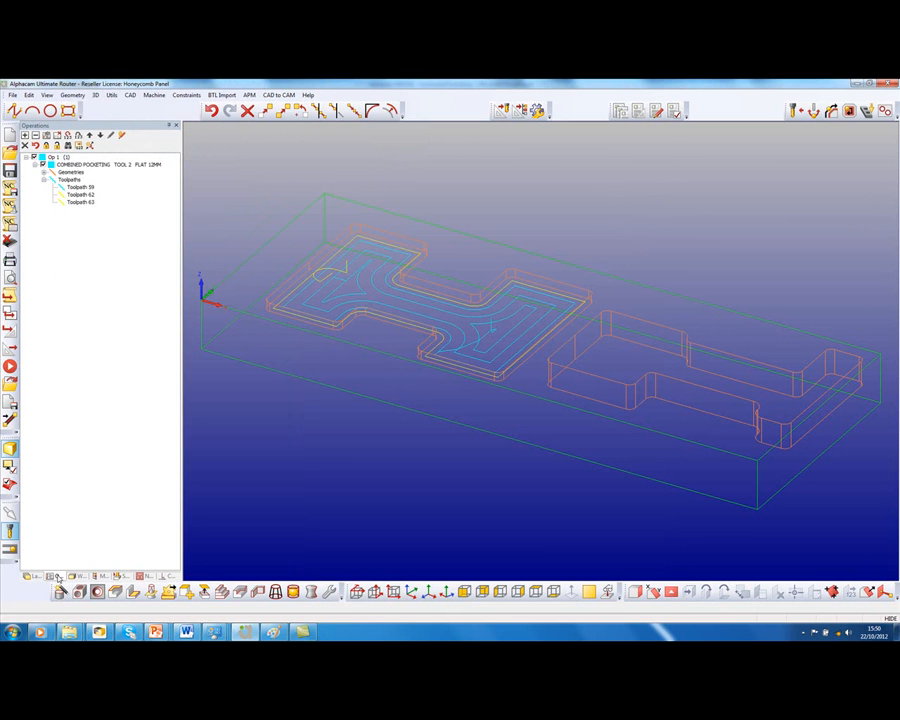
- Hide the geometries of the roughing operation so only its toolpaths remain
left_click(108, 164)
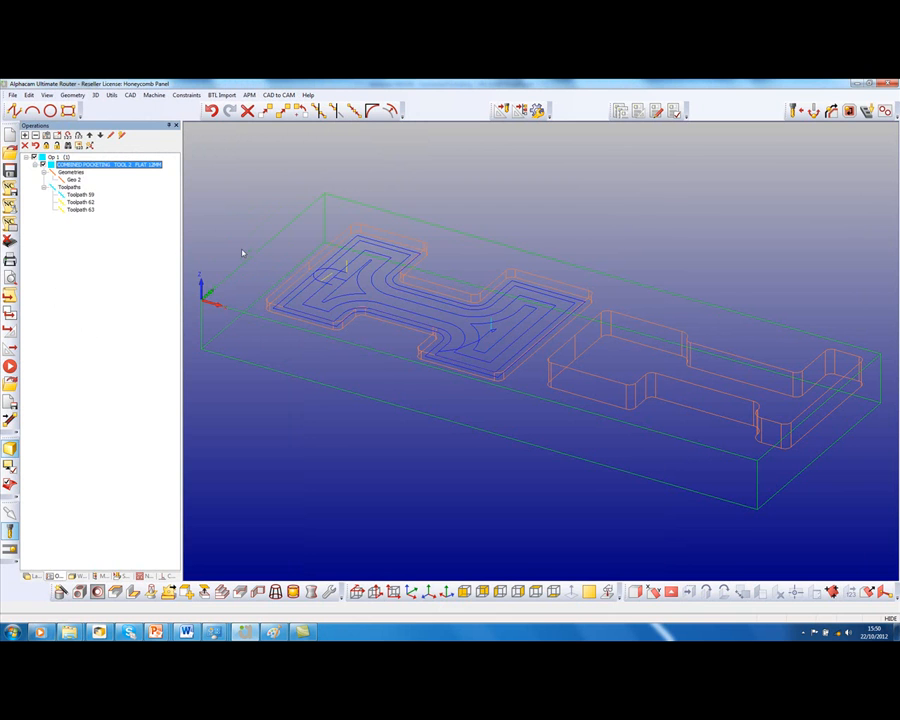
right_click(72, 172)
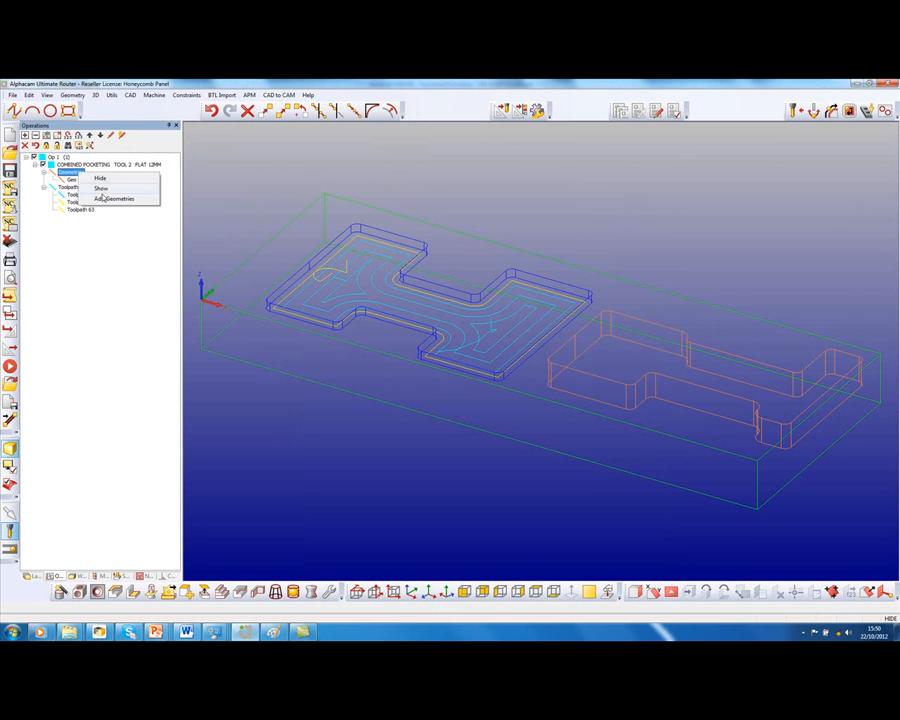
left_click(118, 198)
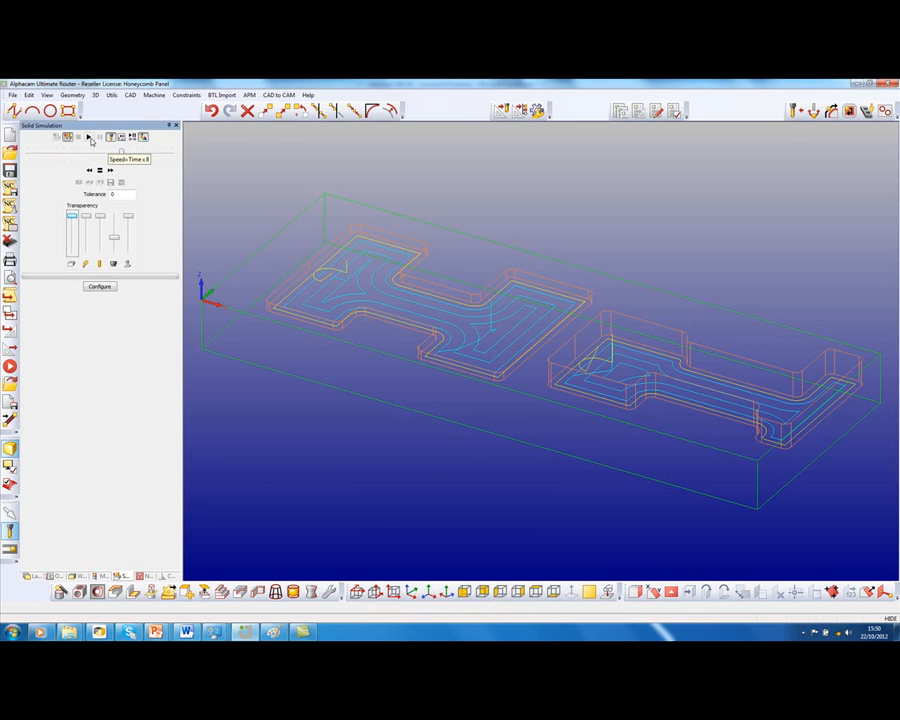
- Start the solid cut simulation of the pocket toolpaths on the block
left_click(88, 138)
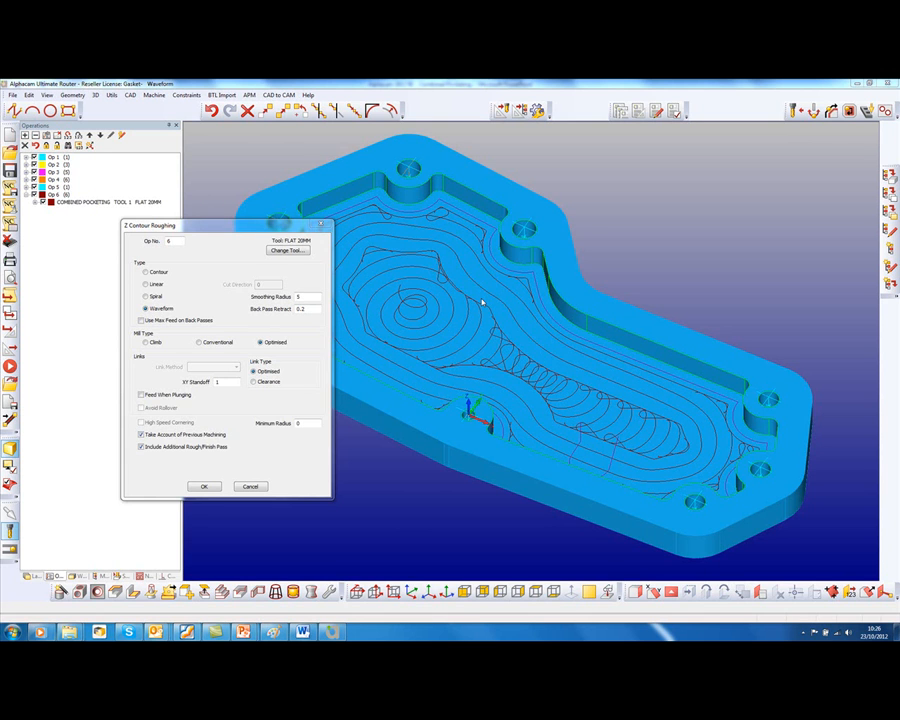
- Accept the Contour Roughing settings for the plate's pocket with OK
left_click(204, 488)
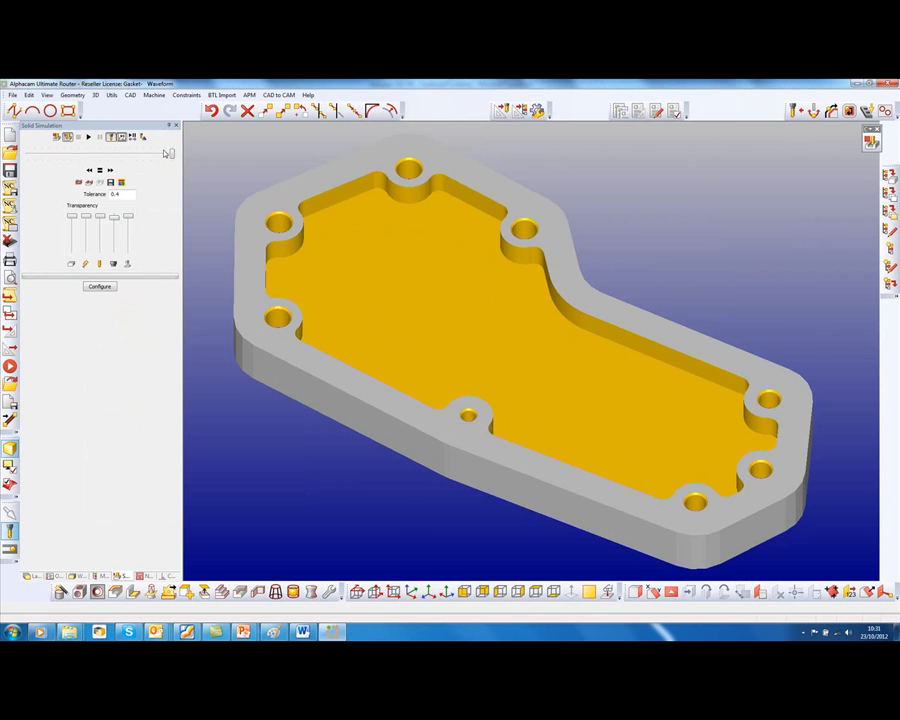
- Run the cut simulation showing the plate's pocket machined out
left_click(88, 136)
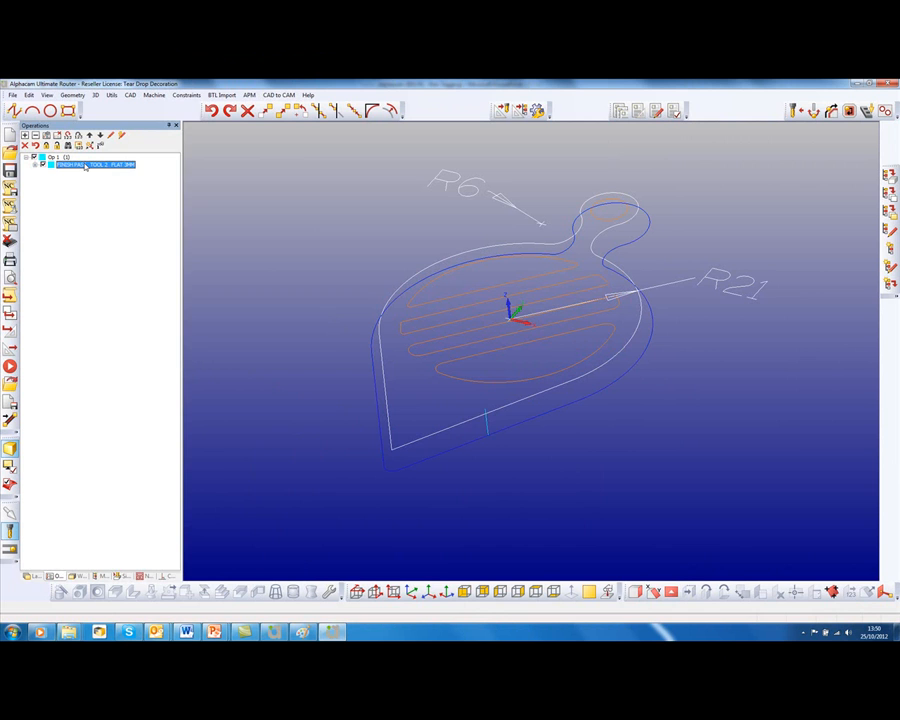
- Set Automatic Support Tags on the leaf part's operation with a tag value of -6 and confirm
right_click(90, 164)
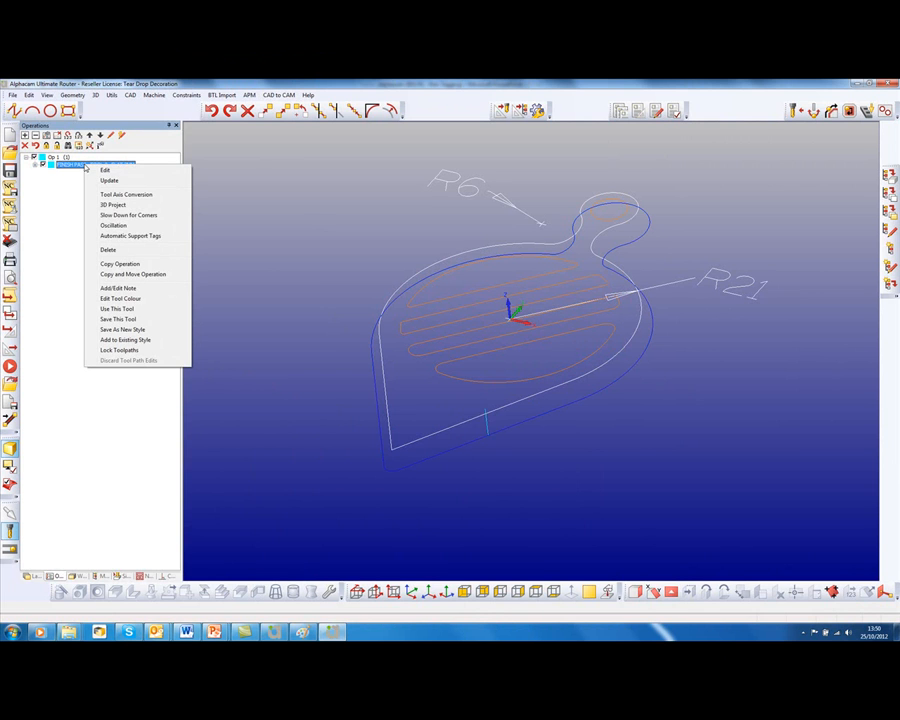
left_click(132, 236)
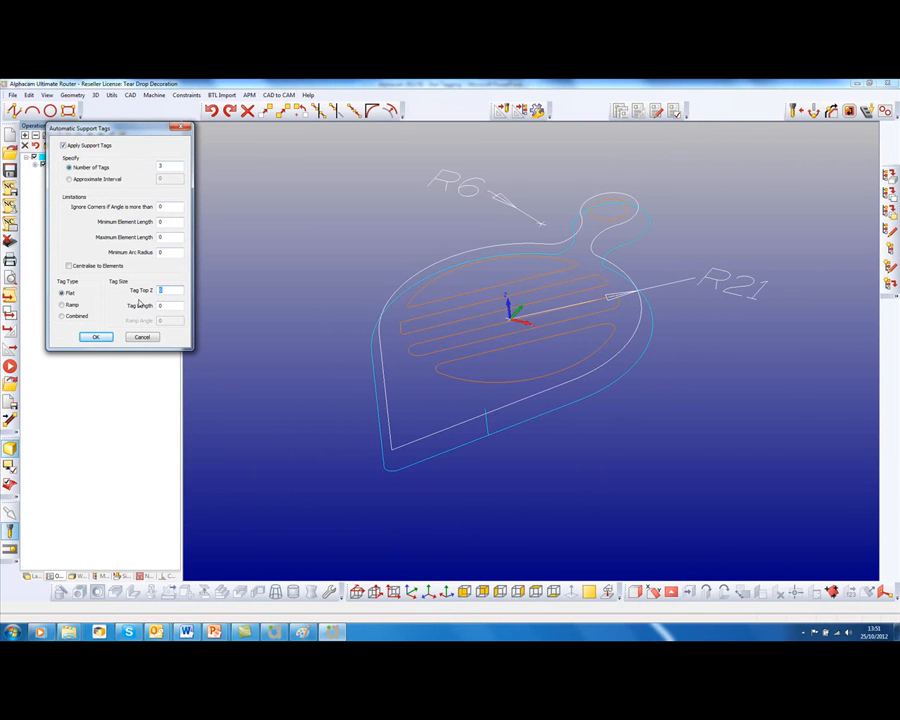
type("-6")
left_click(170, 304)
type("5")
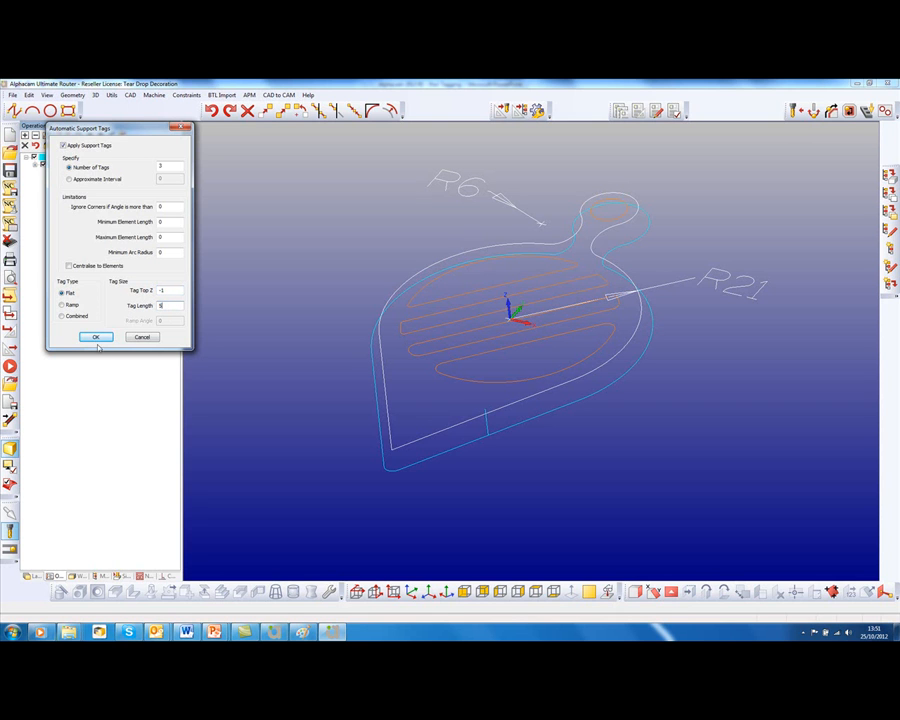
left_click(96, 336)
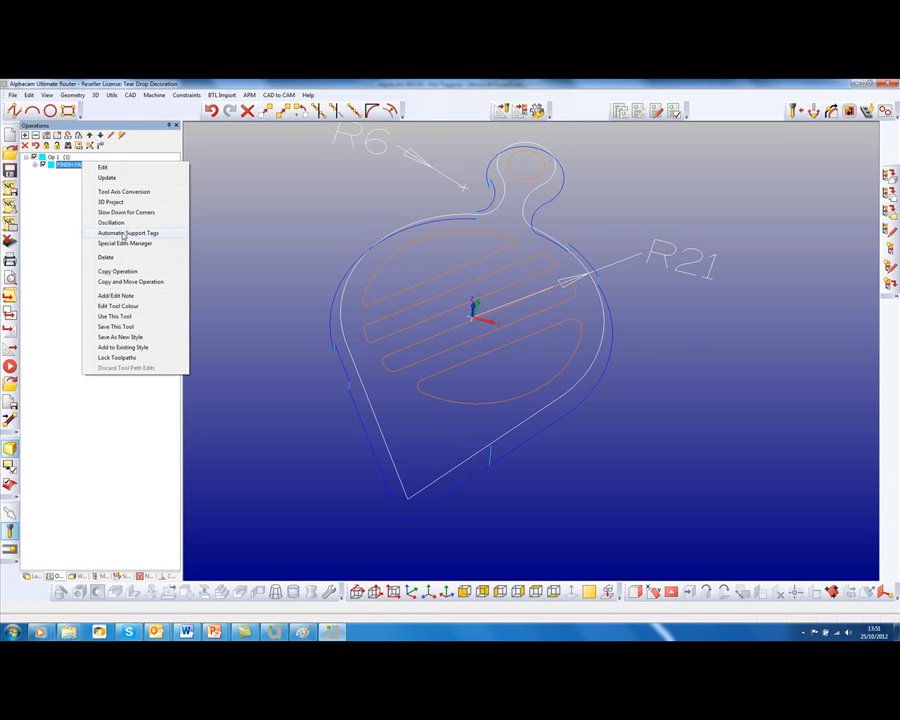
- Reopen Automatic Support Tags, adjust the options and apply tags along the profile toolpath
left_click(128, 232)
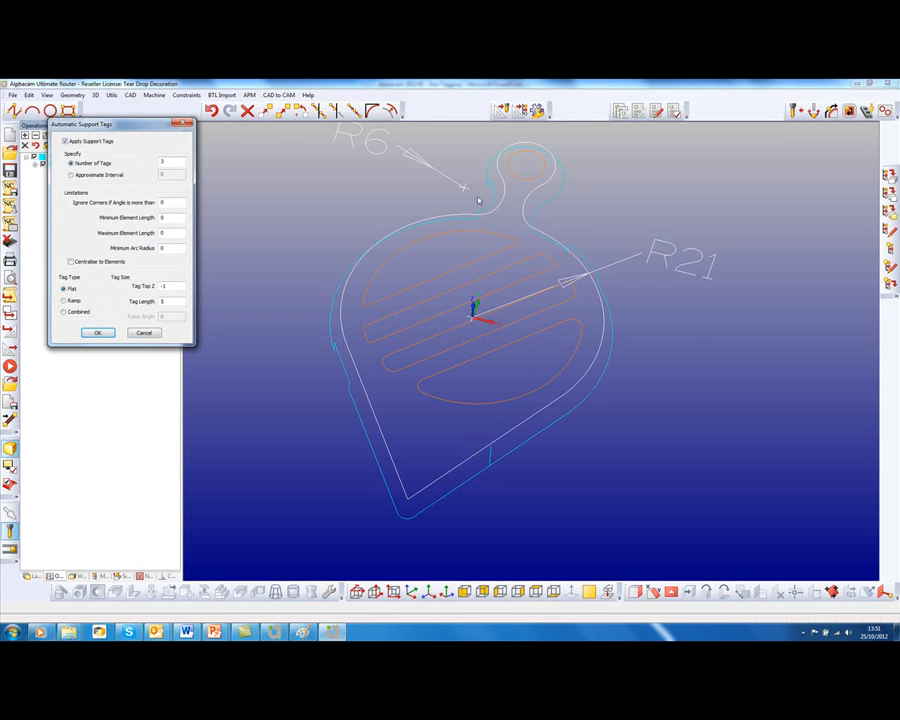
left_click(170, 248)
type("5")
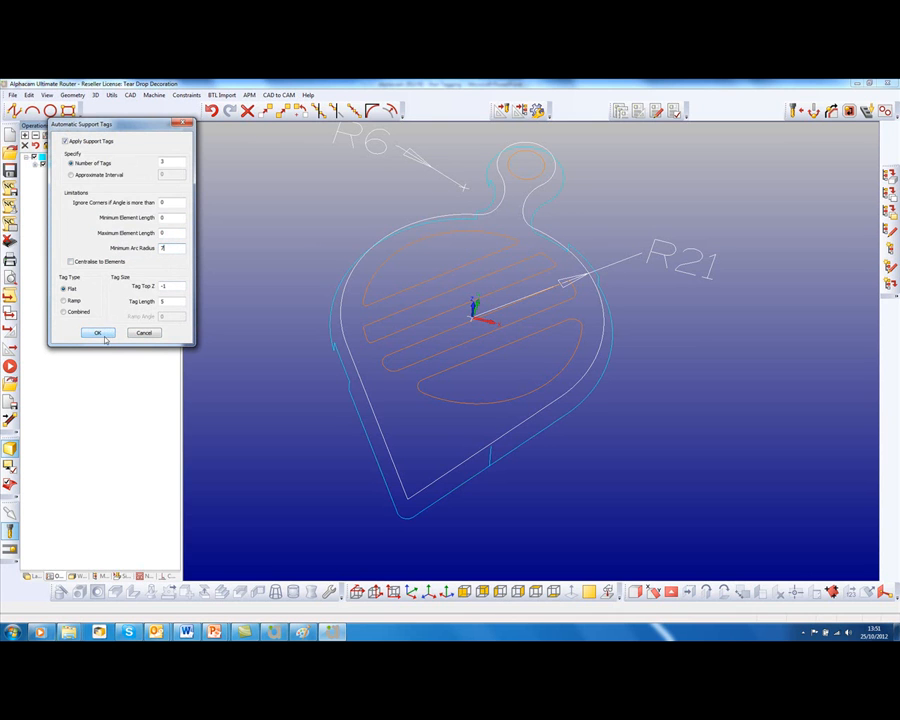
left_click(96, 332)
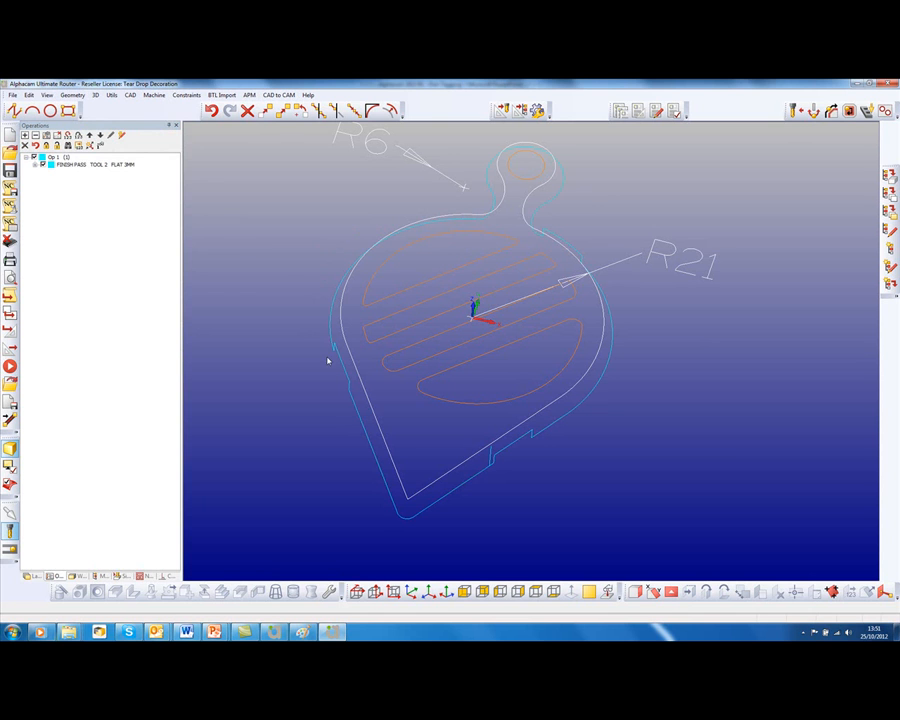
- Apply 4 automatic support tags with set height and length to the curved part's operation and simulate it
right_click(96, 164)
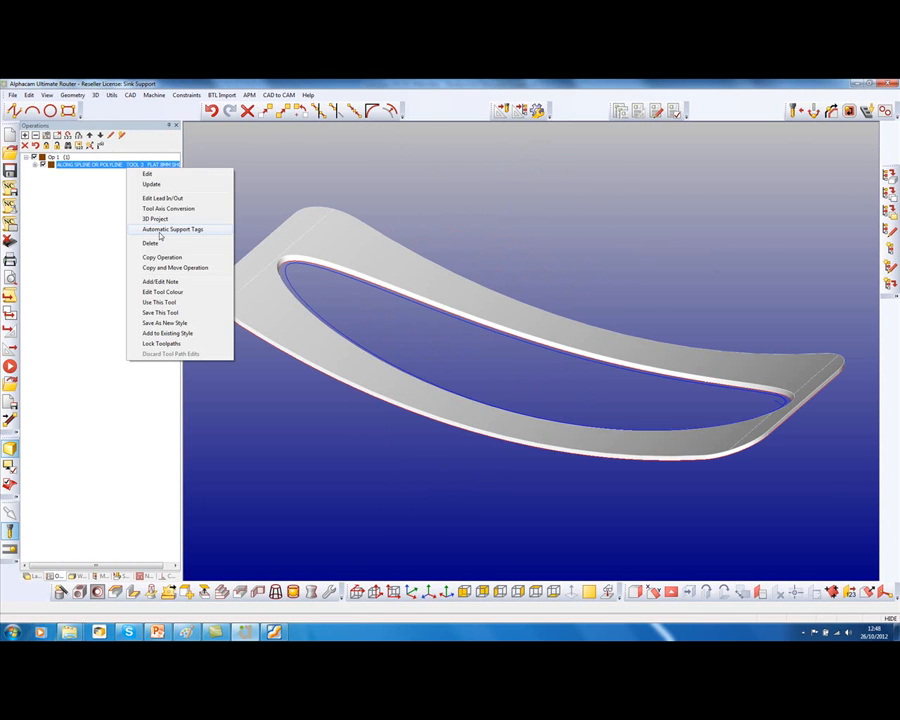
left_click(172, 228)
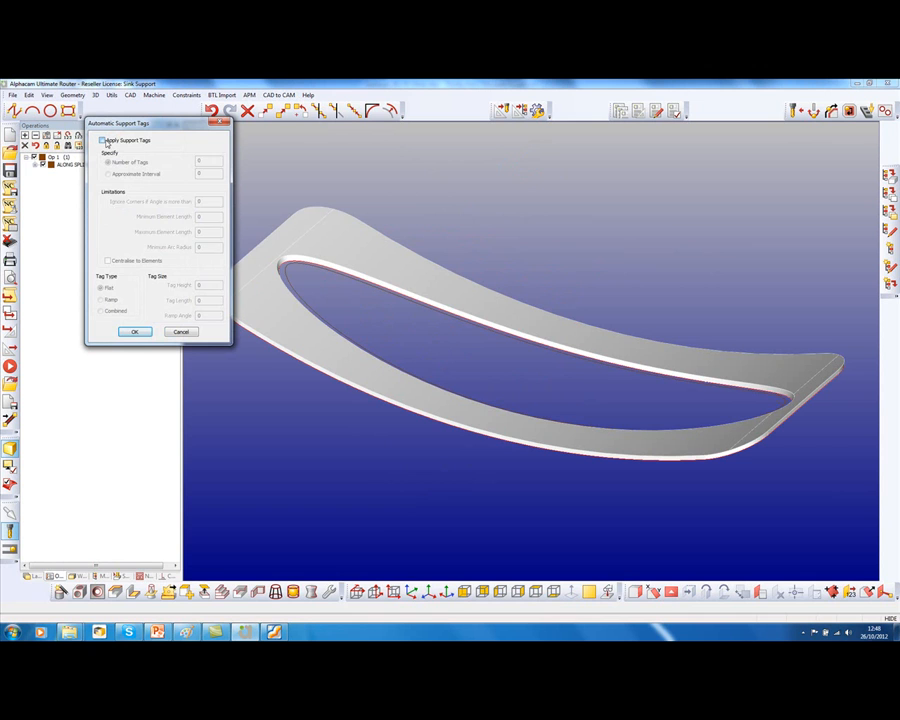
left_click(102, 140)
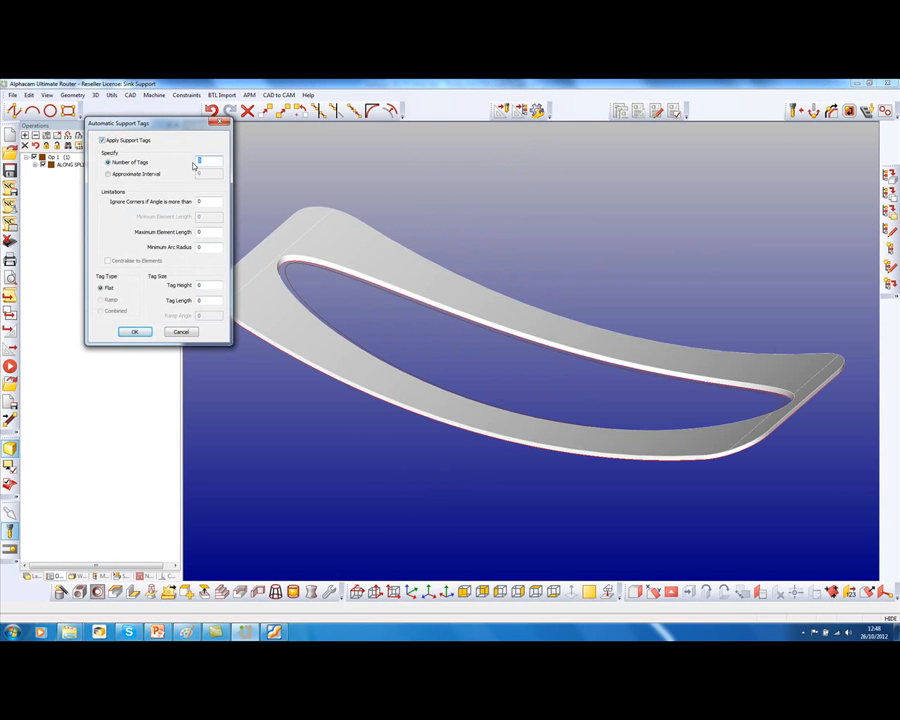
type("4")
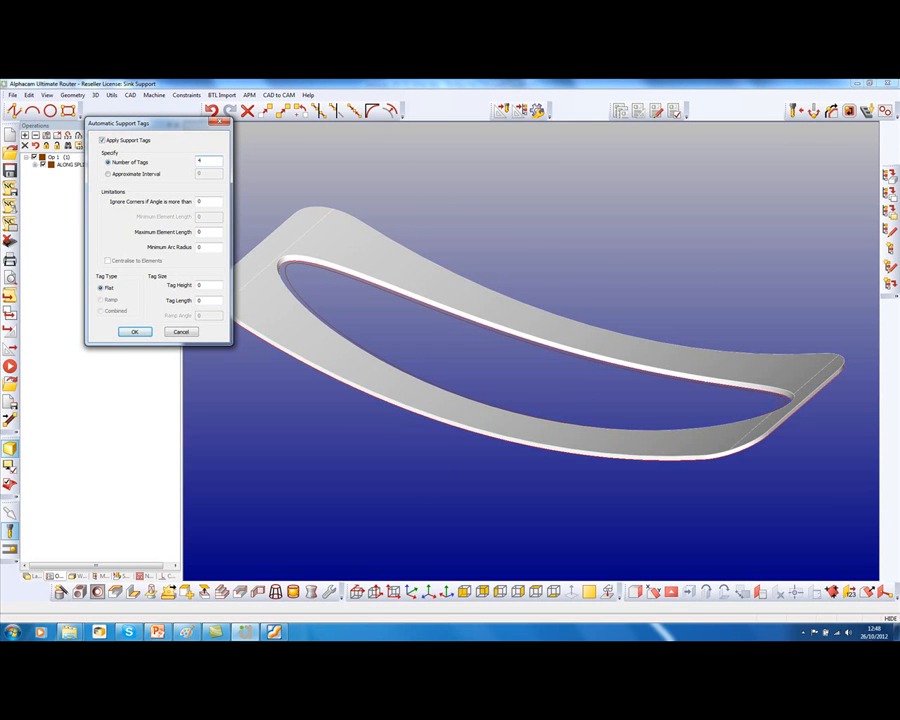
left_click(204, 284)
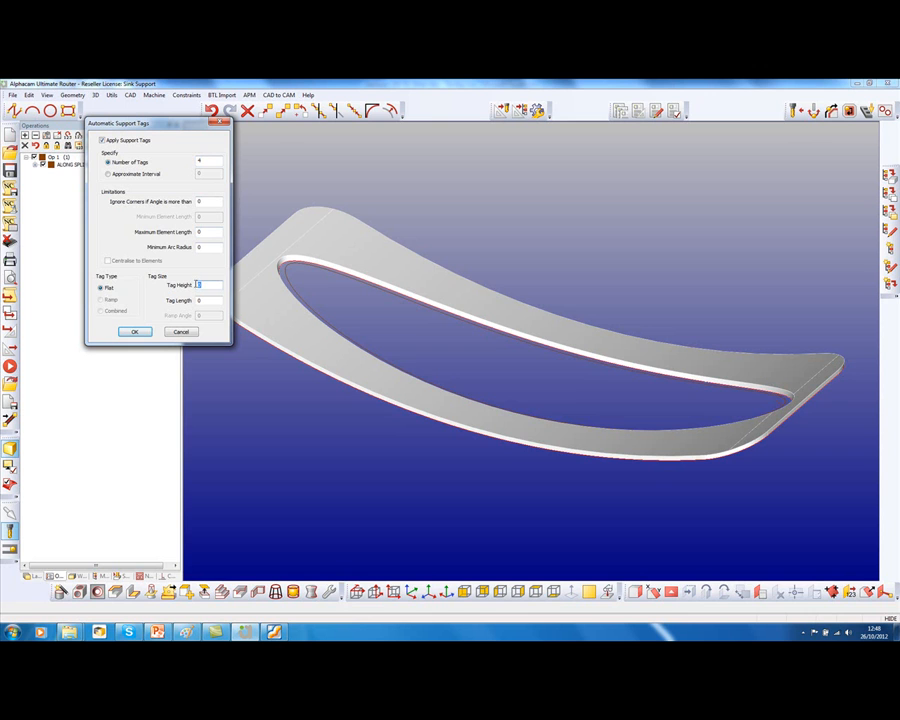
left_click(204, 300)
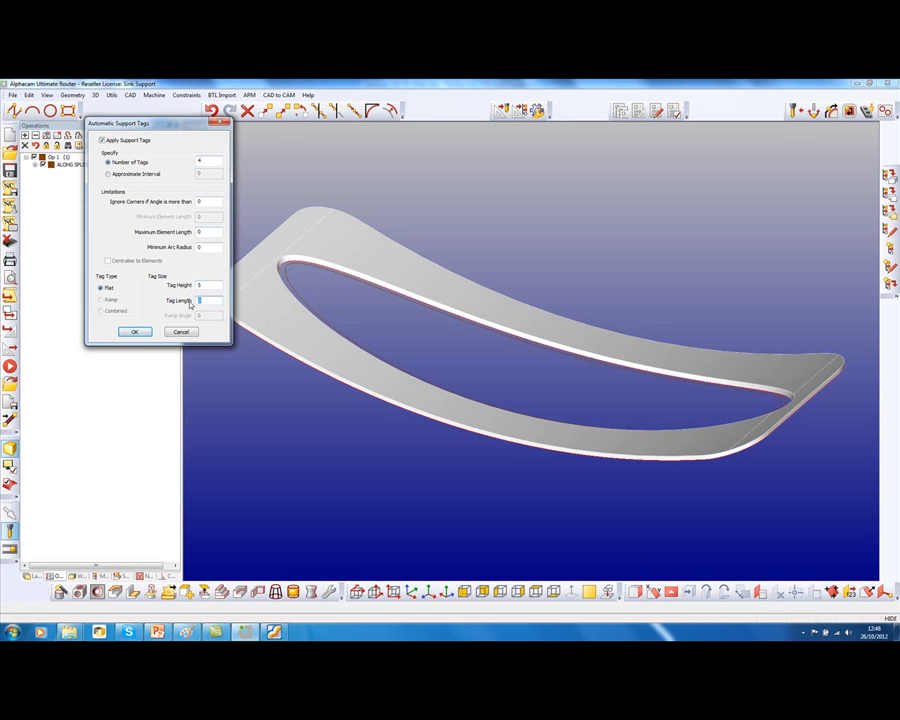
left_click(134, 332)
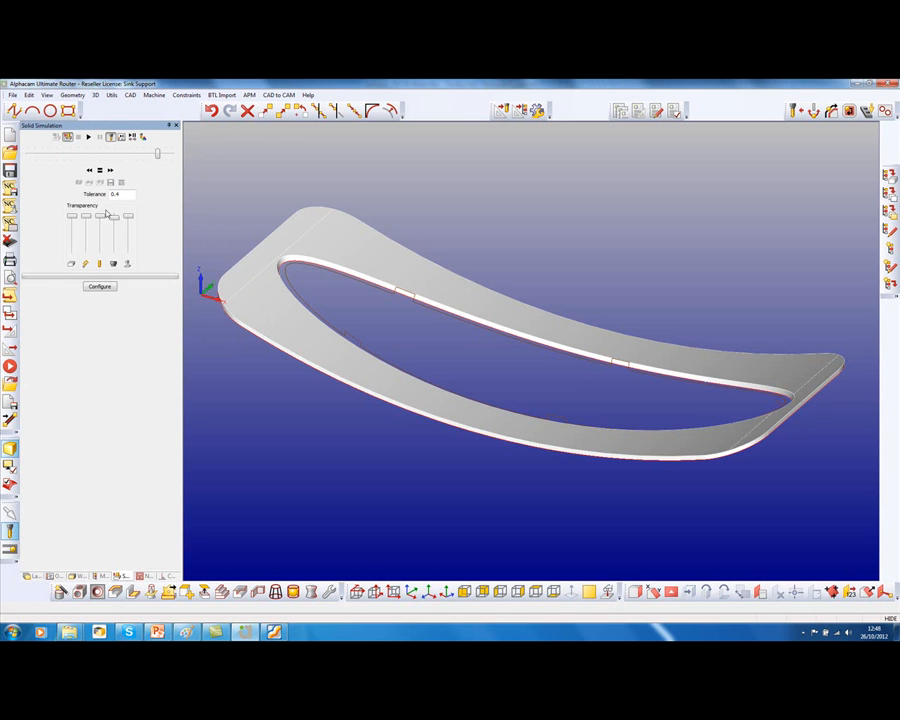
left_click(88, 138)
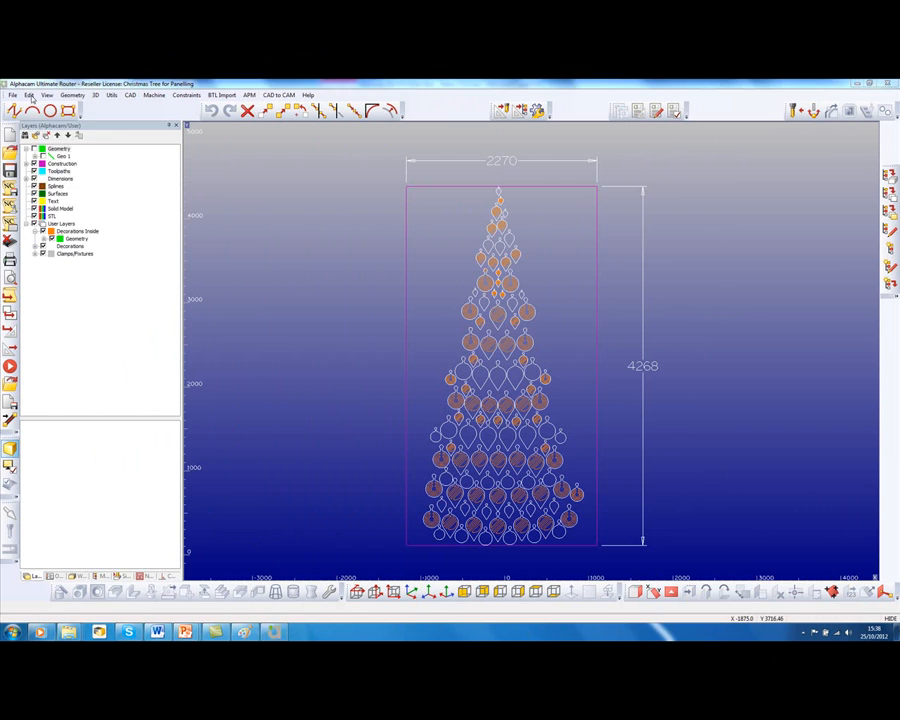
- Show the geometry editing commands for the Christmas-tree decorations drawing
left_click(28, 96)
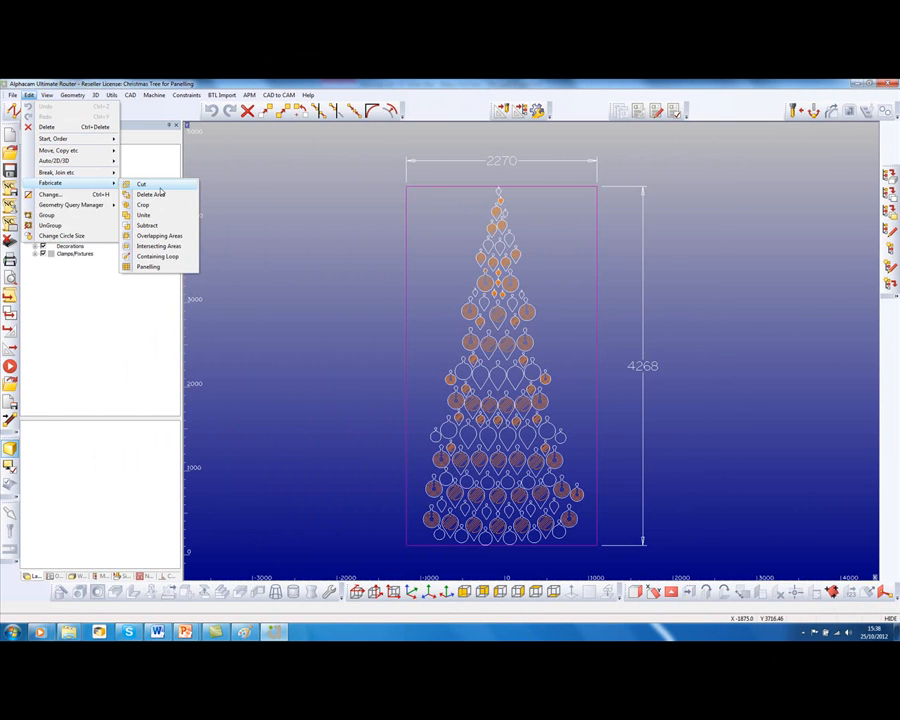
- Panel the tree drawing into 2440 by 1220 panels placed at a -1200 datum
left_click(148, 266)
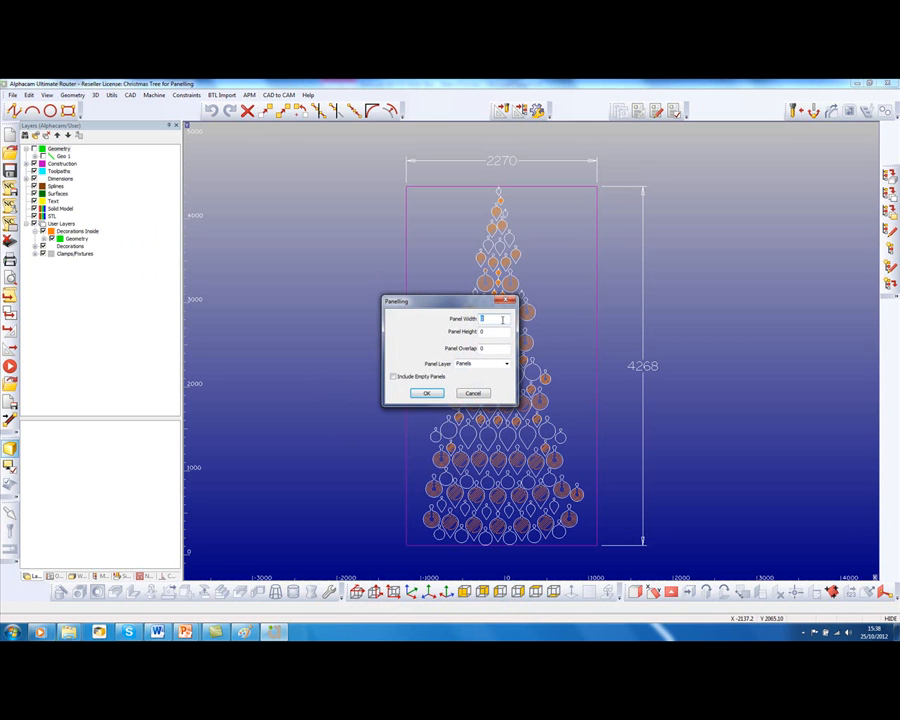
type("24")
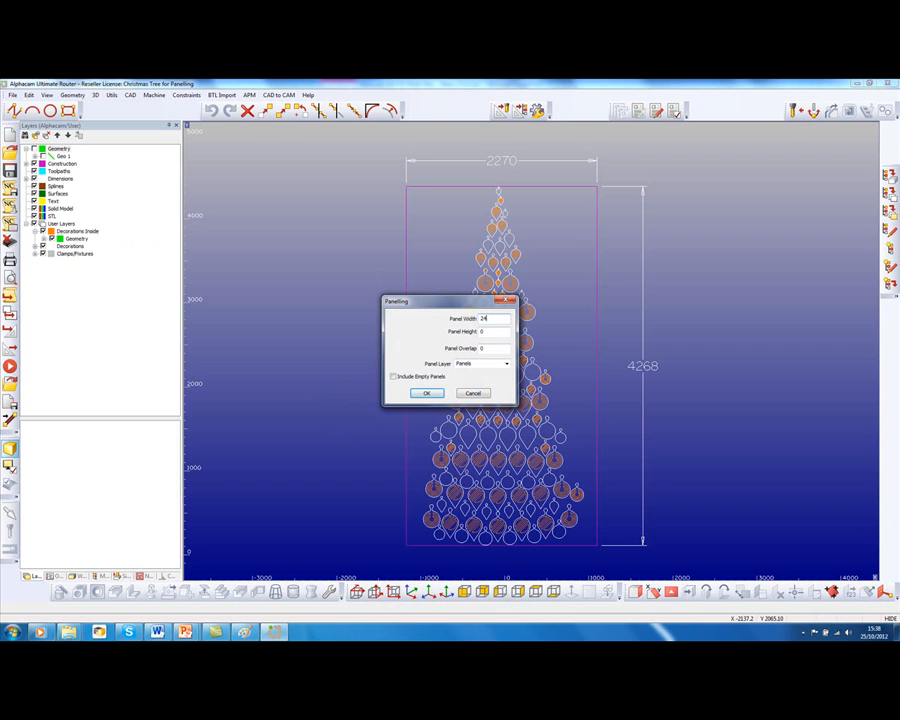
type("2440")
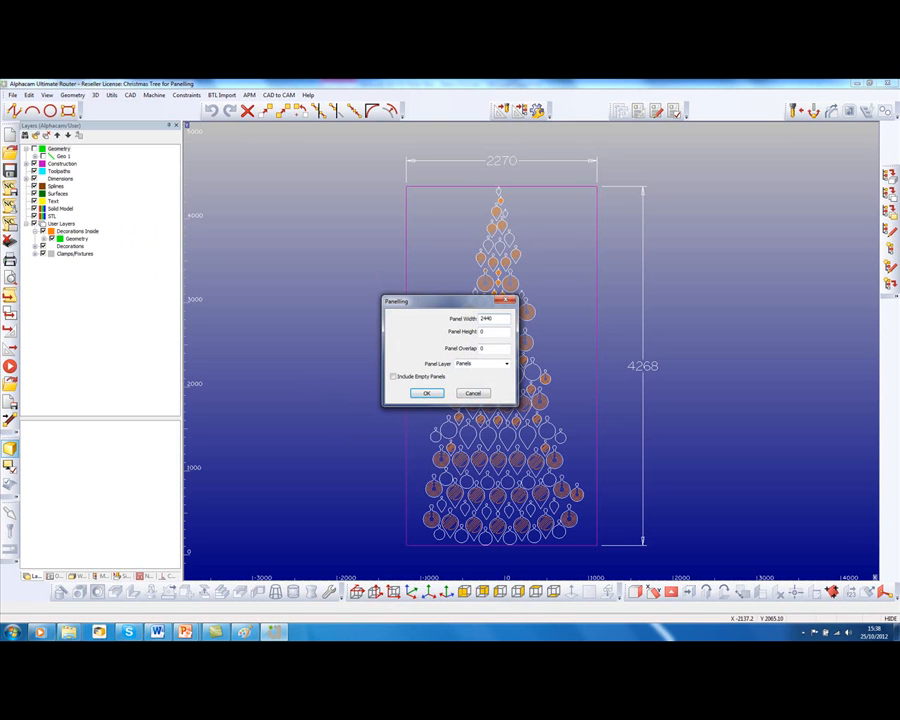
type("1226")
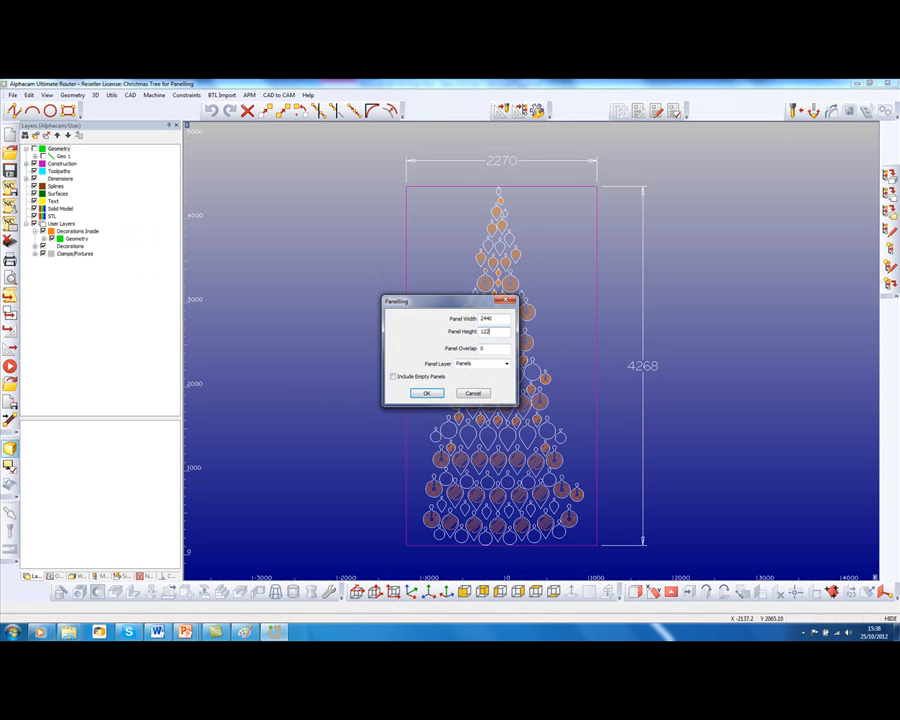
type("1220")
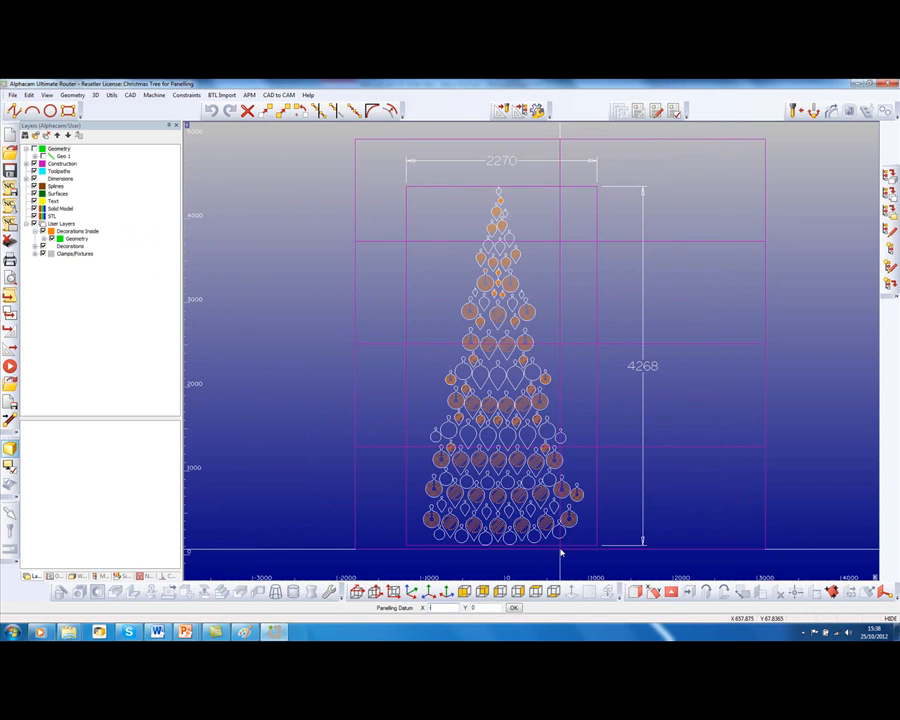
type("-1200")
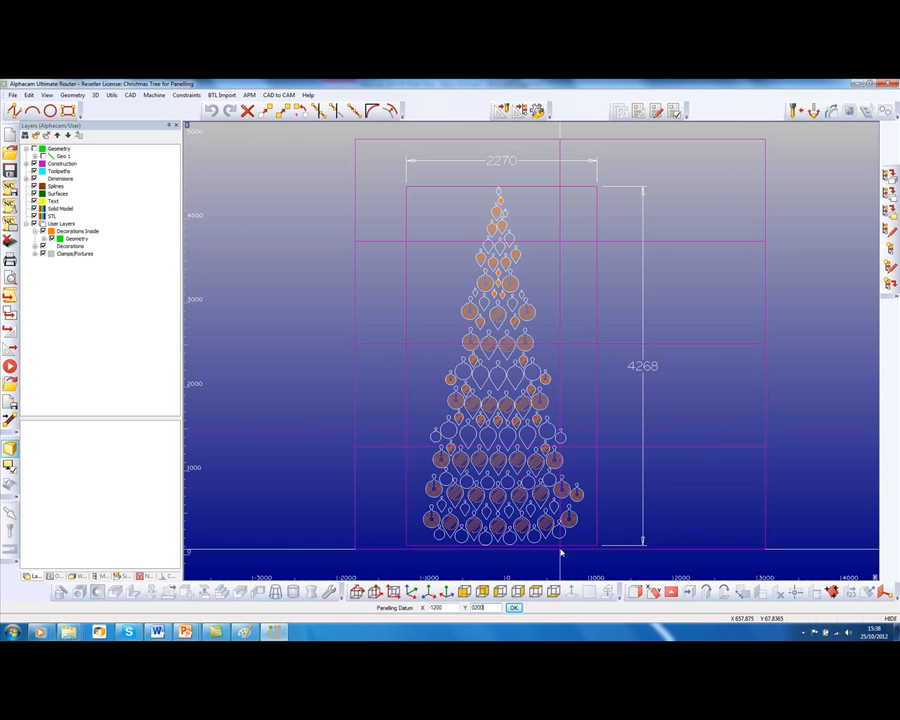
type("3")
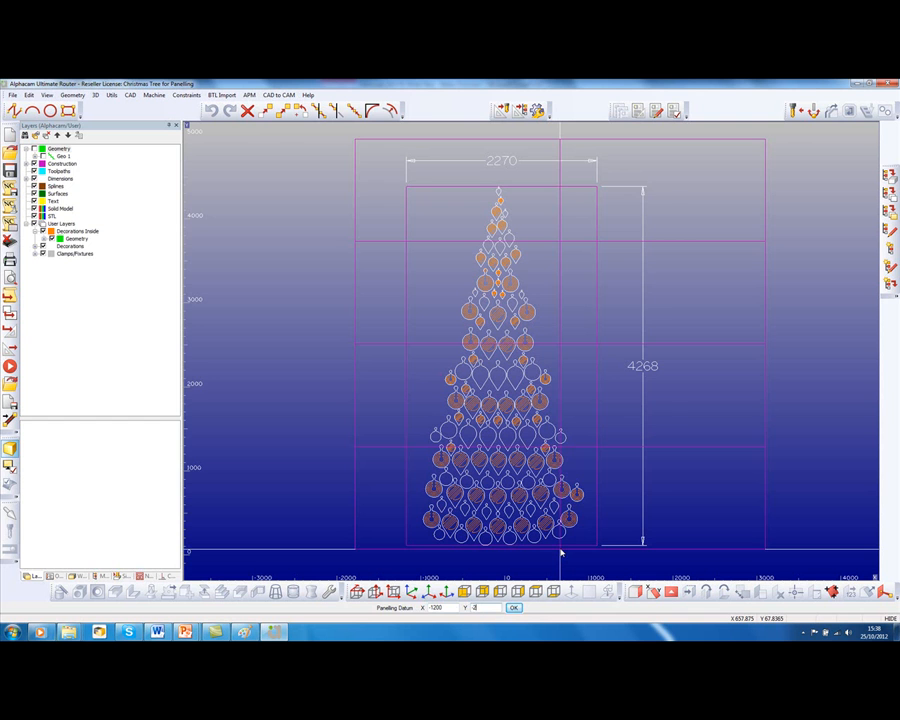
left_click(512, 608)
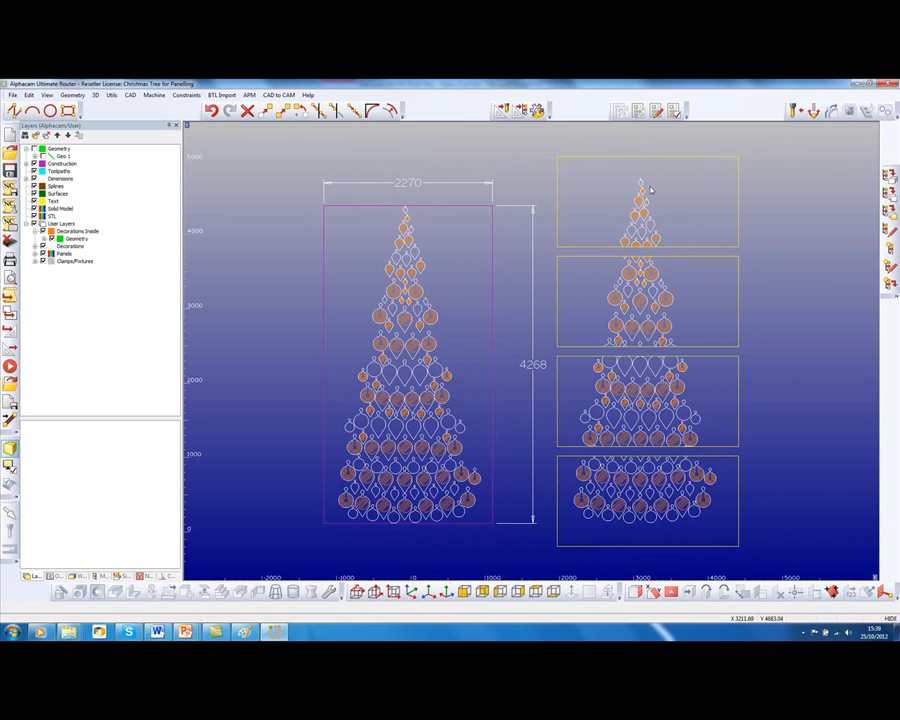
mouse_move(692, 522)
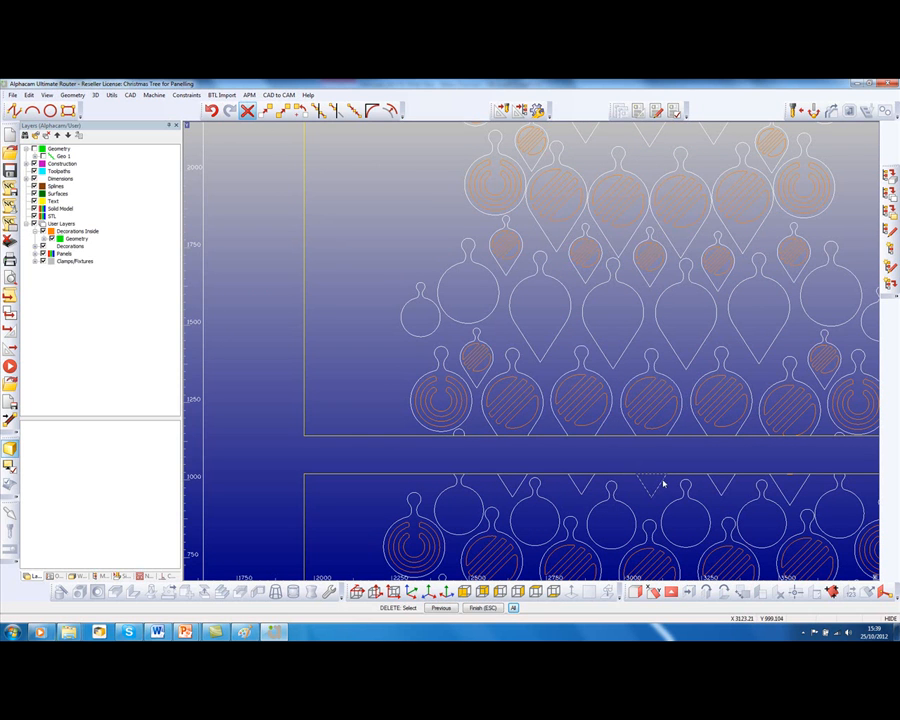
left_click(664, 482)
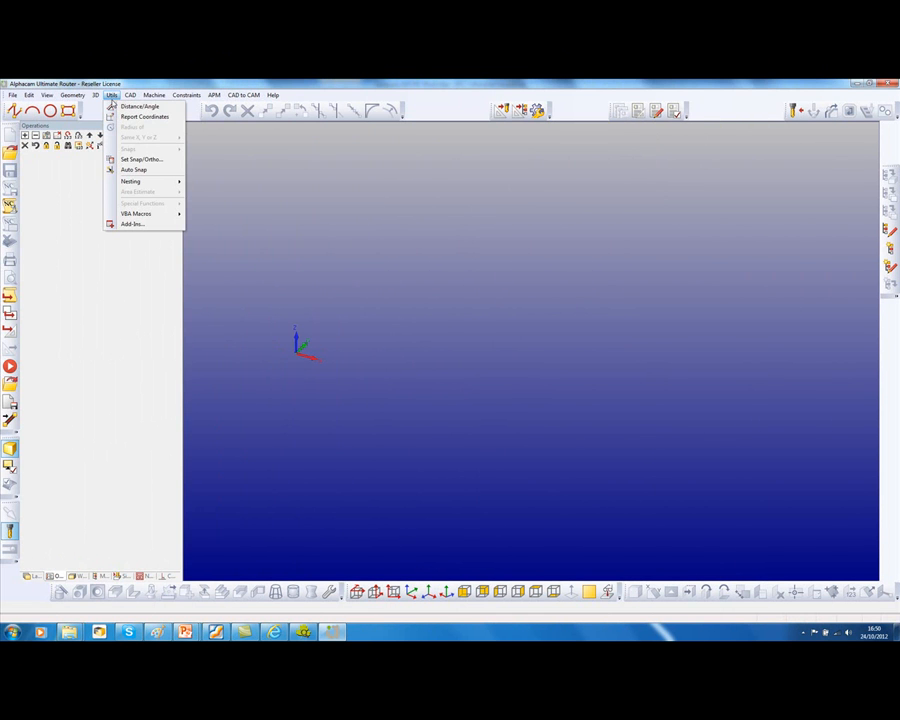
- Enable the BTL import add-in from the Add-Ins list
left_click(132, 224)
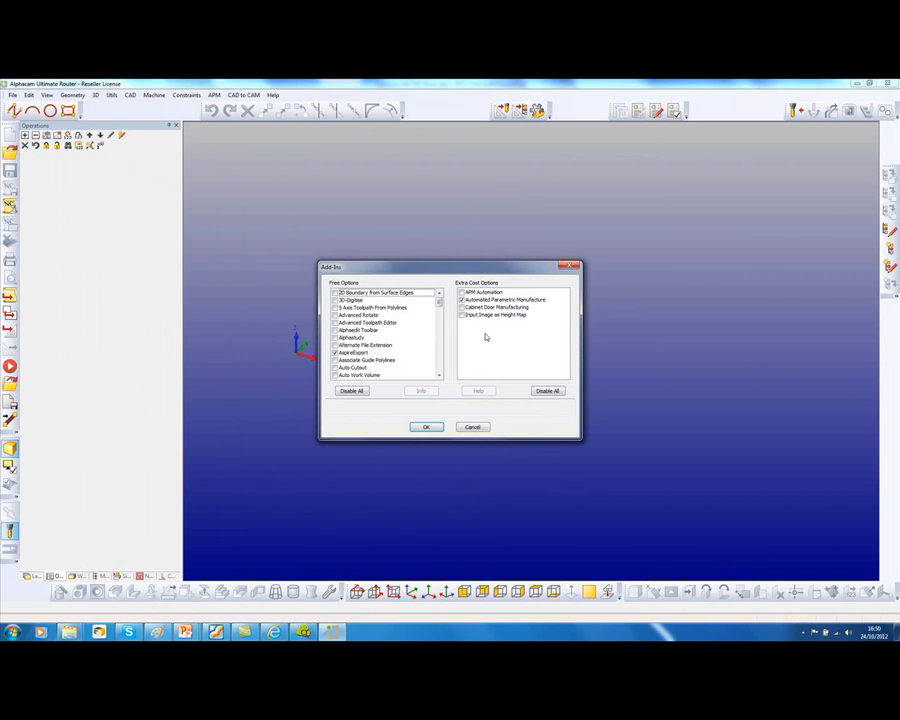
scroll("down", 3)
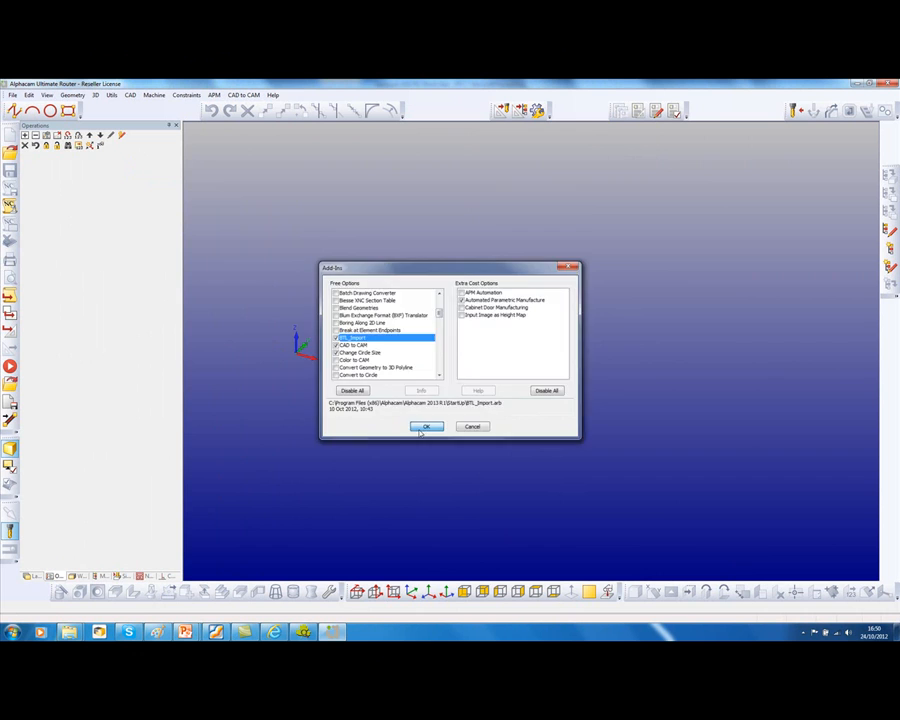
left_click(426, 428)
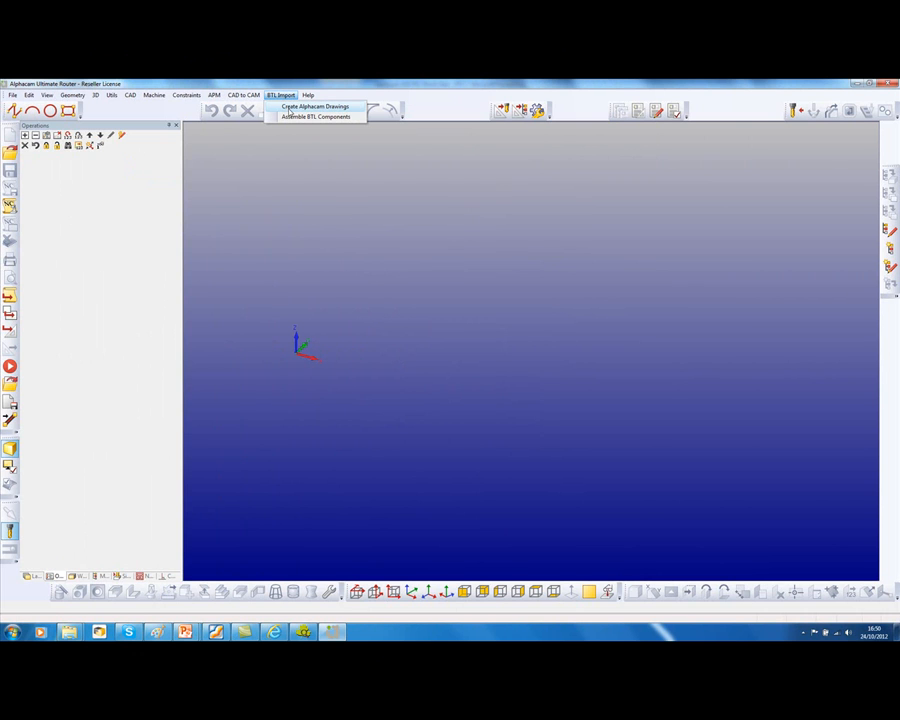
- Create Alphacam drawings from the roof example BTL file and acknowledge completion
left_click(316, 116)
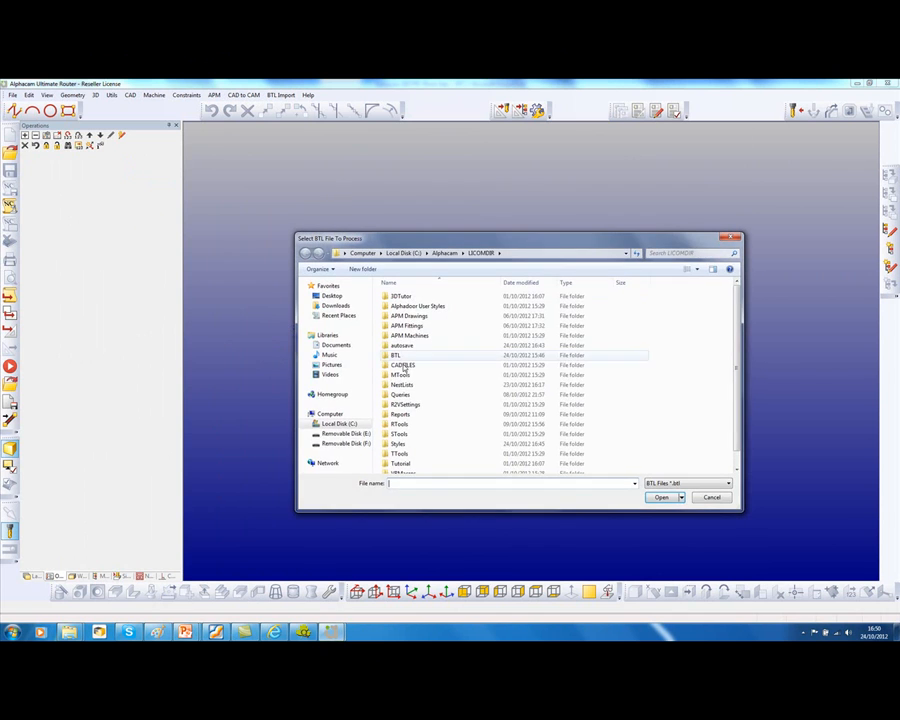
double_click(396, 356)
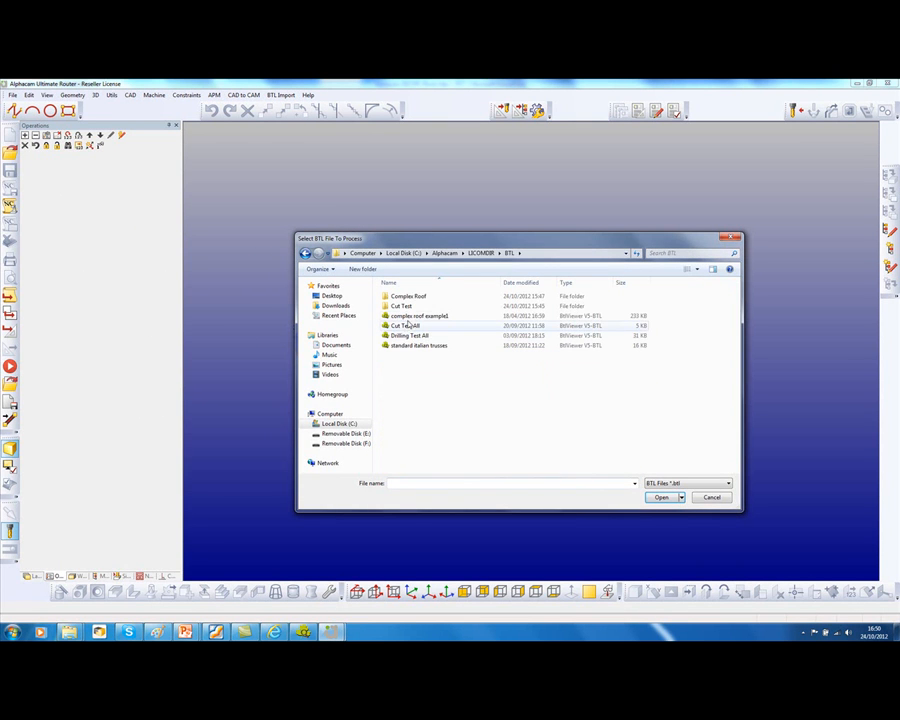
left_click(420, 316)
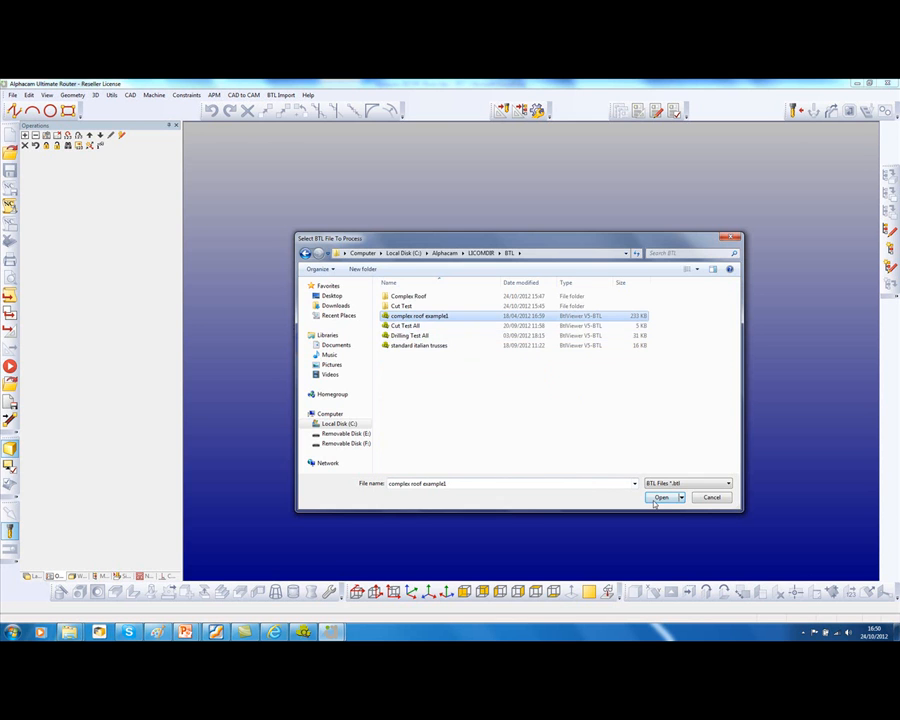
left_click(660, 496)
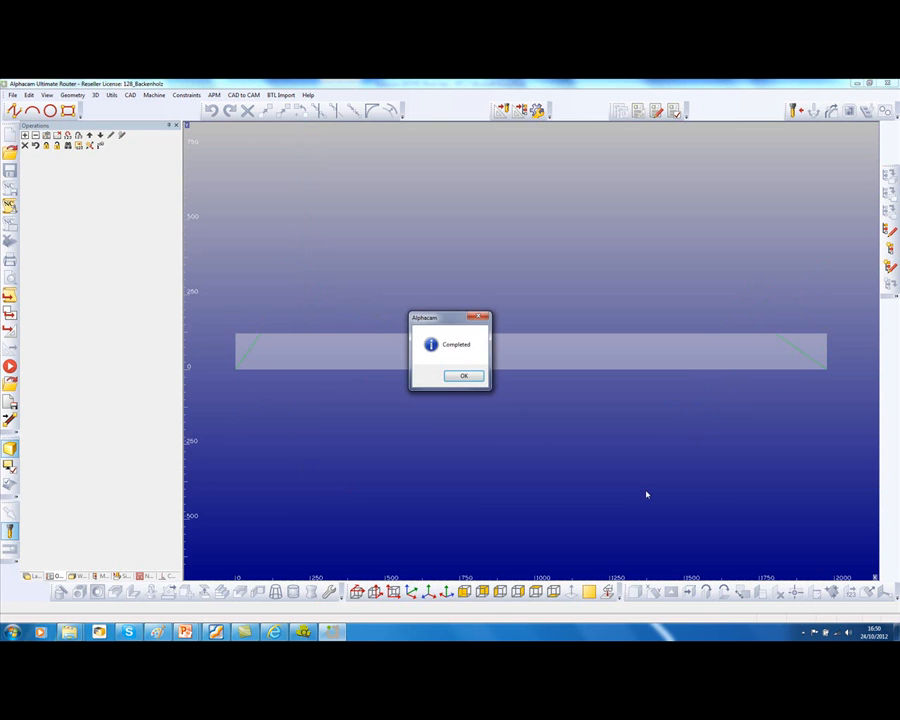
left_click(464, 376)
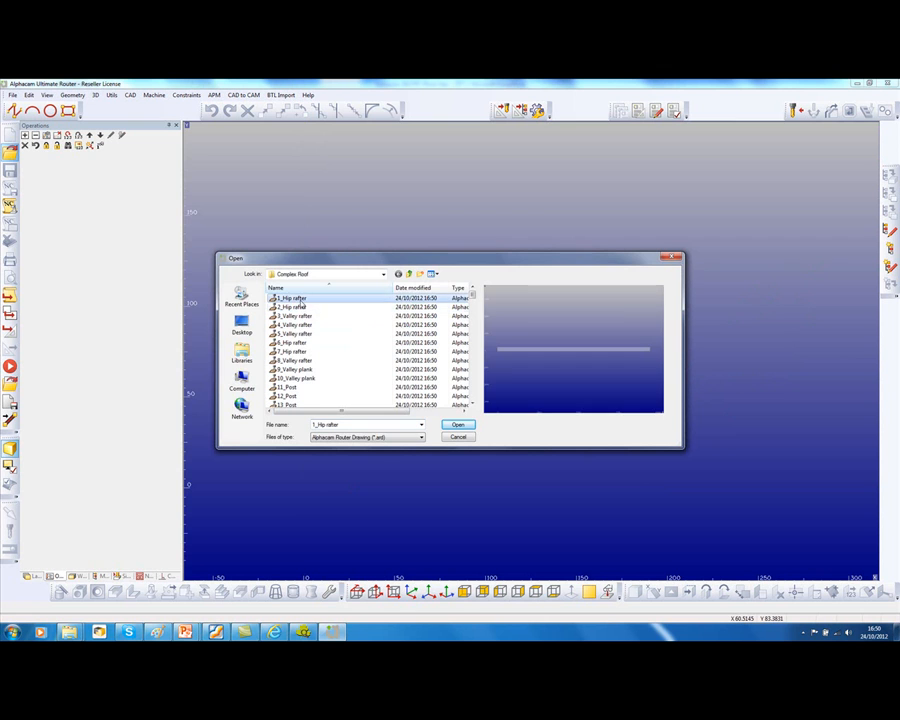
- Open the hip rafter drawing from the Complete Roof folder
left_click(292, 308)
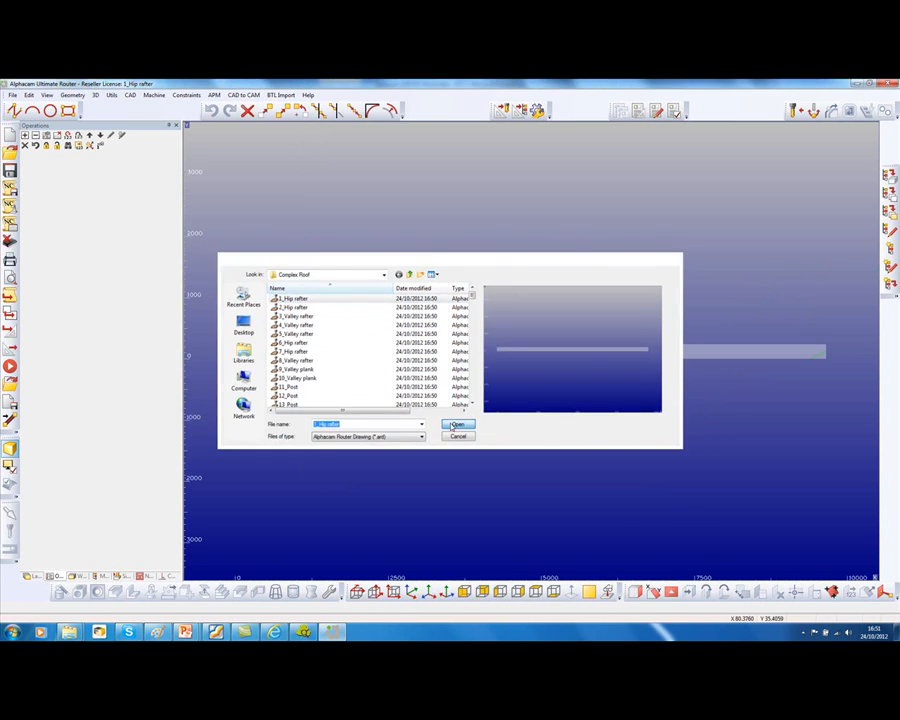
left_click(456, 424)
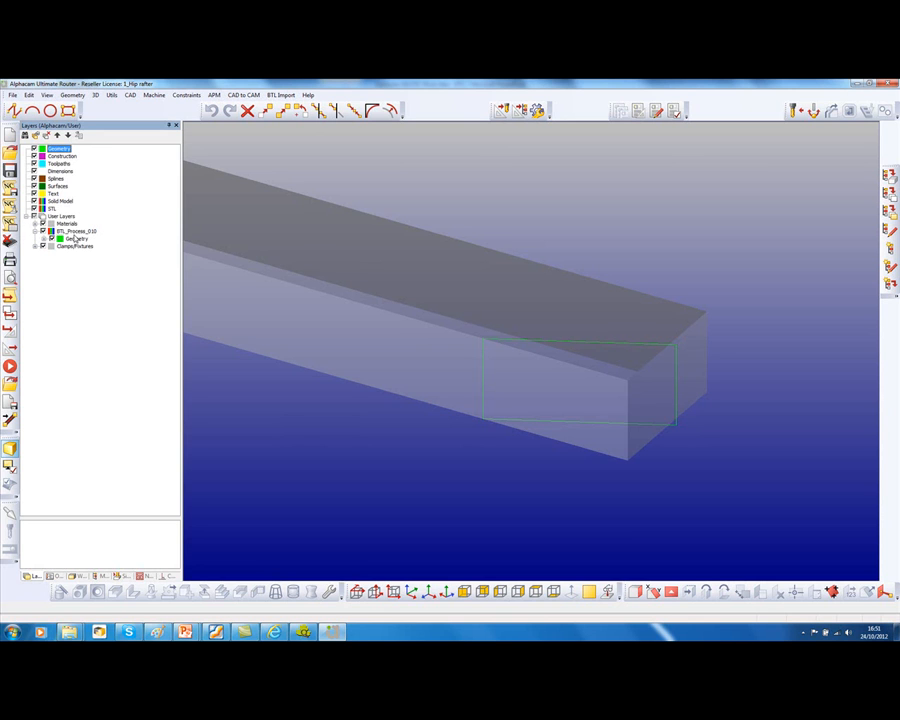
mouse_move(100, 240)
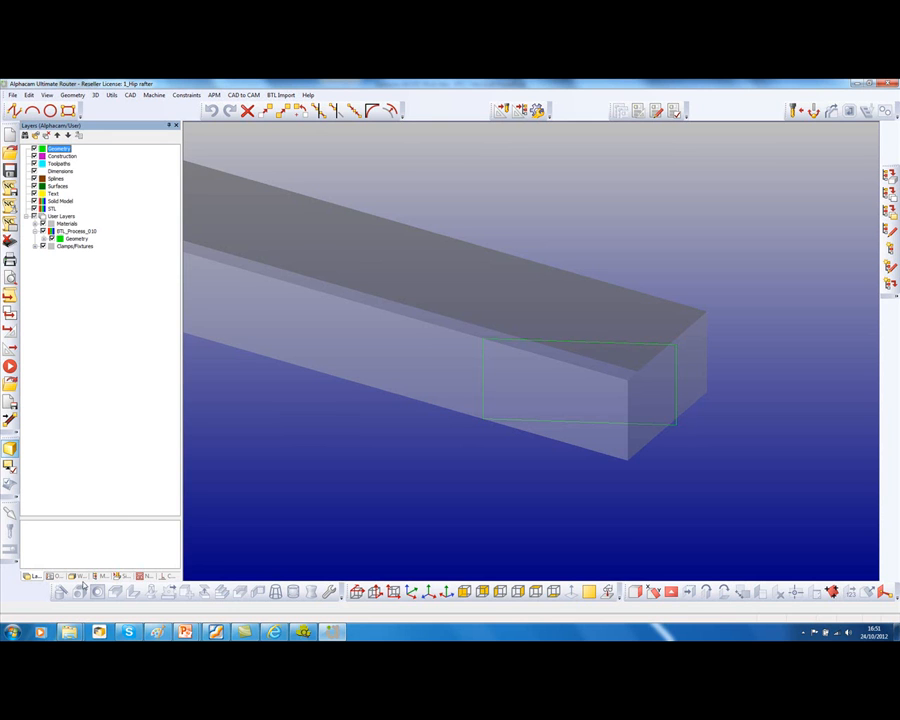
- Apply the BTL machining style to its assigned layer on the hip rafter
left_click(100, 576)
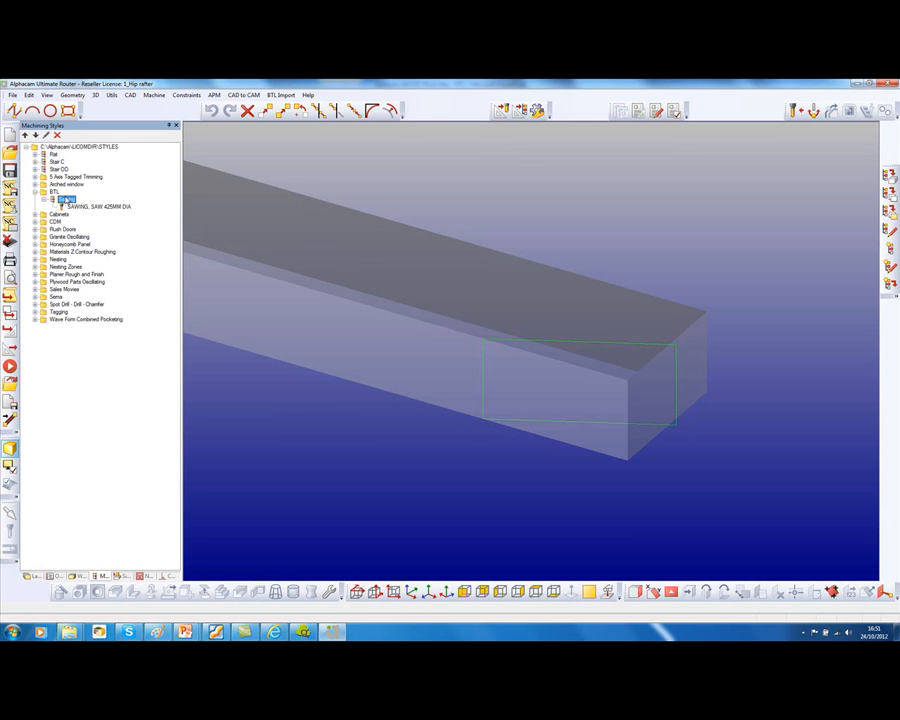
right_click(64, 200)
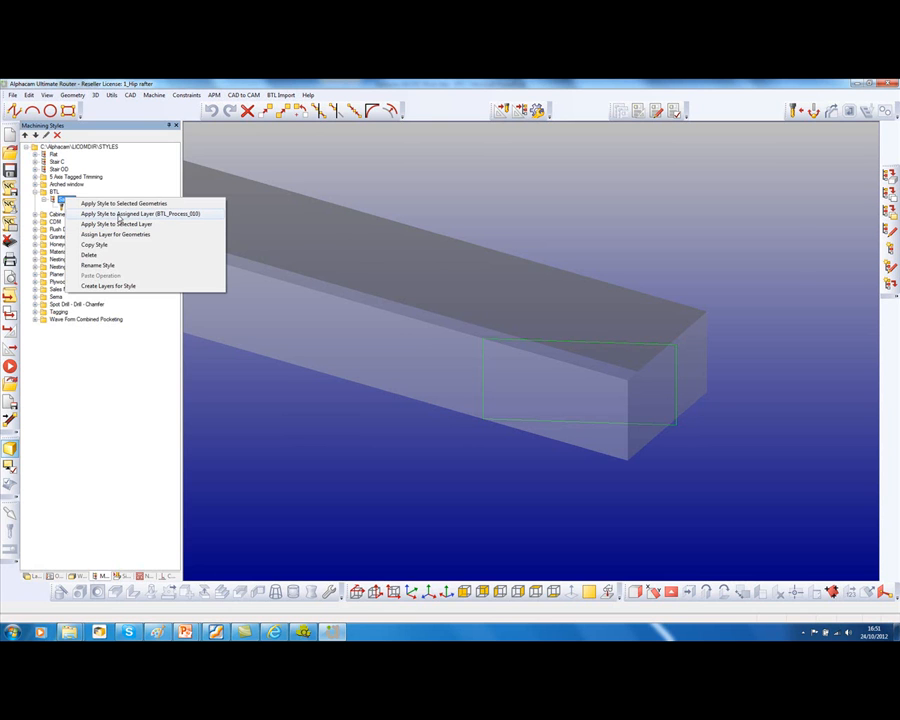
left_click(122, 204)
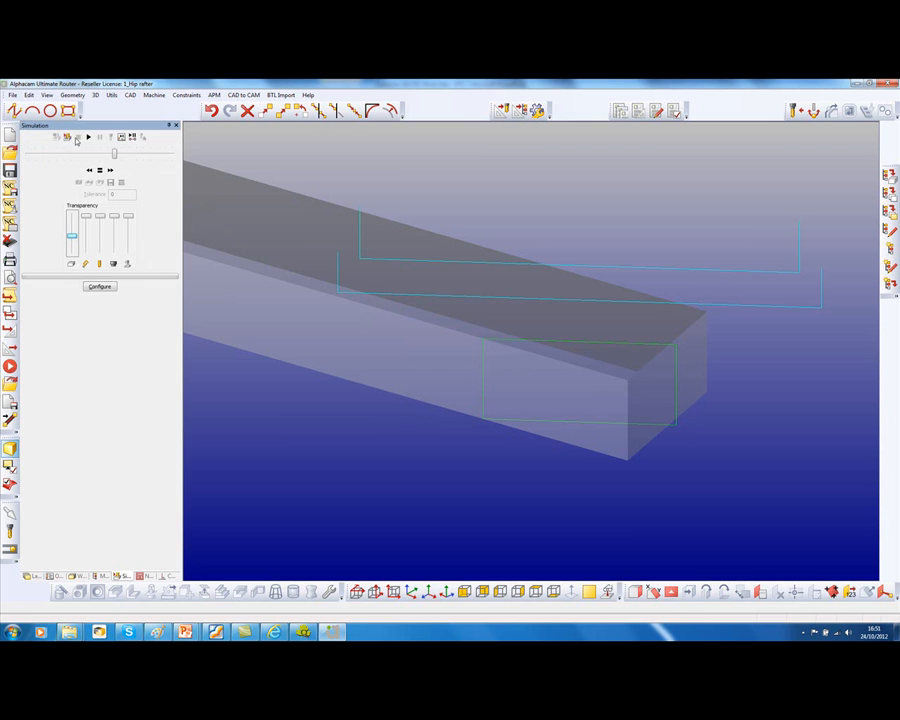
left_click(88, 136)
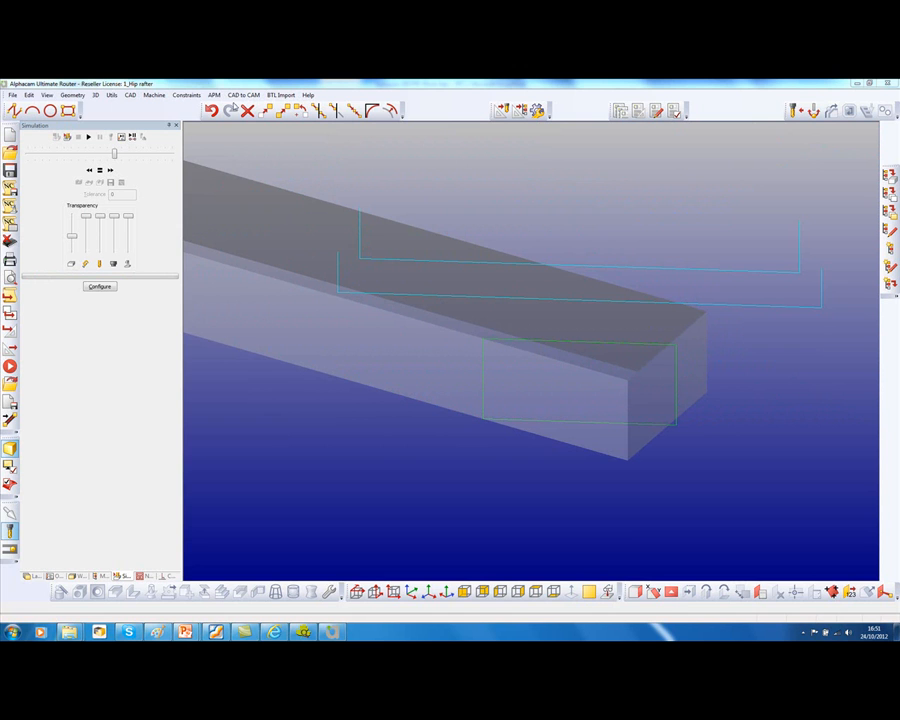
- Assemble the BTL components from the Complete Roof folder
left_click(280, 96)
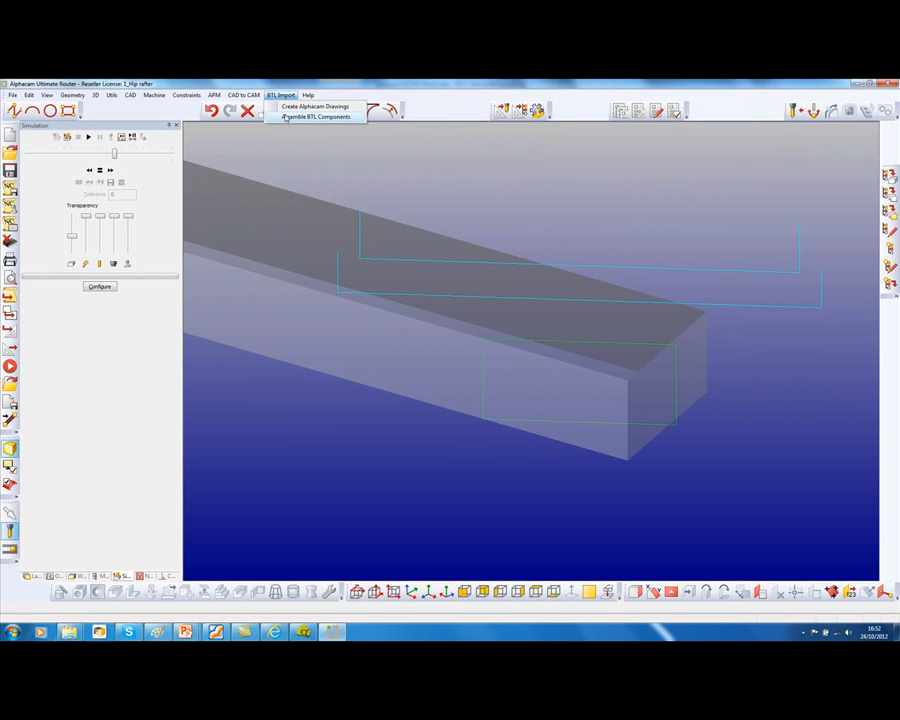
left_click(316, 116)
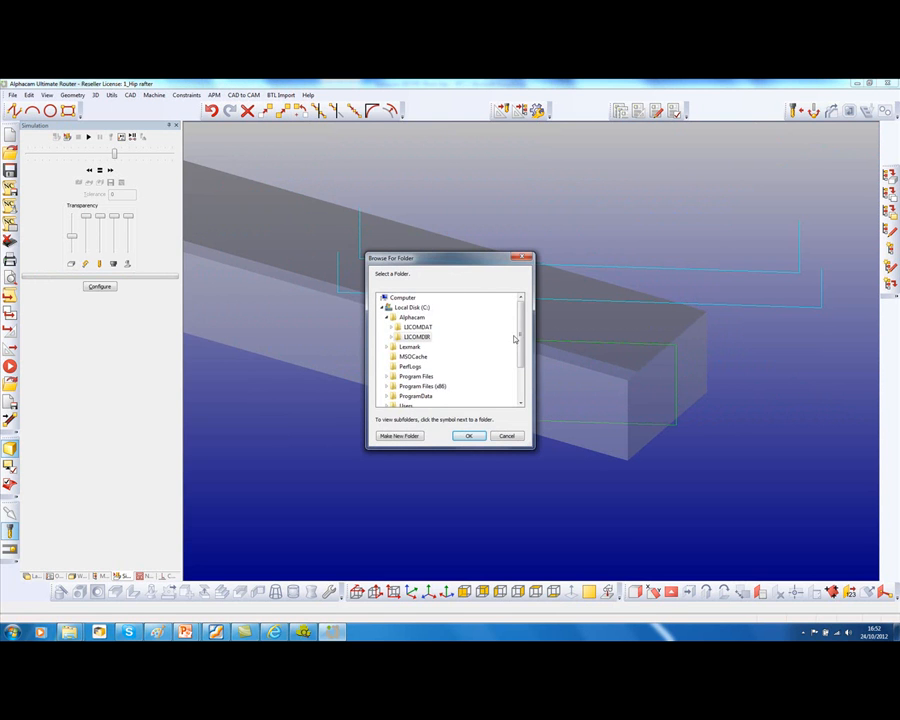
left_click(416, 336)
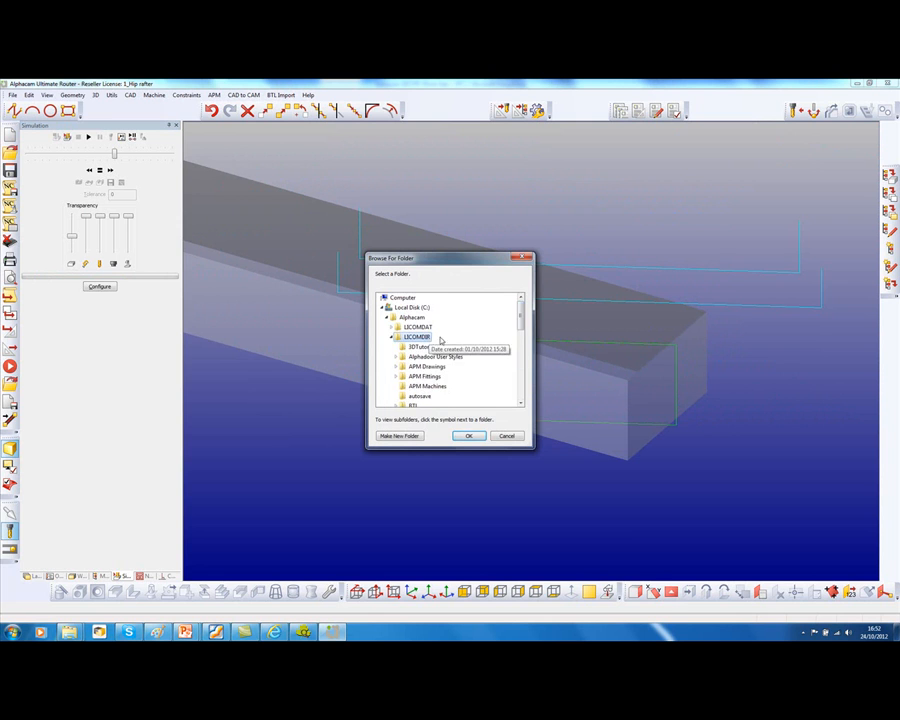
left_click(400, 328)
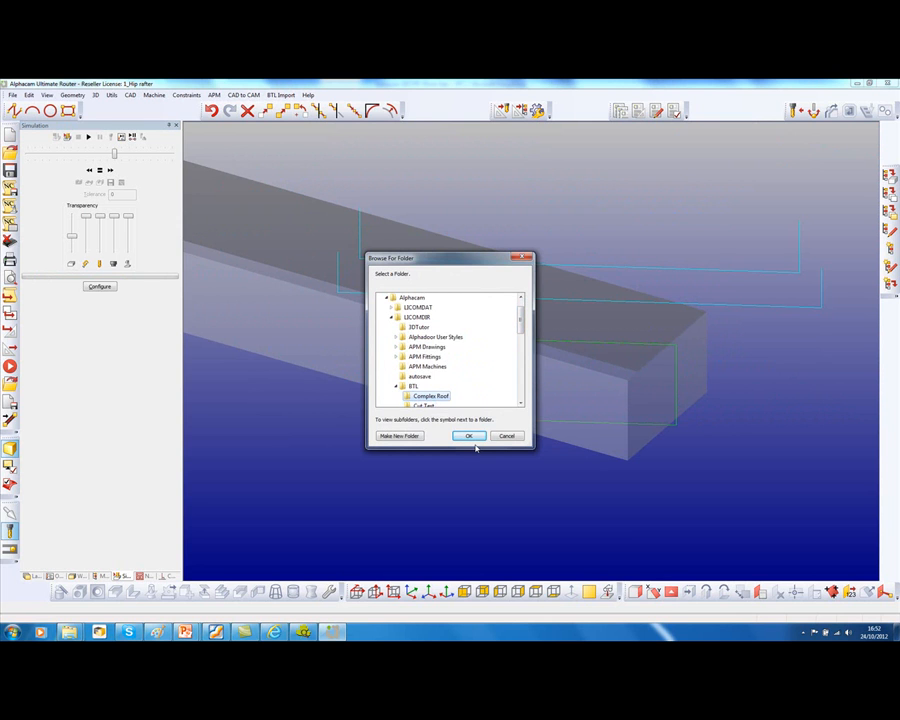
left_click(468, 436)
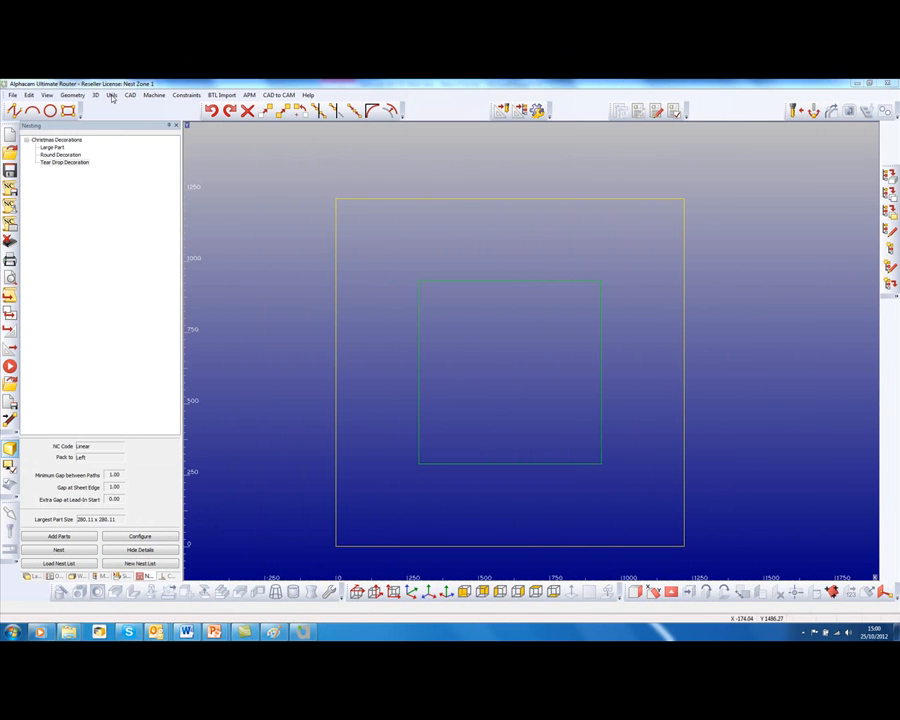
- Select the Tree Drop Decoration part and accept its part parameters
left_click(112, 96)
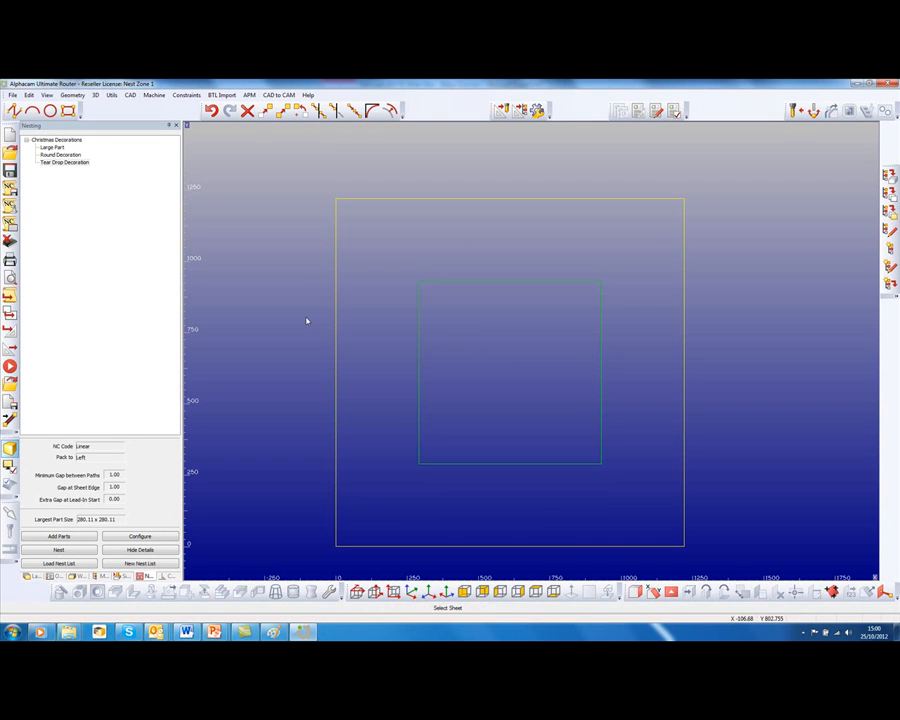
left_click(64, 156)
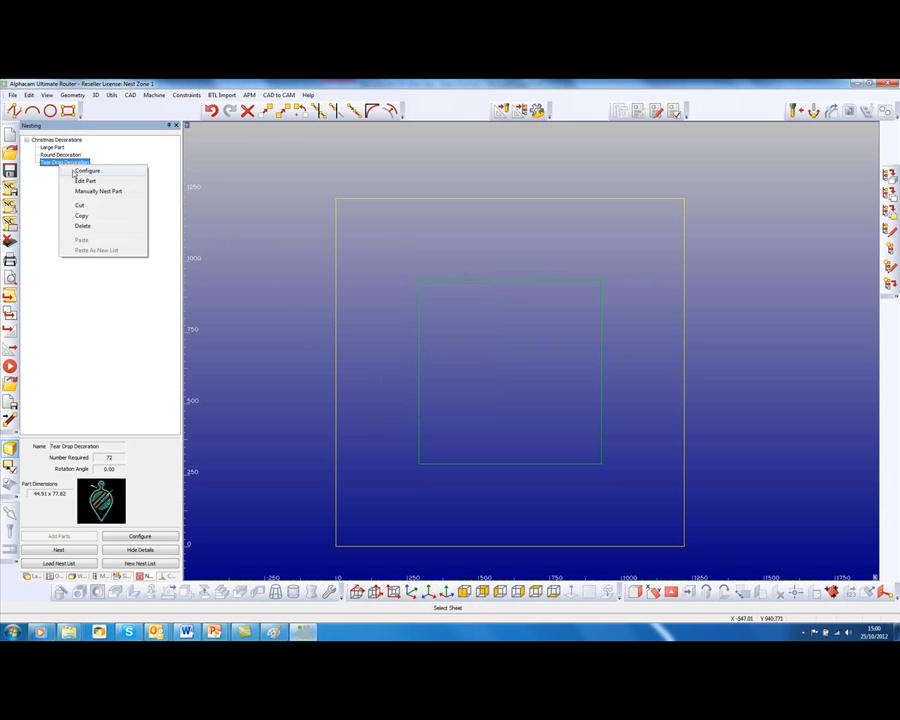
left_click(88, 172)
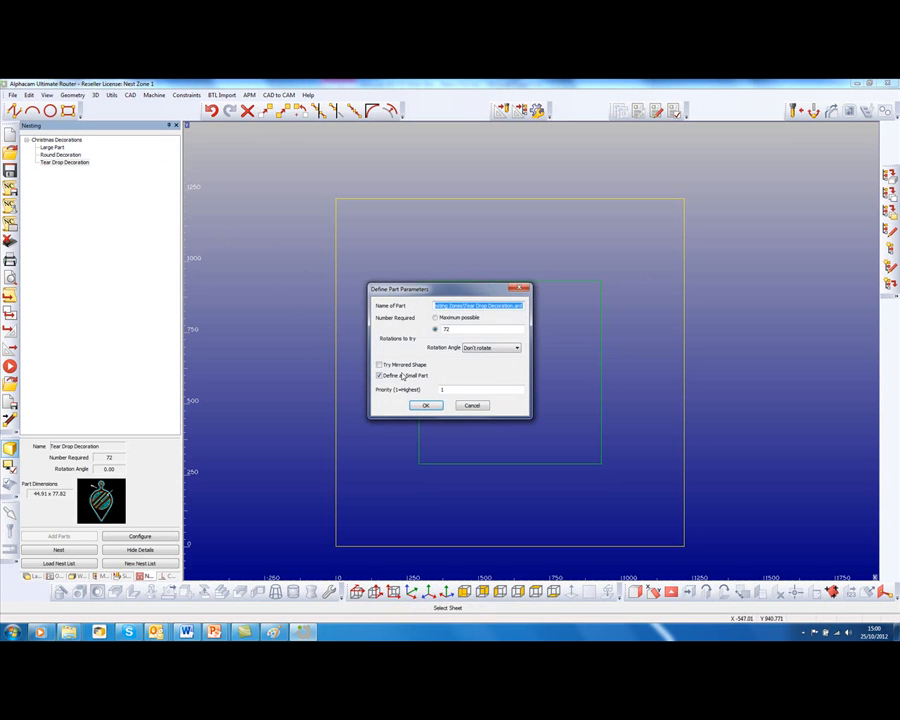
left_click(424, 404)
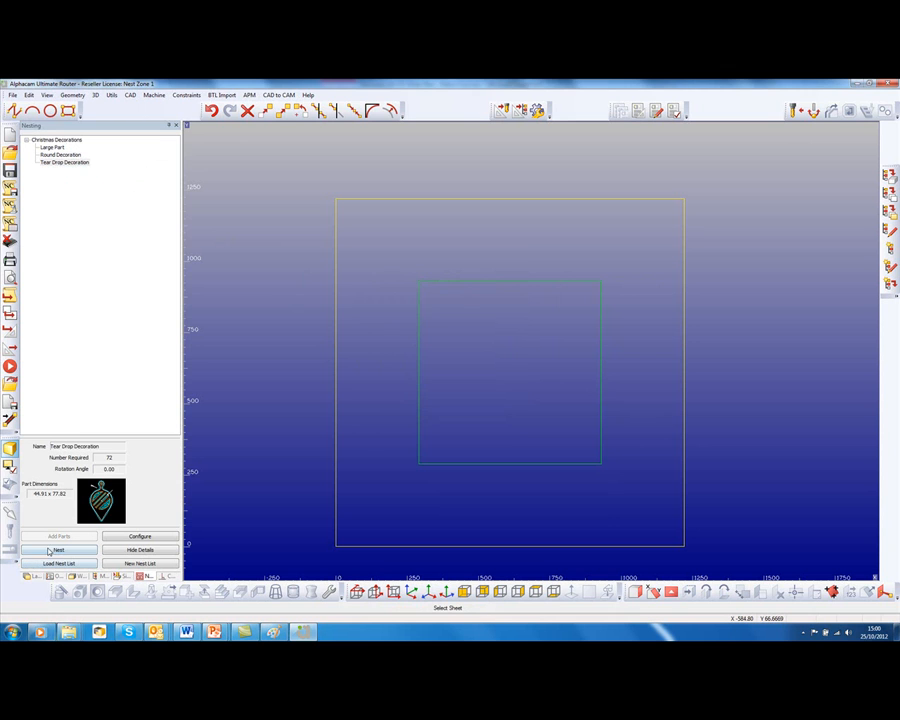
- Nest the parts onto the picked sheet geometry, confirming sheet and nesting parameters
left_click(58, 550)
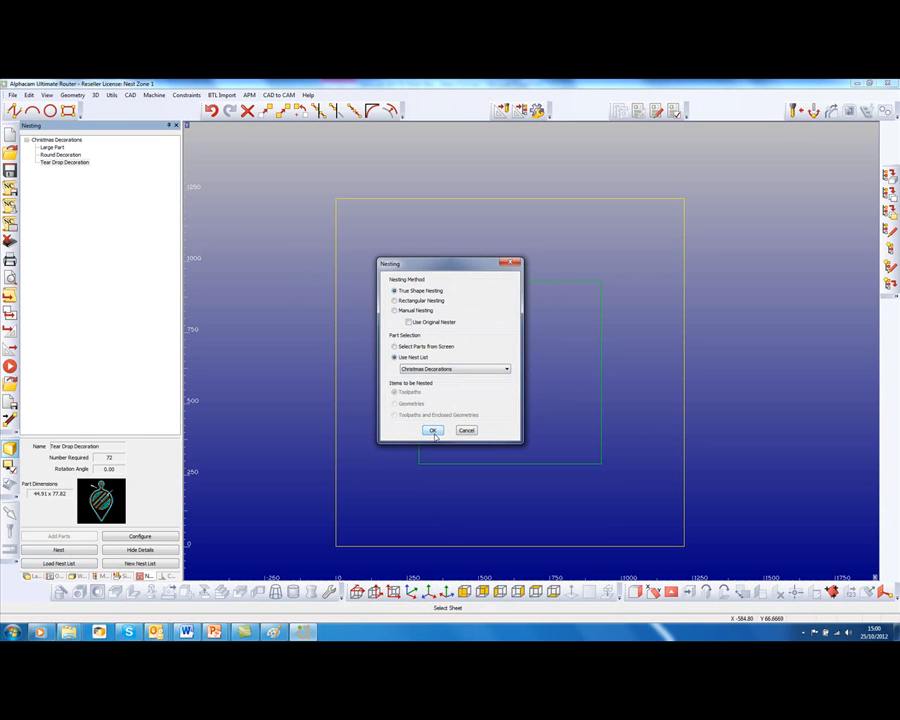
left_click(432, 432)
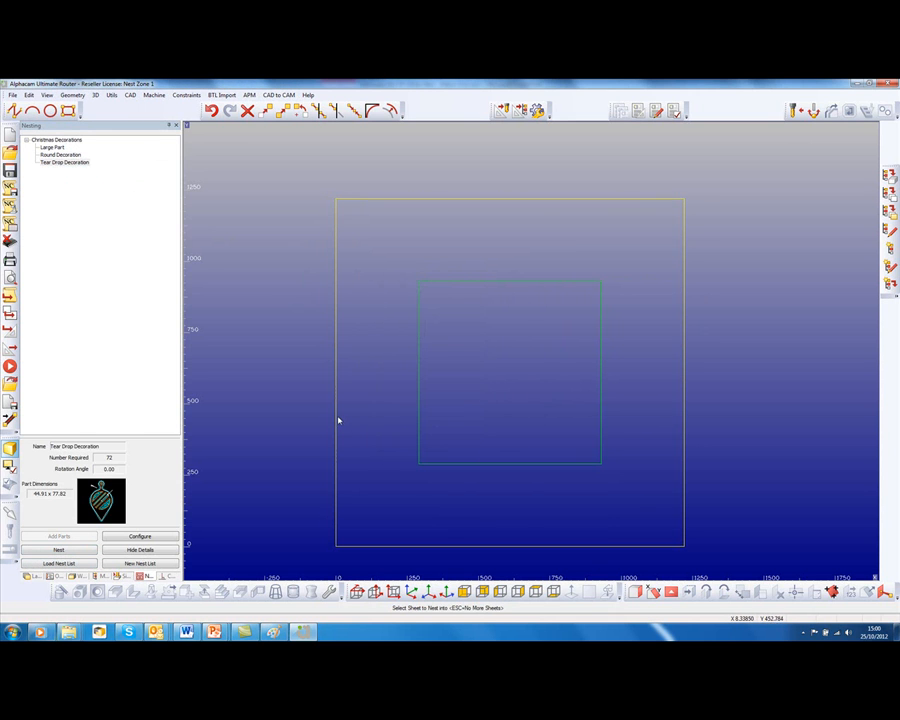
left_click(510, 370)
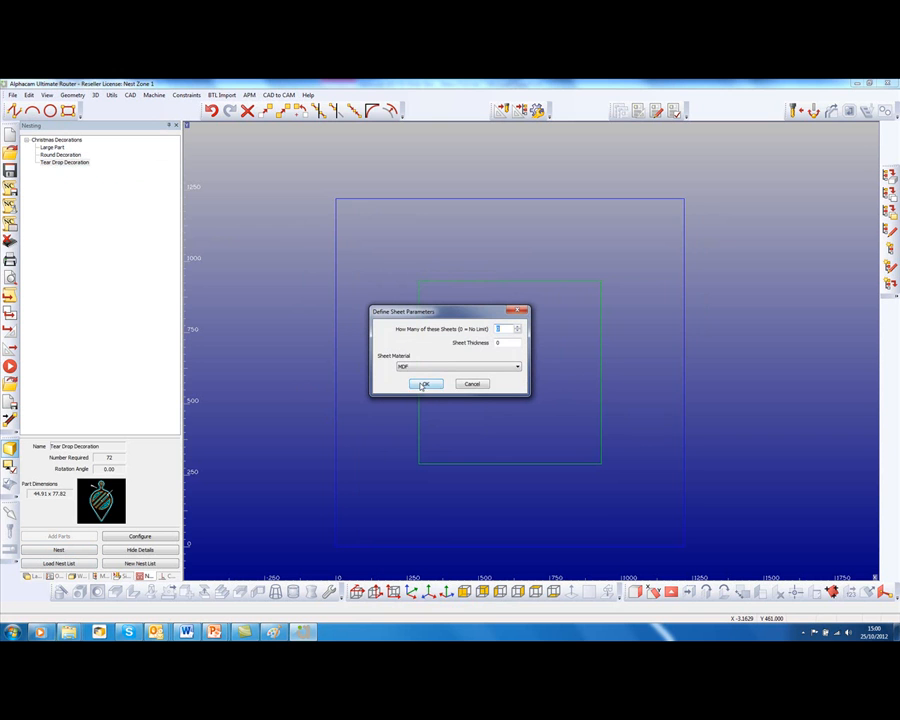
left_click(424, 384)
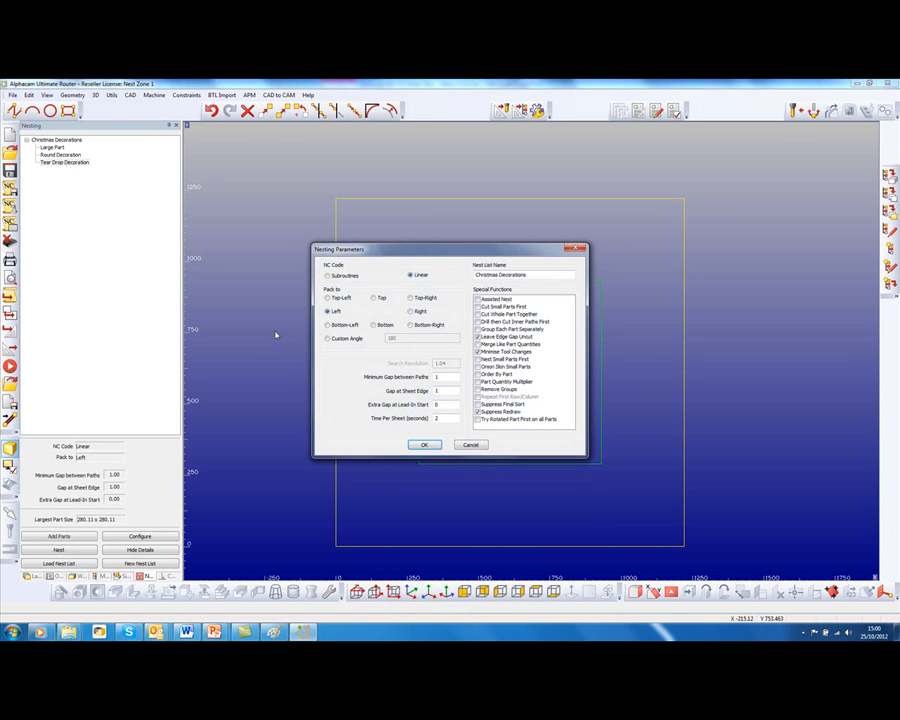
left_click(424, 444)
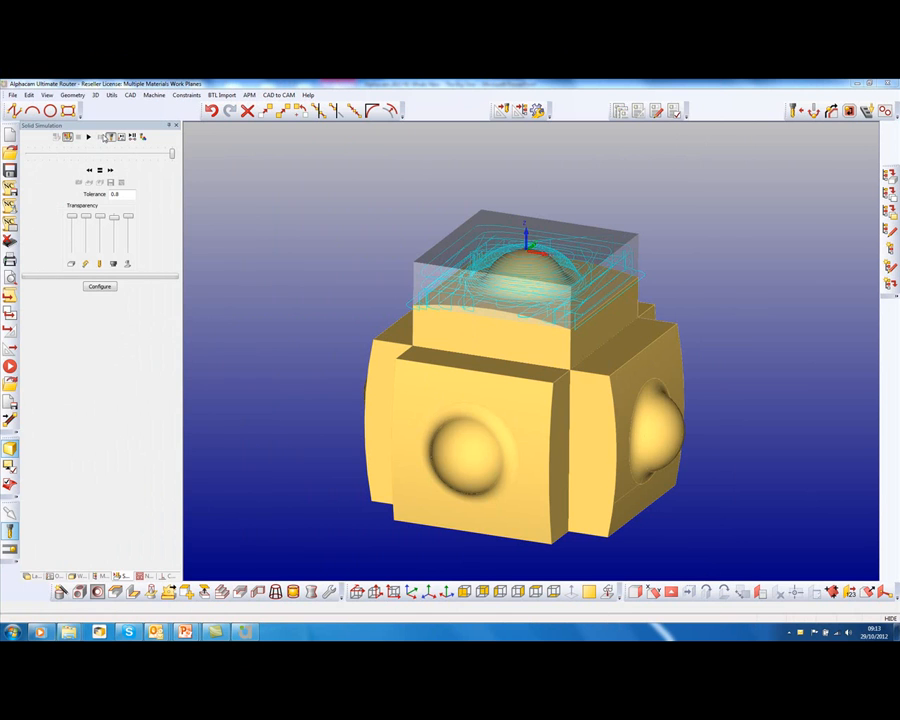
- Show the material blocks and apply a saved machining style to the picked side face
left_click(88, 136)
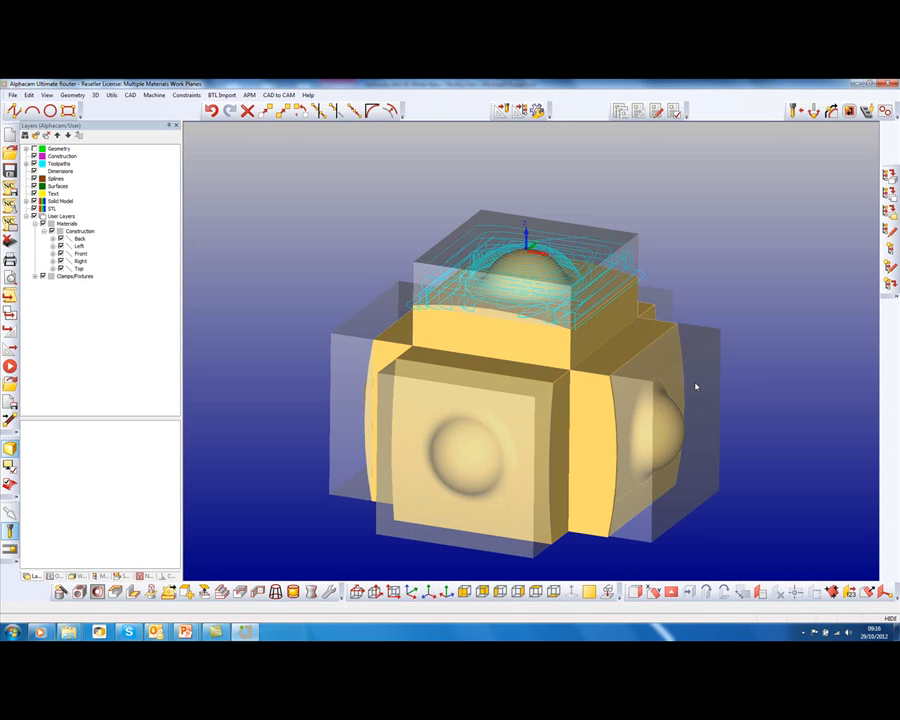
mouse_move(92, 582)
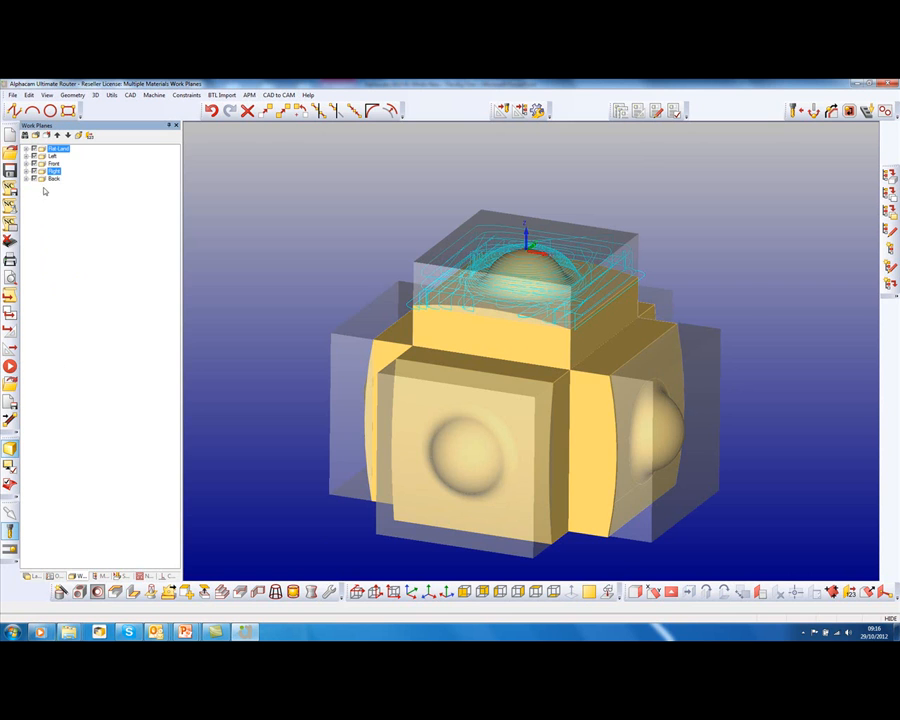
left_click(52, 172)
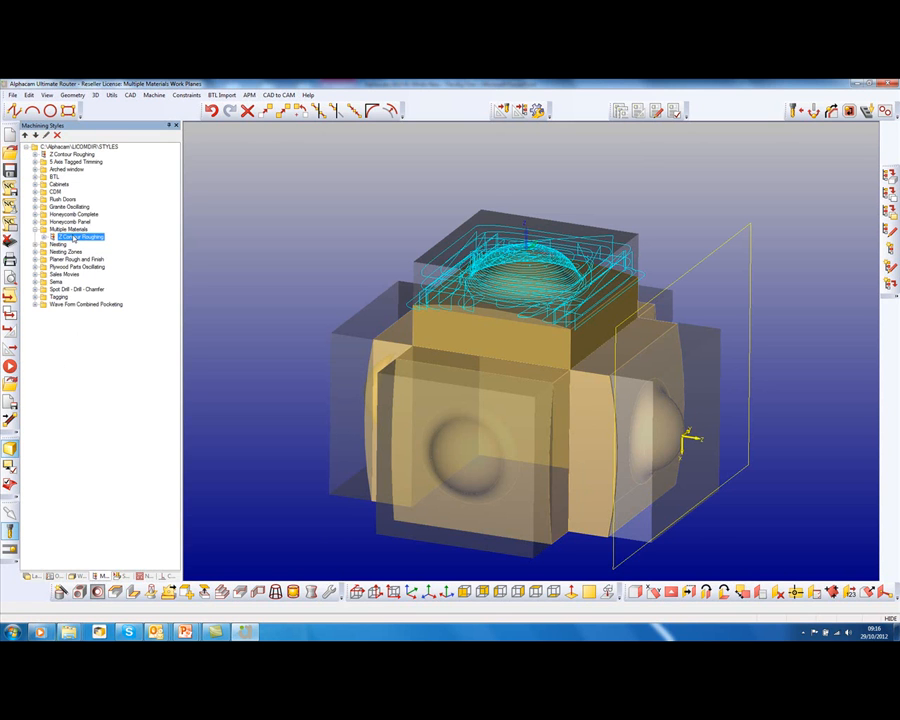
right_click(76, 236)
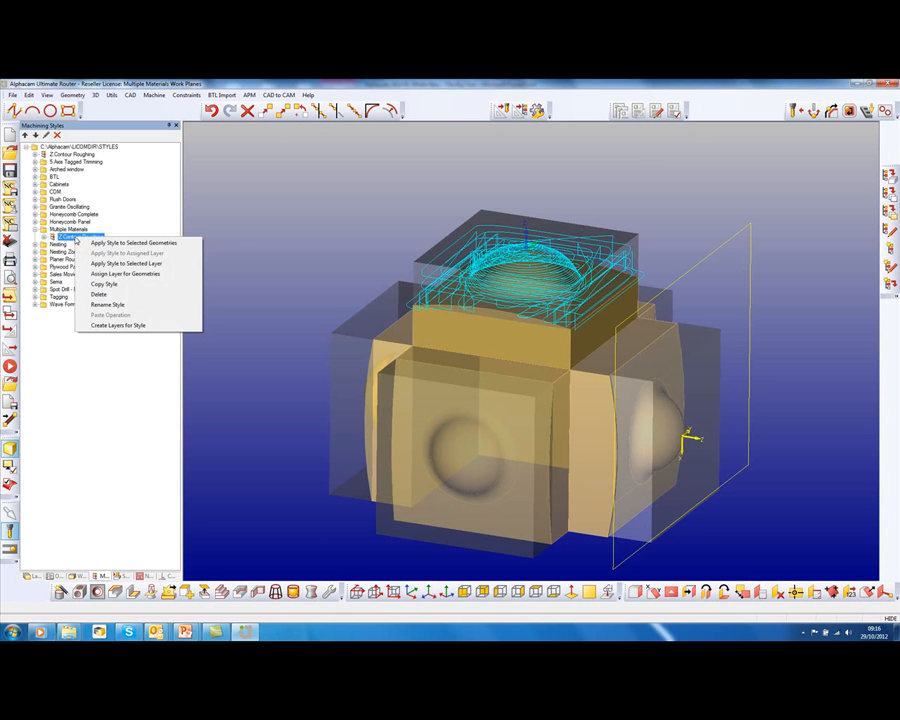
left_click(136, 242)
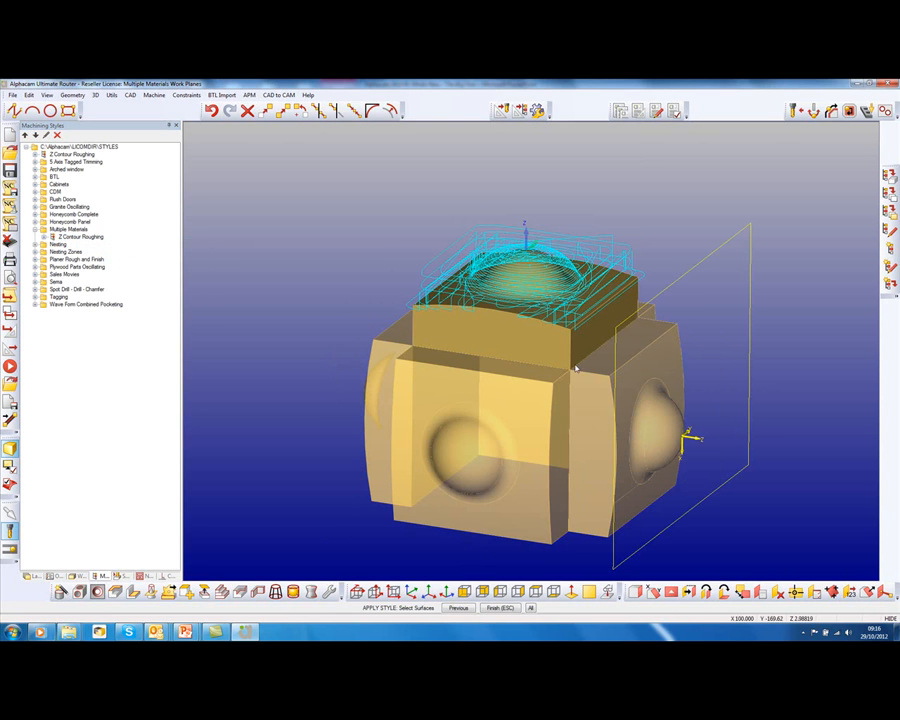
mouse_move(636, 384)
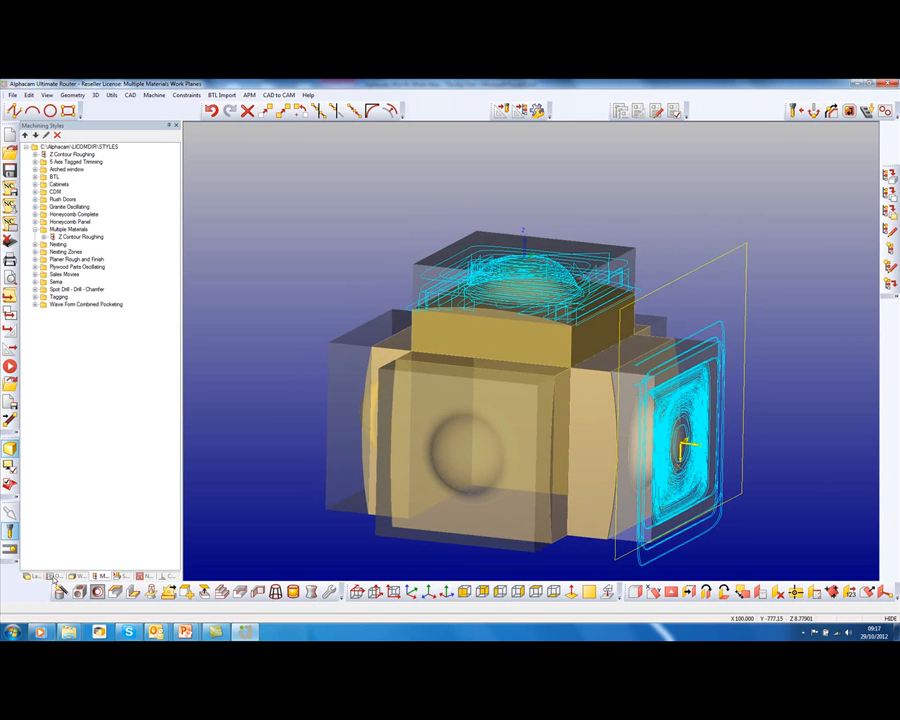
- Re-select the operation's materials and edit the operation's settings
right_click(68, 210)
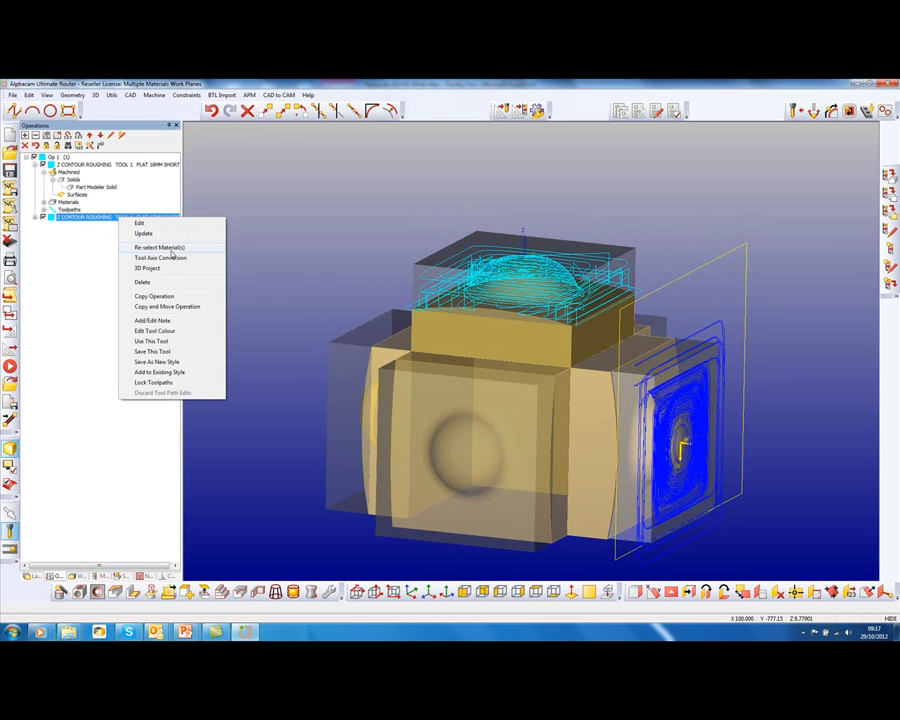
left_click(160, 248)
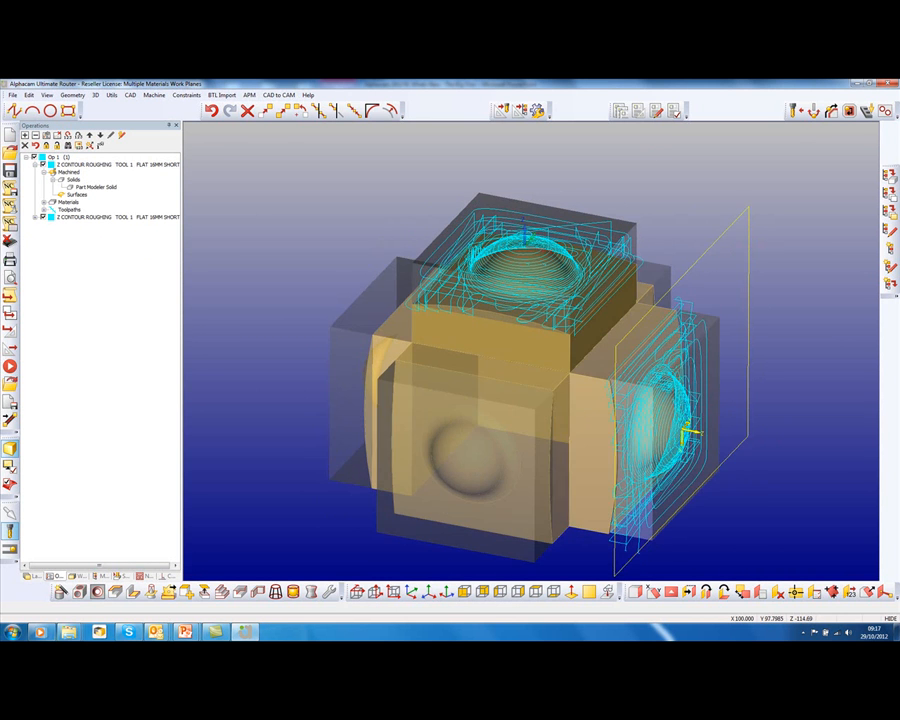
right_click(100, 216)
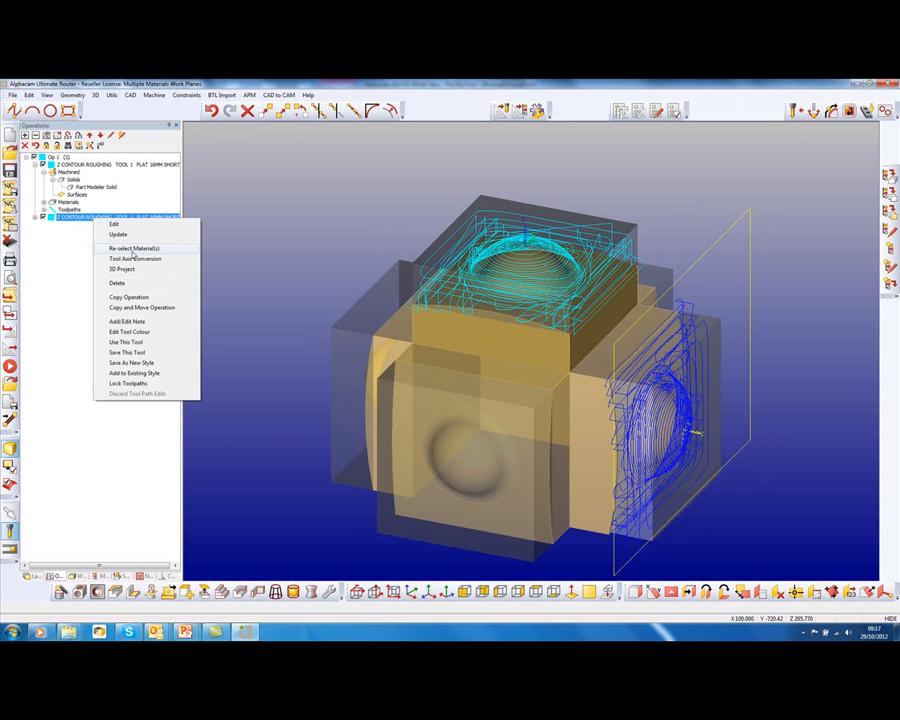
left_click(134, 248)
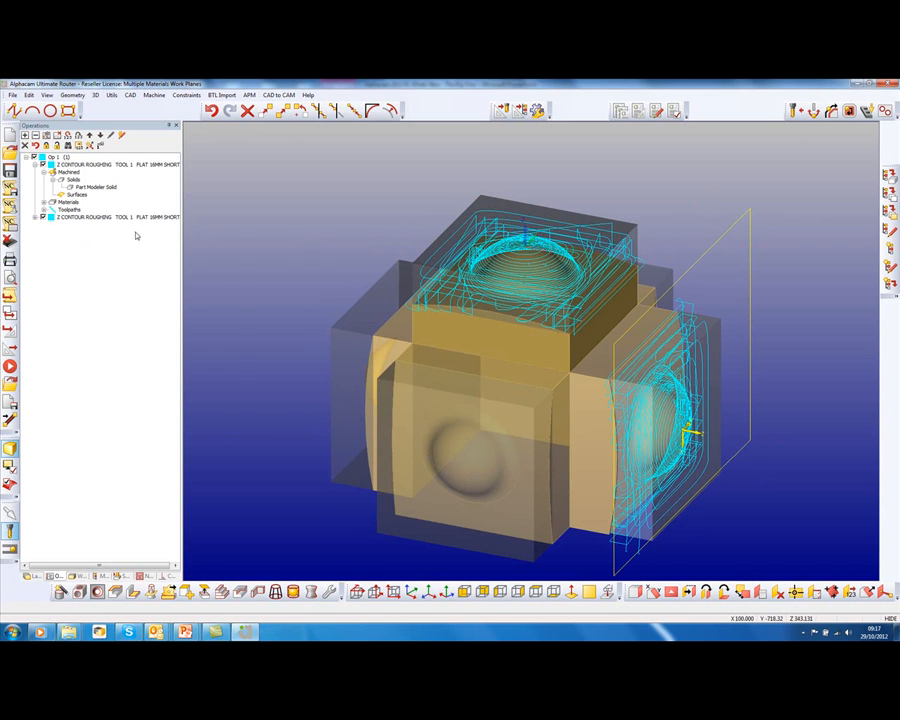
right_click(110, 216)
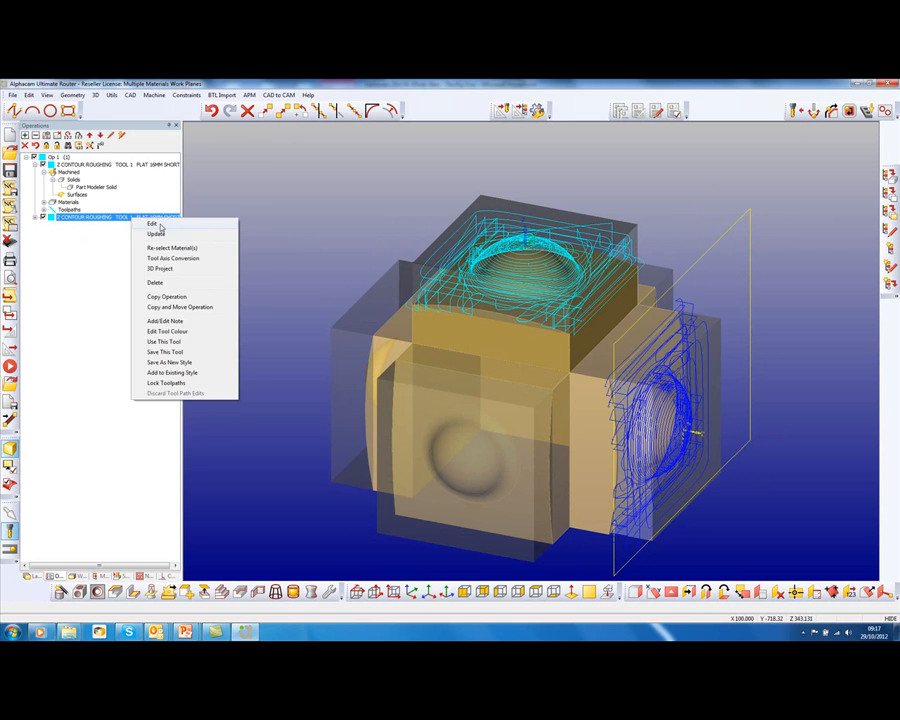
left_click(152, 224)
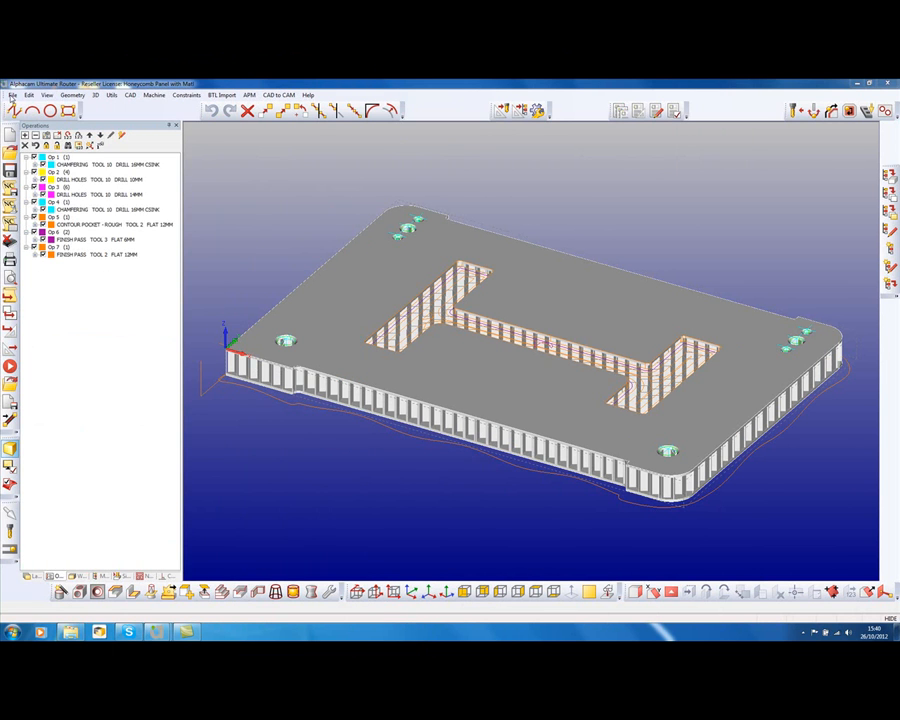
- Create a tooling report named 'Report for 2013R1' for the panel job
left_click(12, 96)
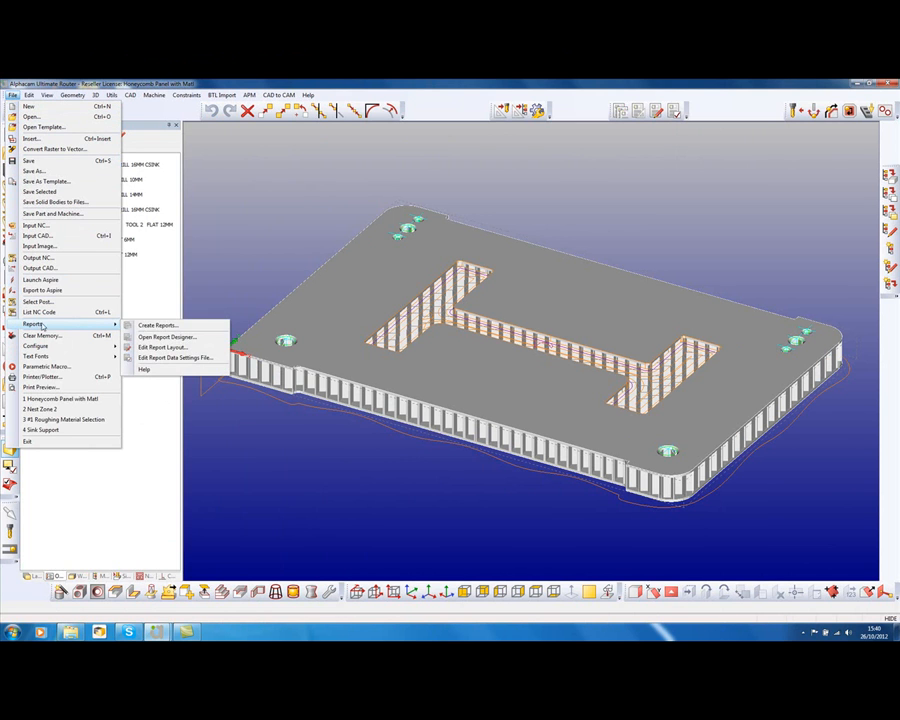
left_click(156, 324)
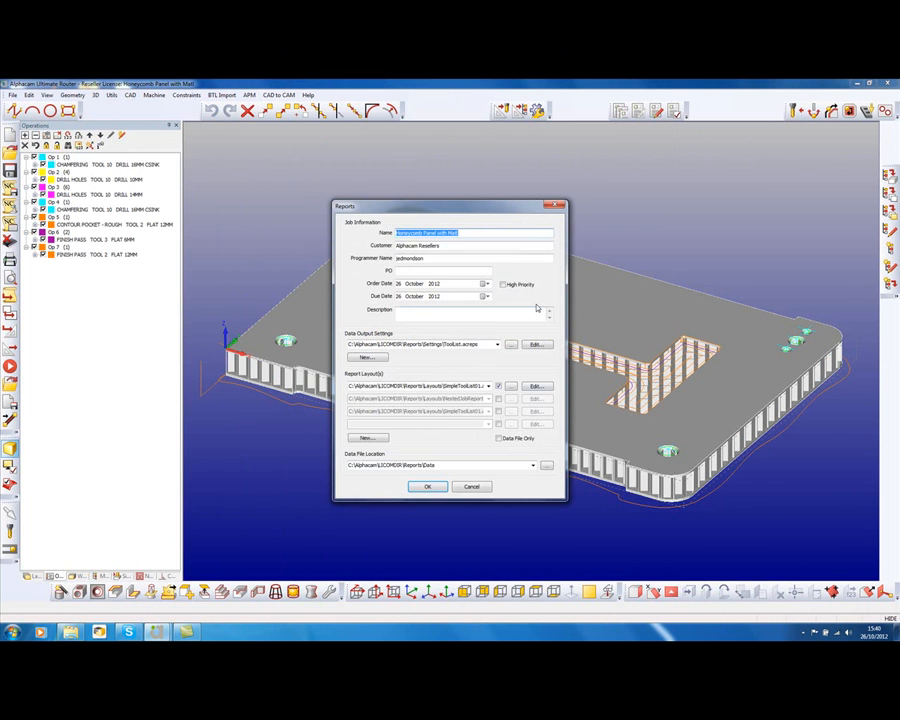
type("Report for 2013R1")
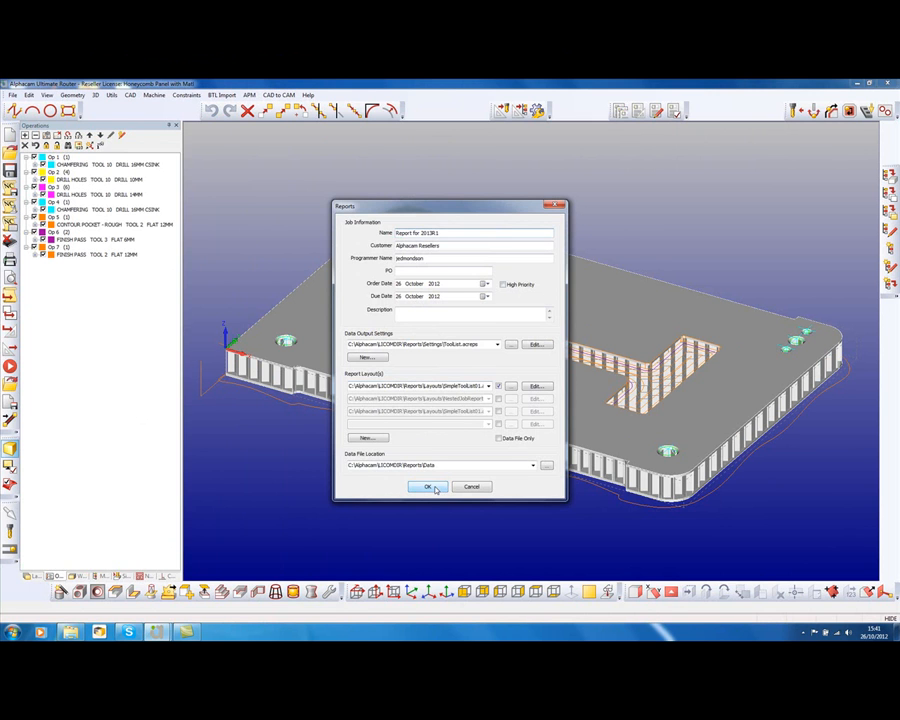
left_click(424, 488)
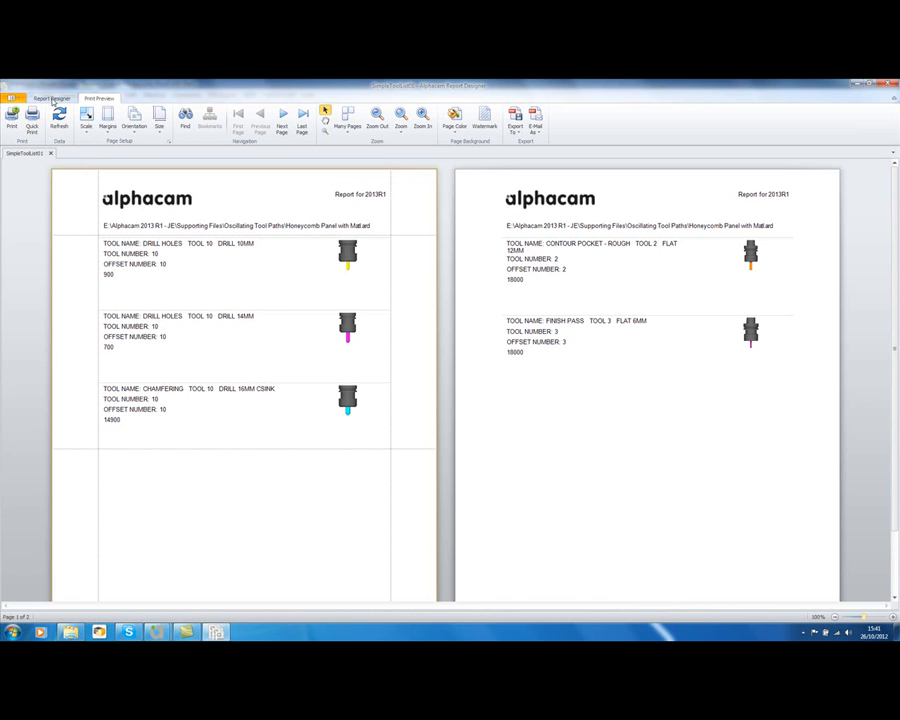
- Switch the tooling report between its layout designer and preview, ending in the designer
left_click(50, 98)
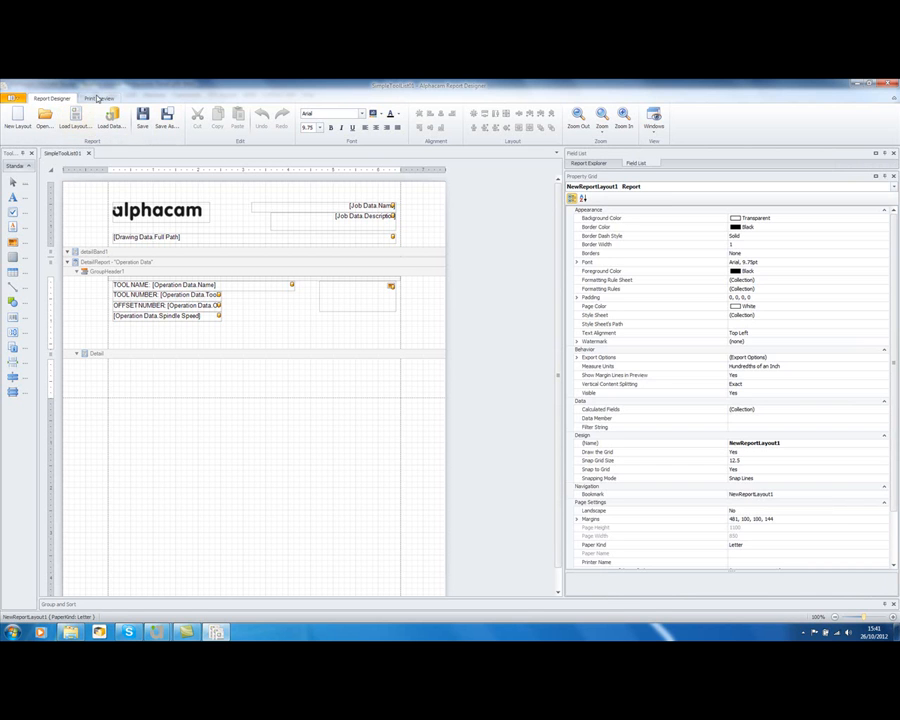
left_click(100, 98)
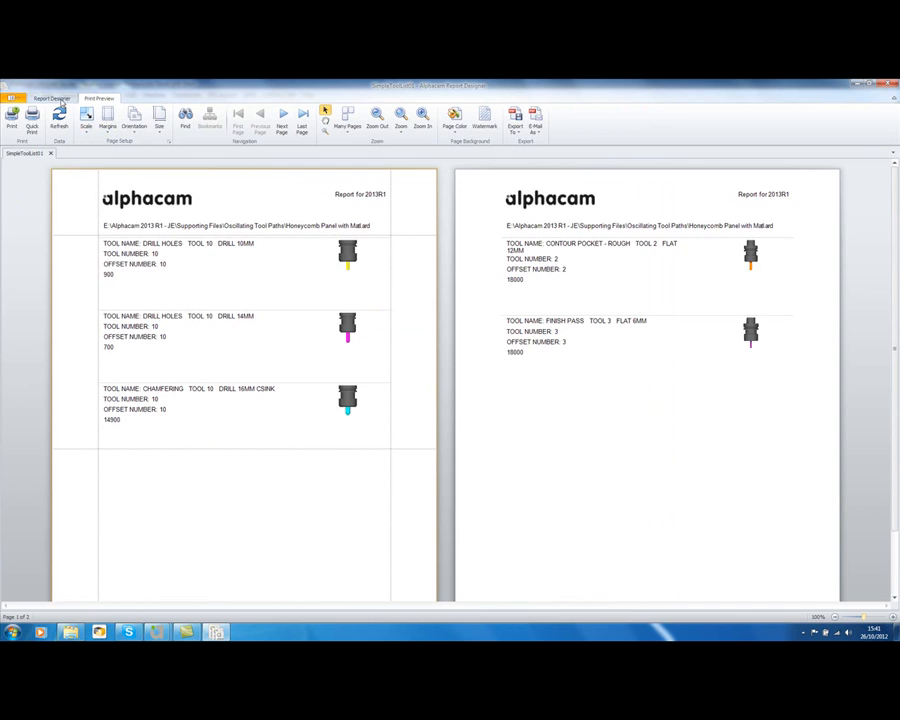
left_click(52, 96)
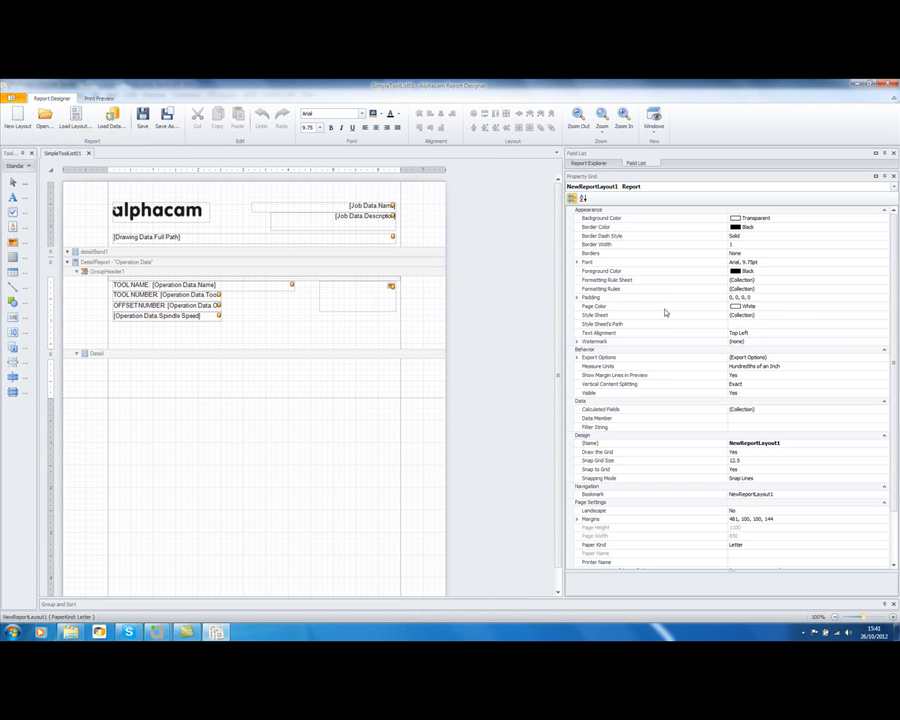
mouse_move(486, 310)
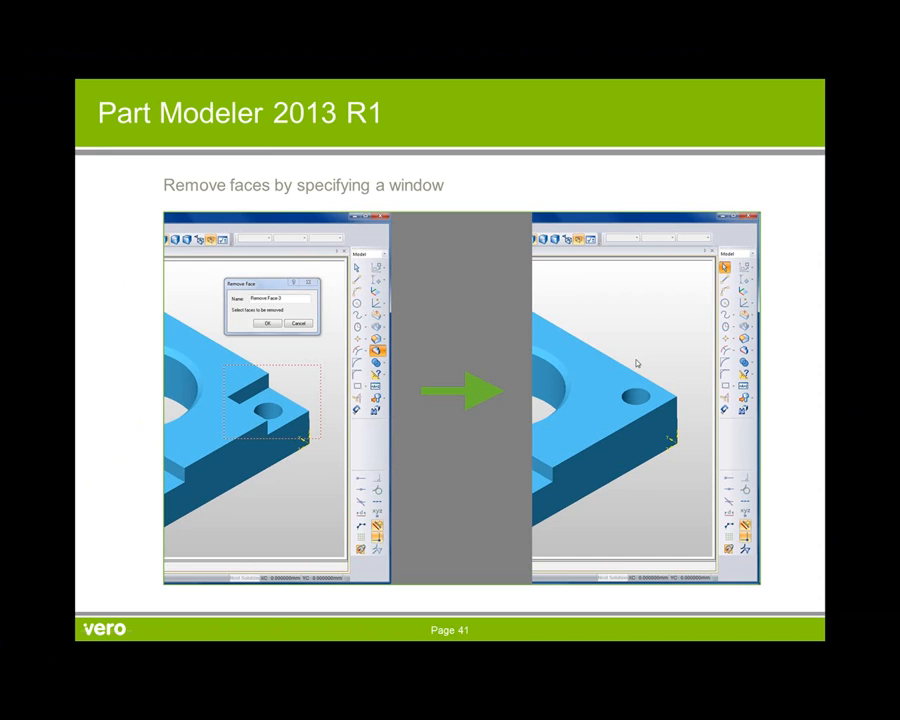
mouse_move(662, 484)
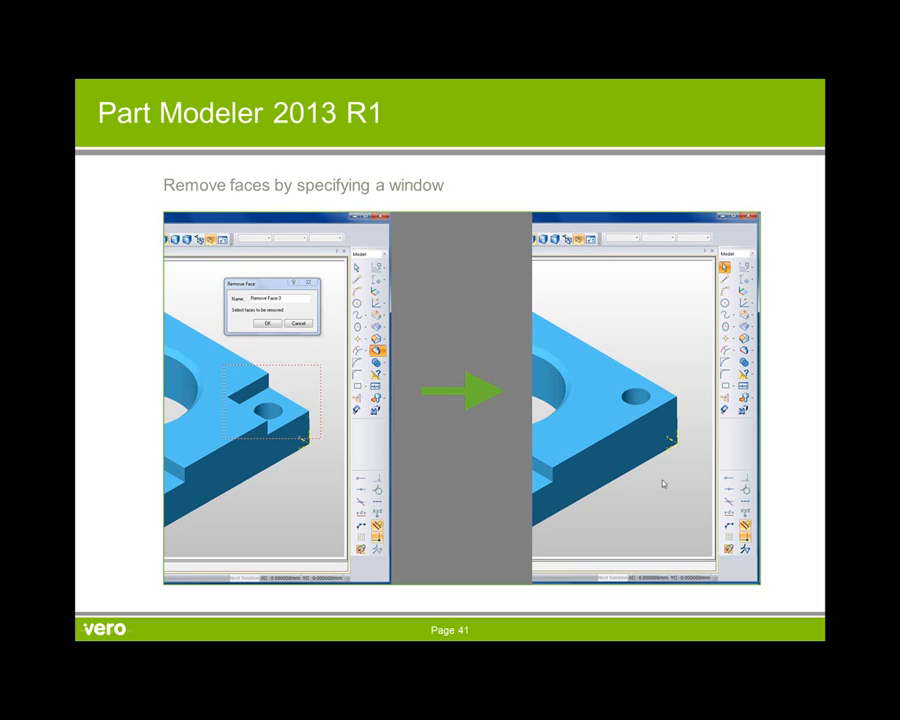
- Advance the slideshow to the Part Modeler 2013 R1 slide on loading VISI models
key("Right")
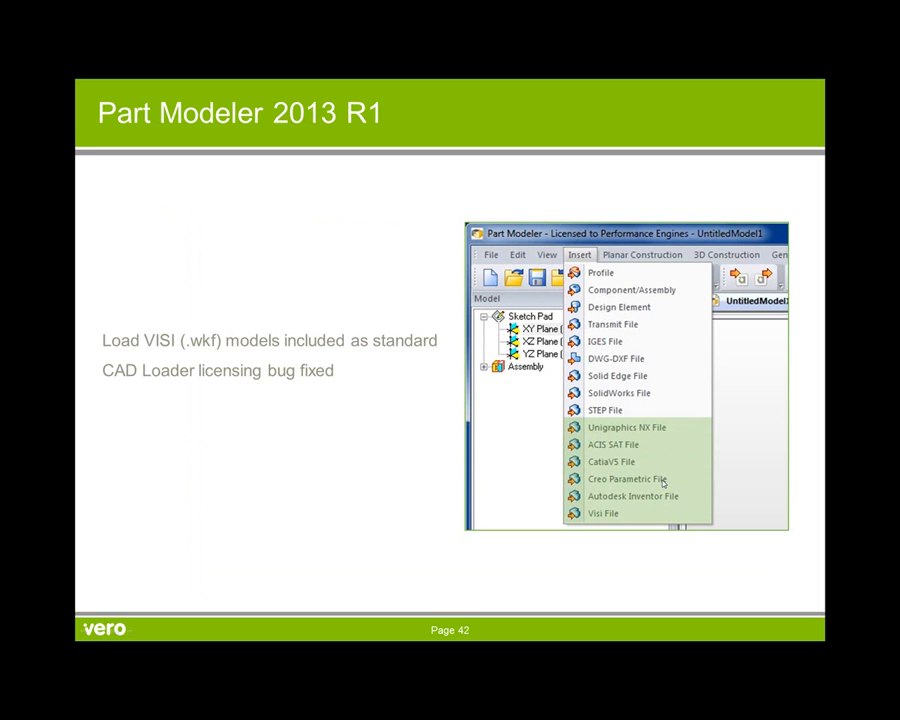